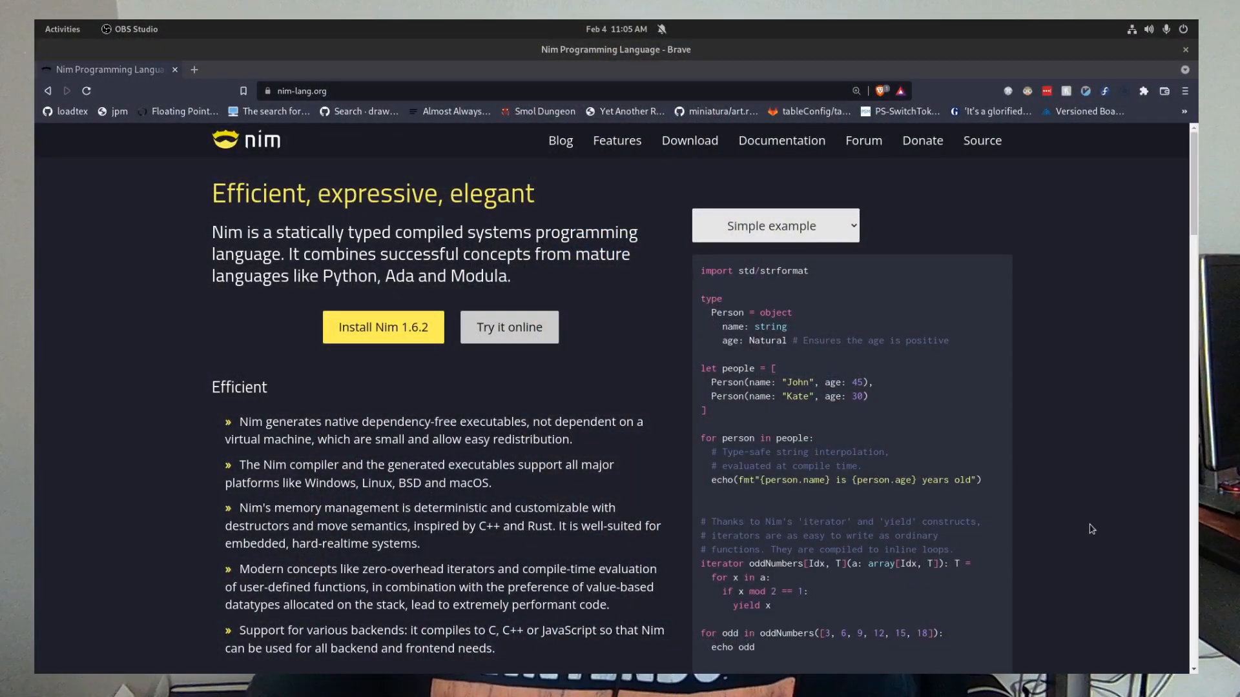
- Scroll raylib.com, open the examples gallery and browse down through the example thumbnails
scroll(down, 3)
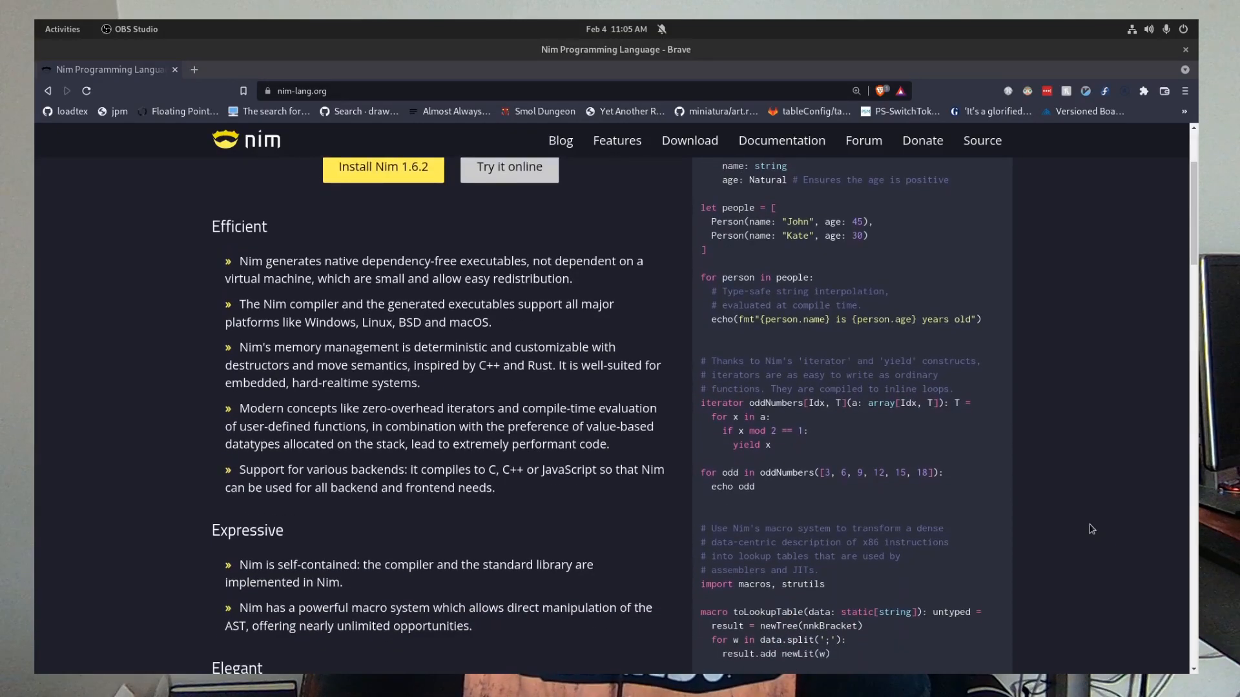
scroll(down, 3)
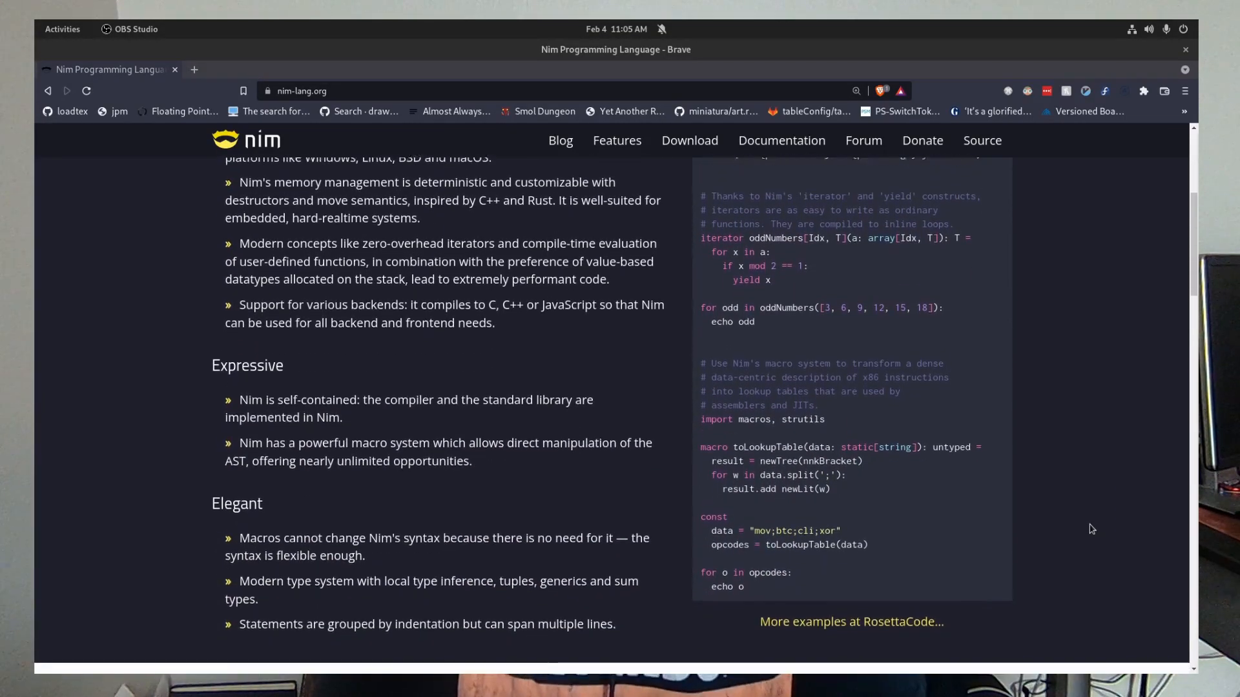
scroll(down, 3)
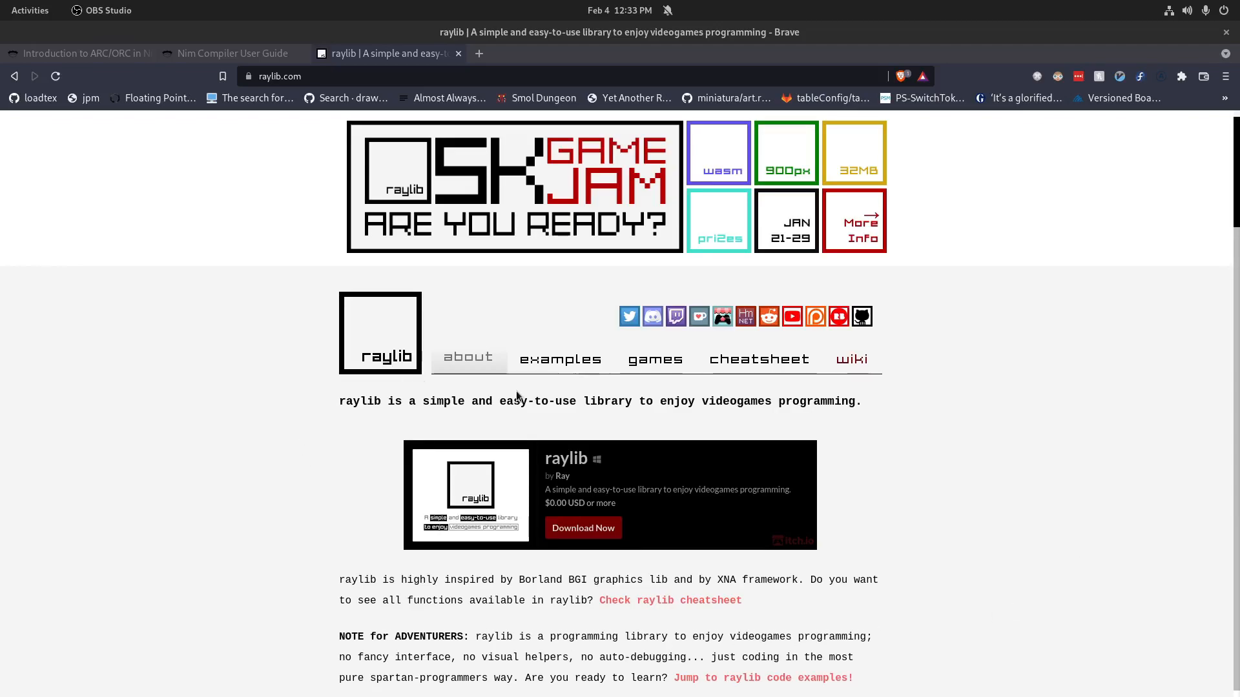
scroll(down, 3)
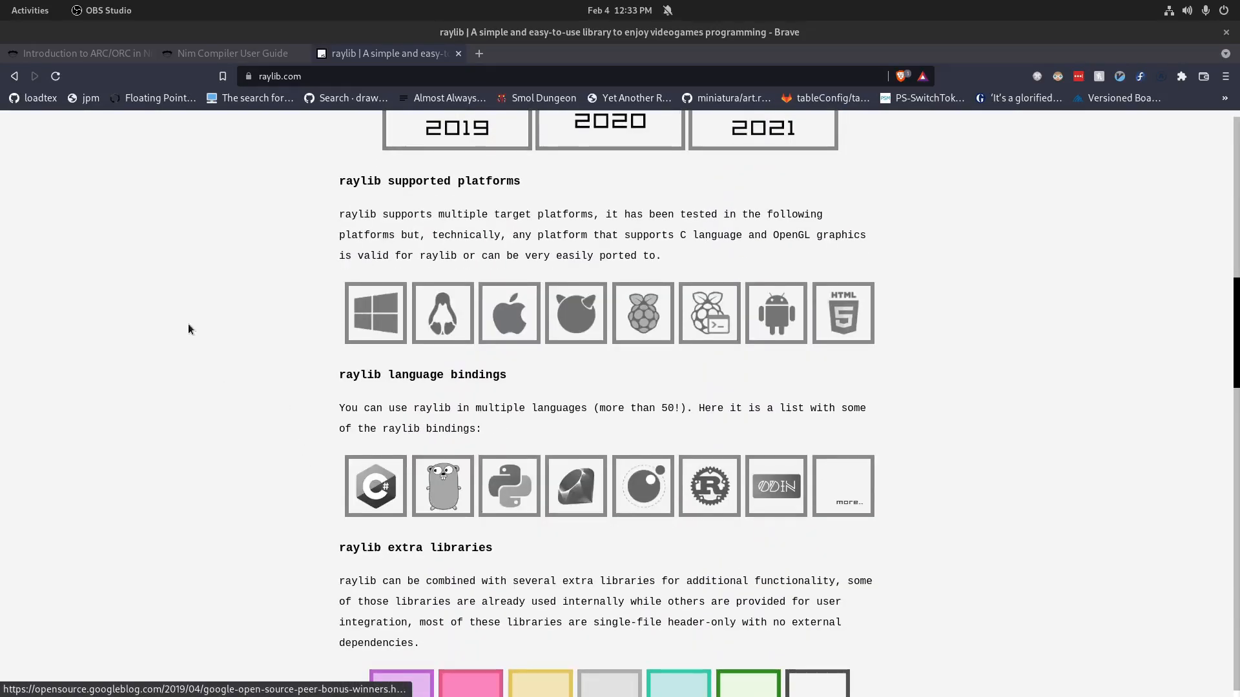
scroll(up, 3)
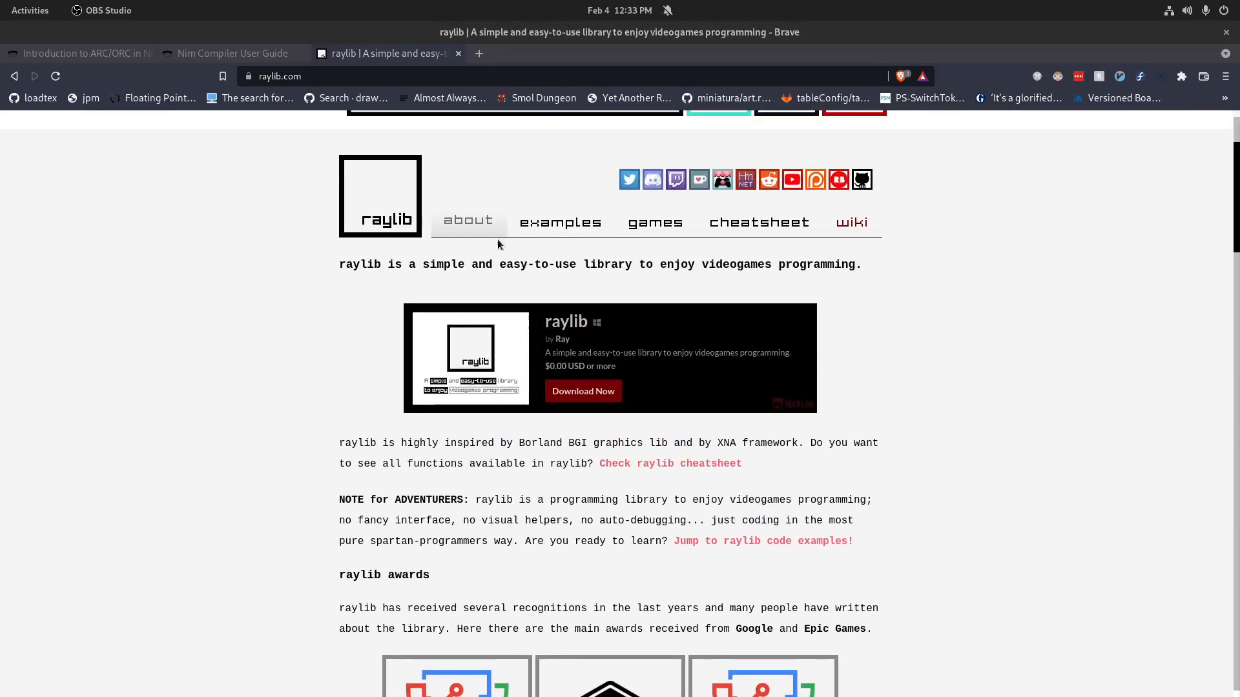
click(559, 222)
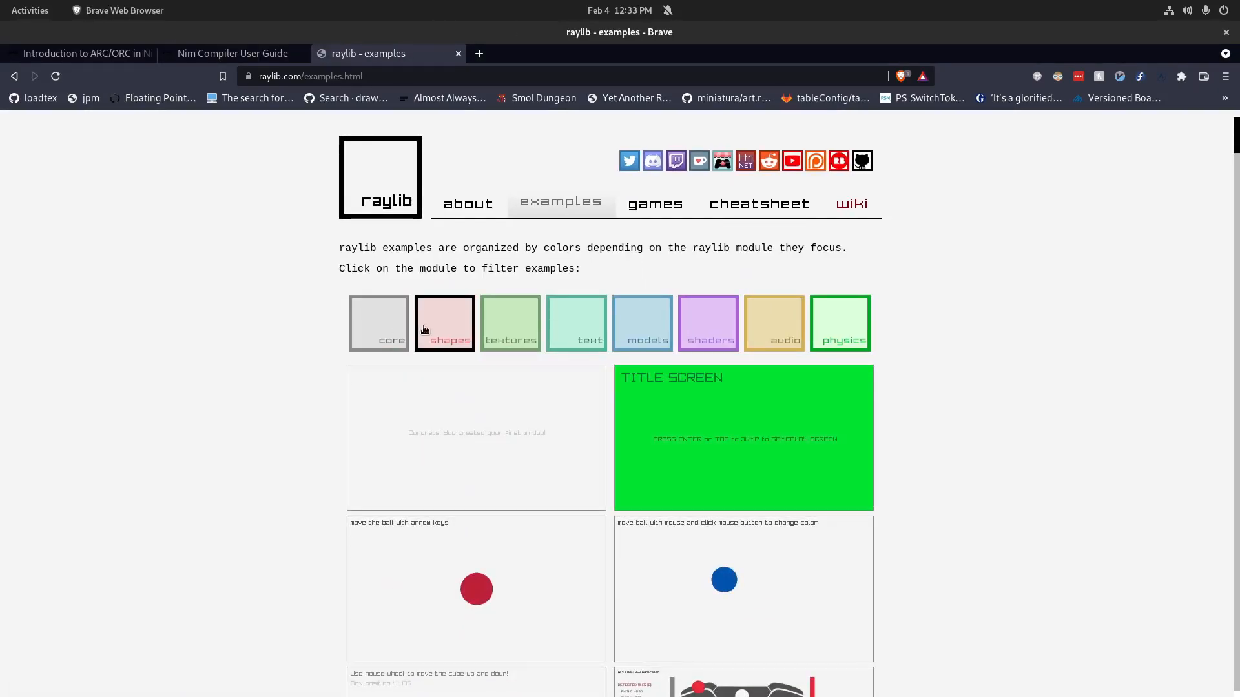
scroll(down, 3)
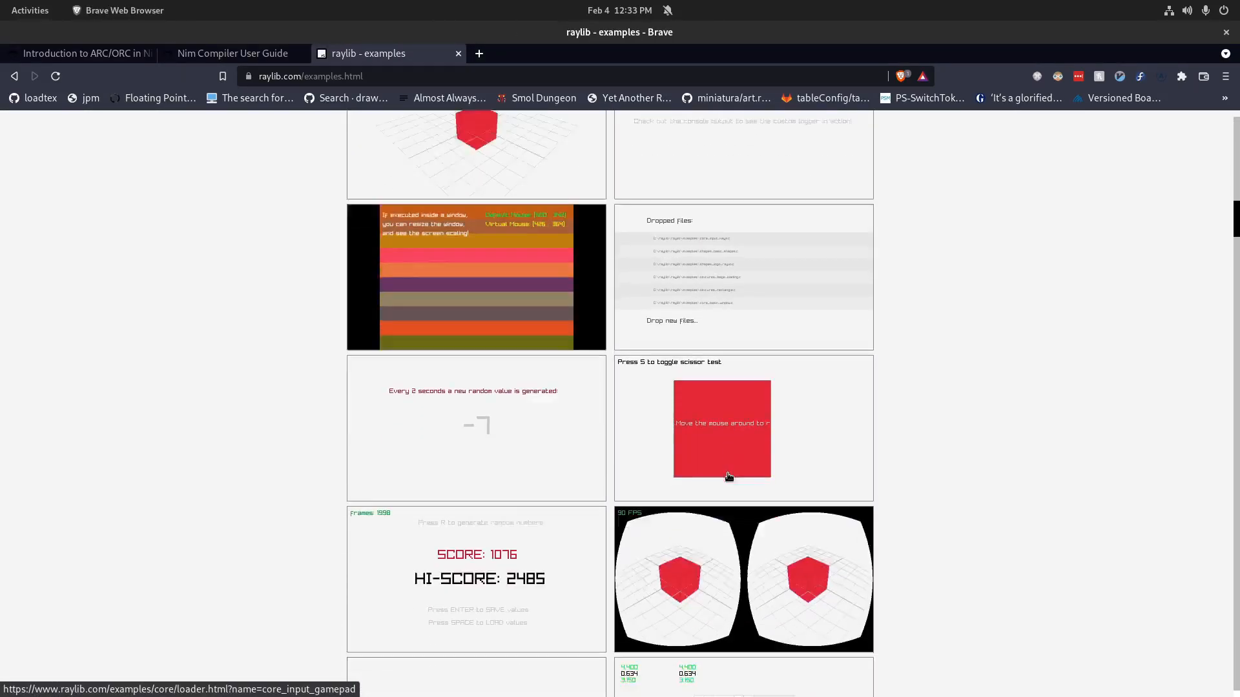
scroll(down, 3)
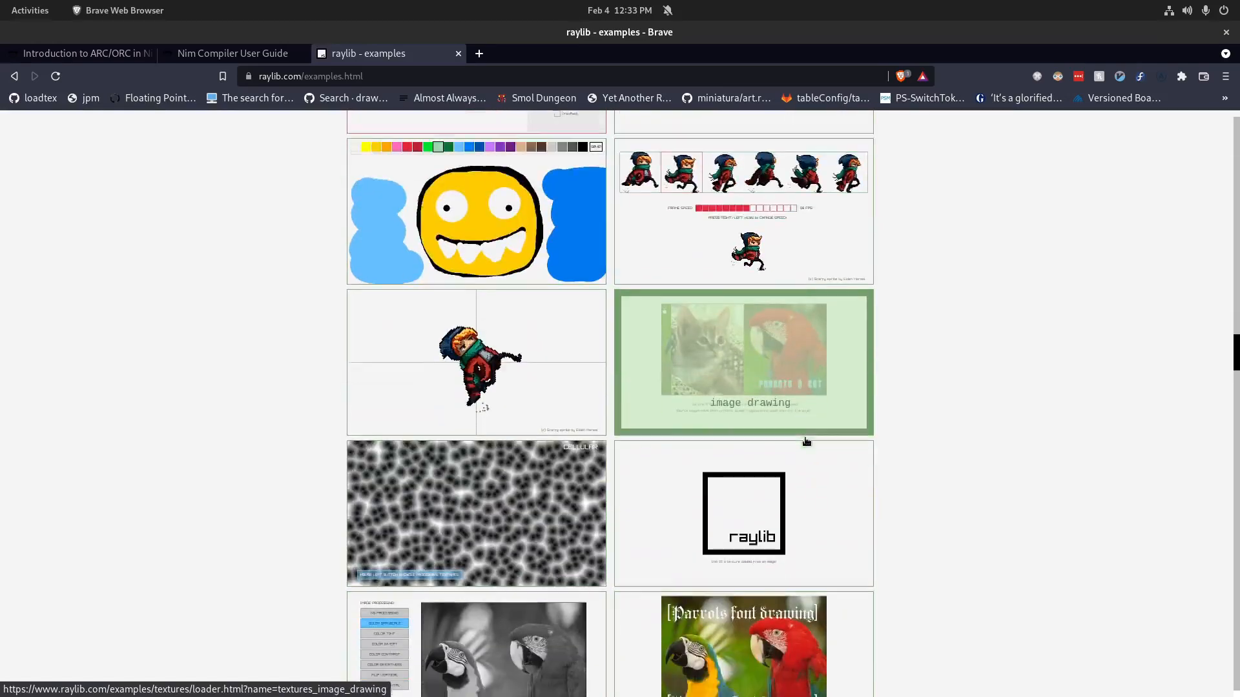
scroll(down, 3)
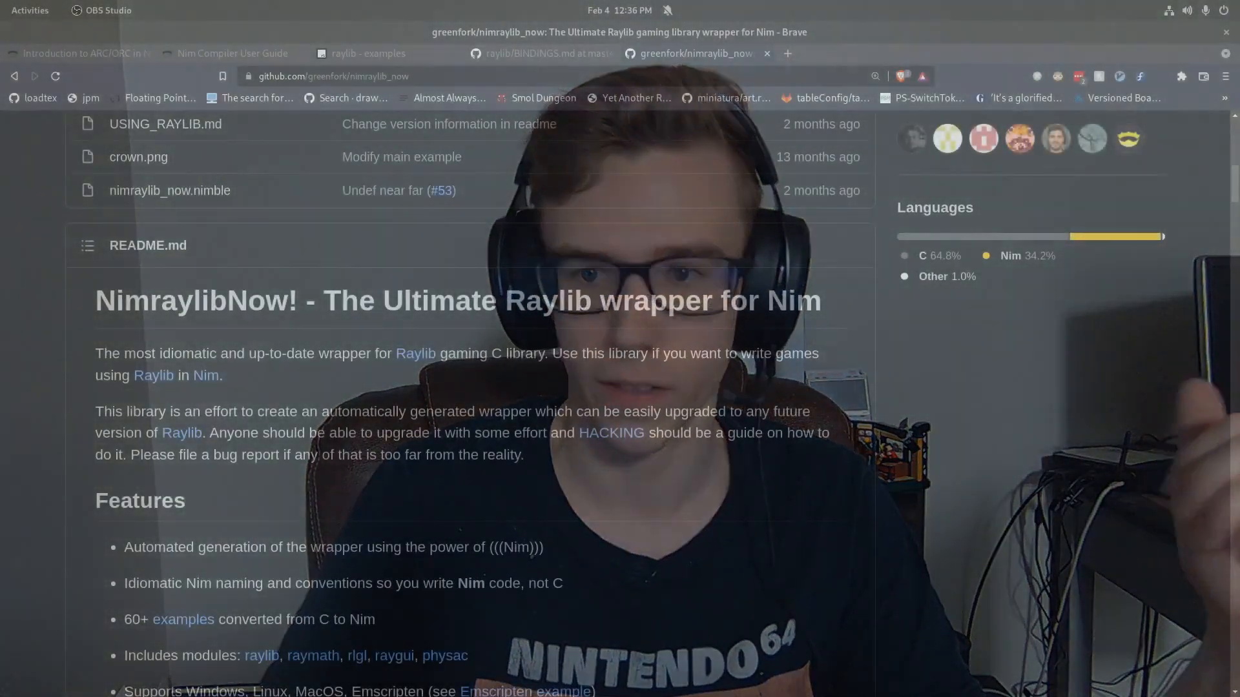
scroll(down, 3)
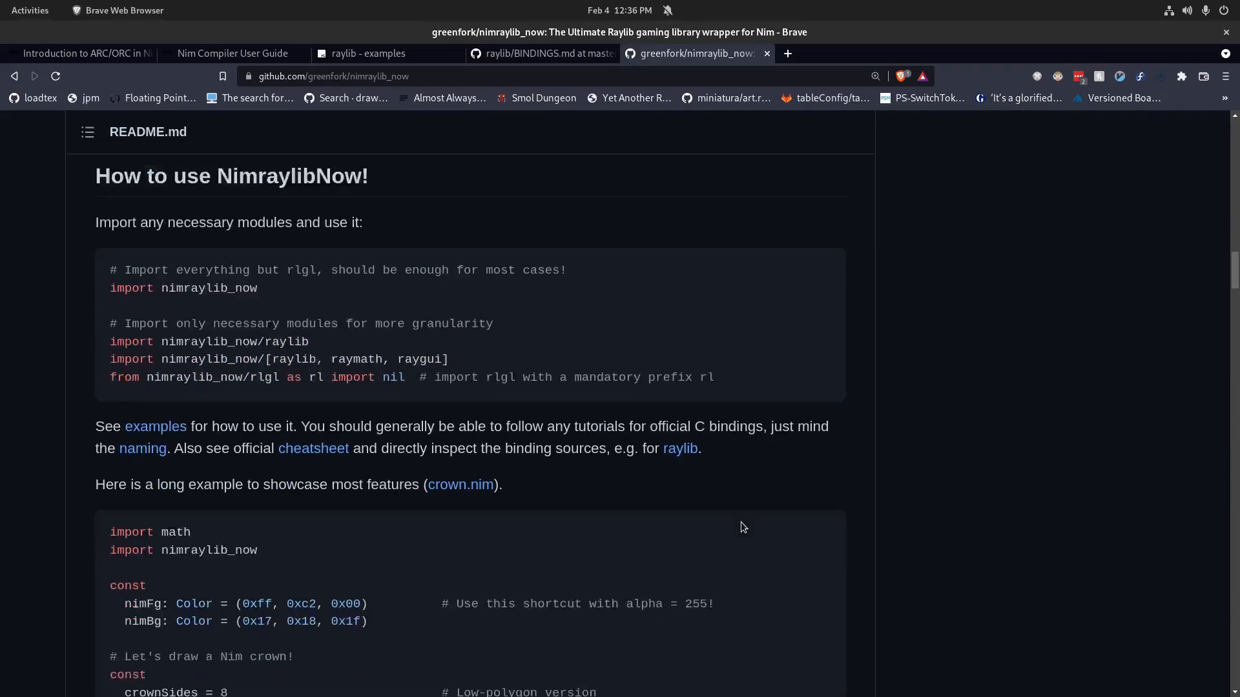
scroll(down, 3)
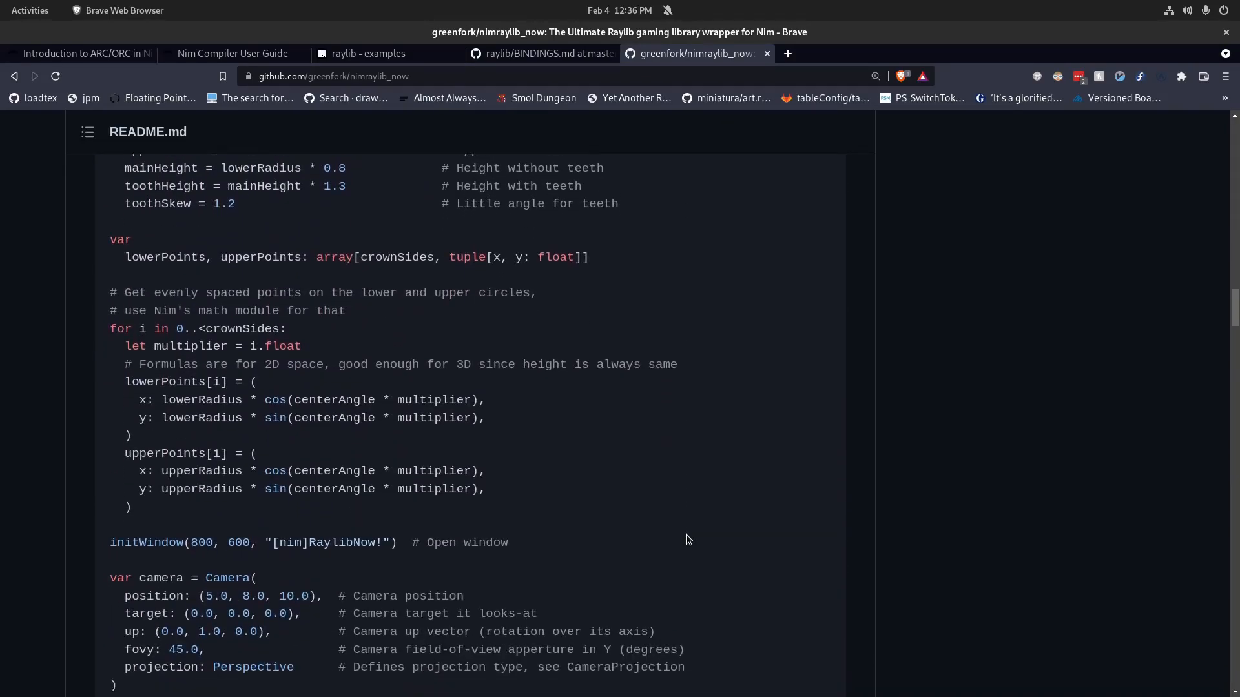
scroll(down, 3)
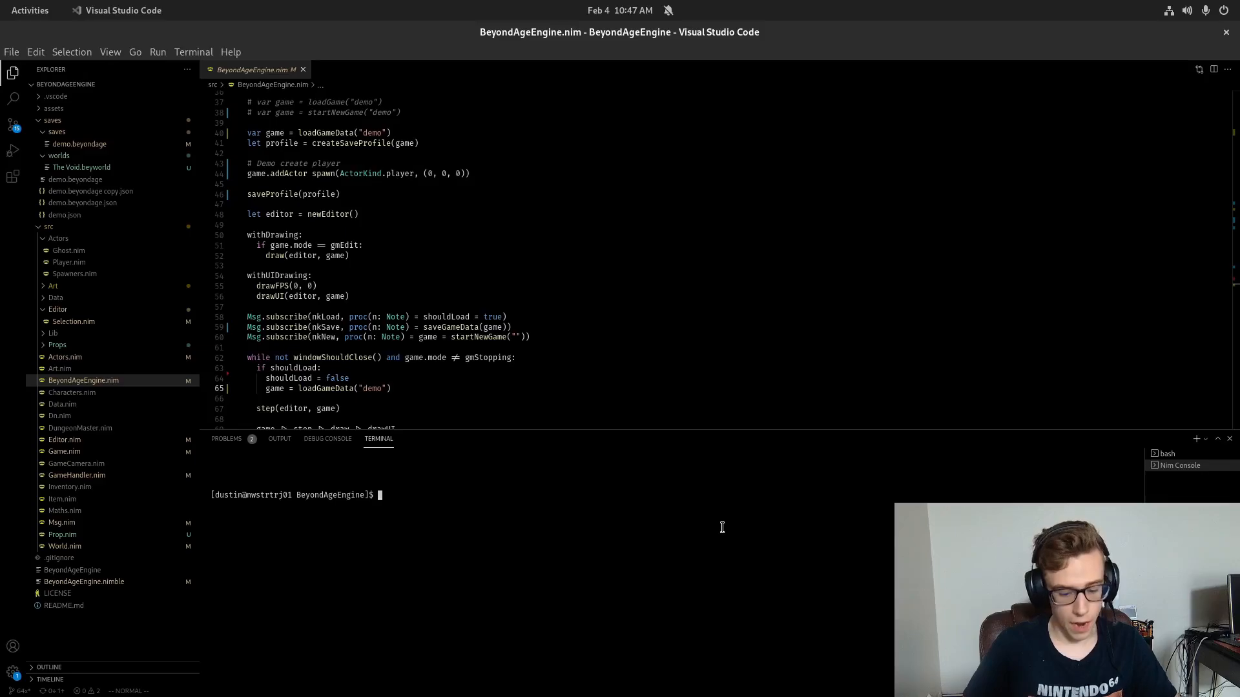
- Run 'nimble run' in the integrated terminal to build and launch the Beyond Age! game
text(nimble run)
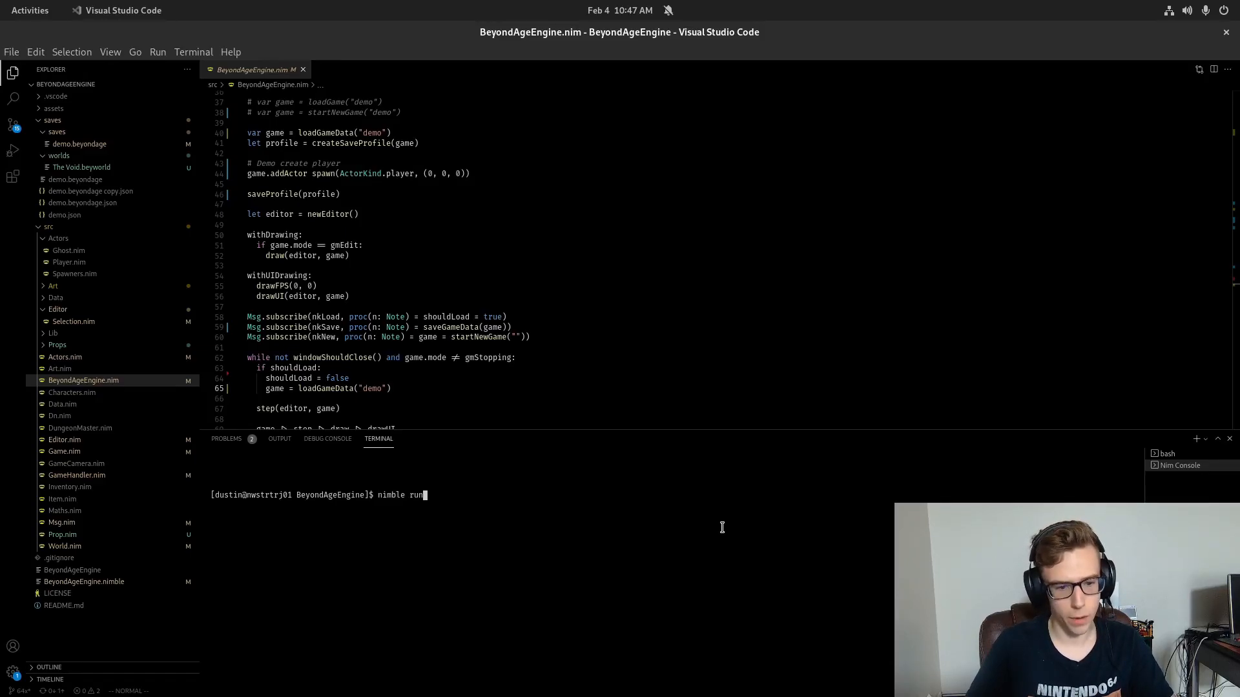
key(Return)
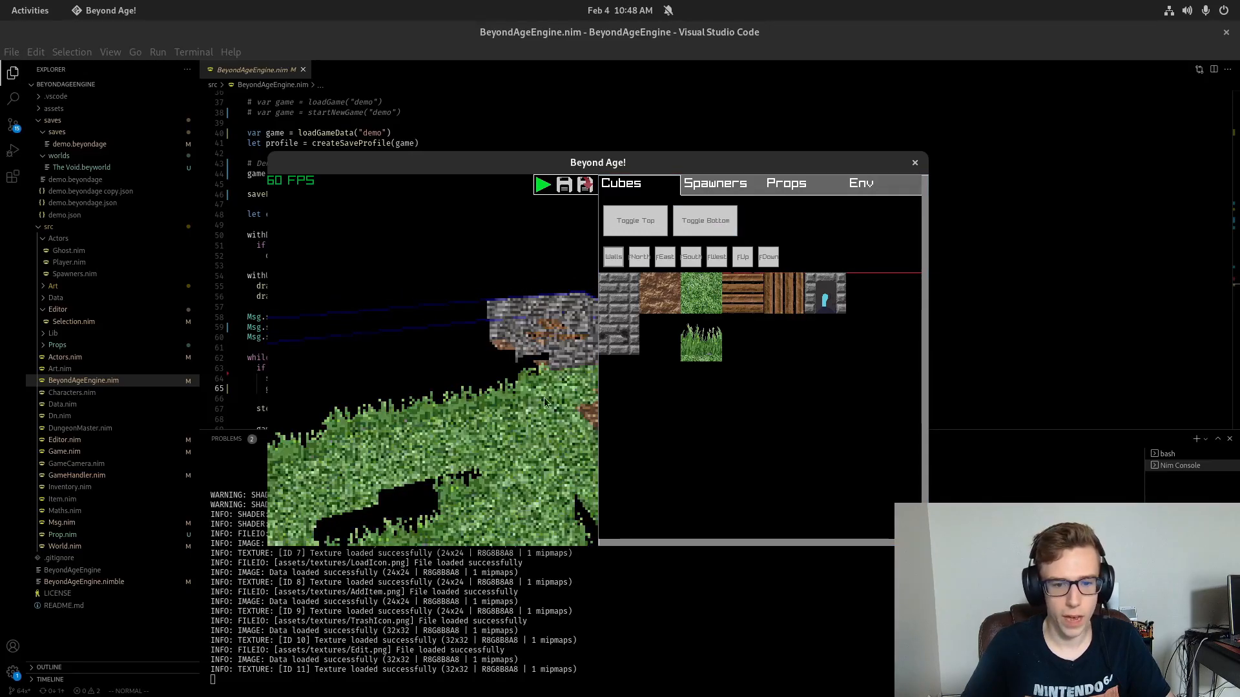
- Switch to the Env category, hide the editor panel to view the scene, then close the game window
click(714, 182)
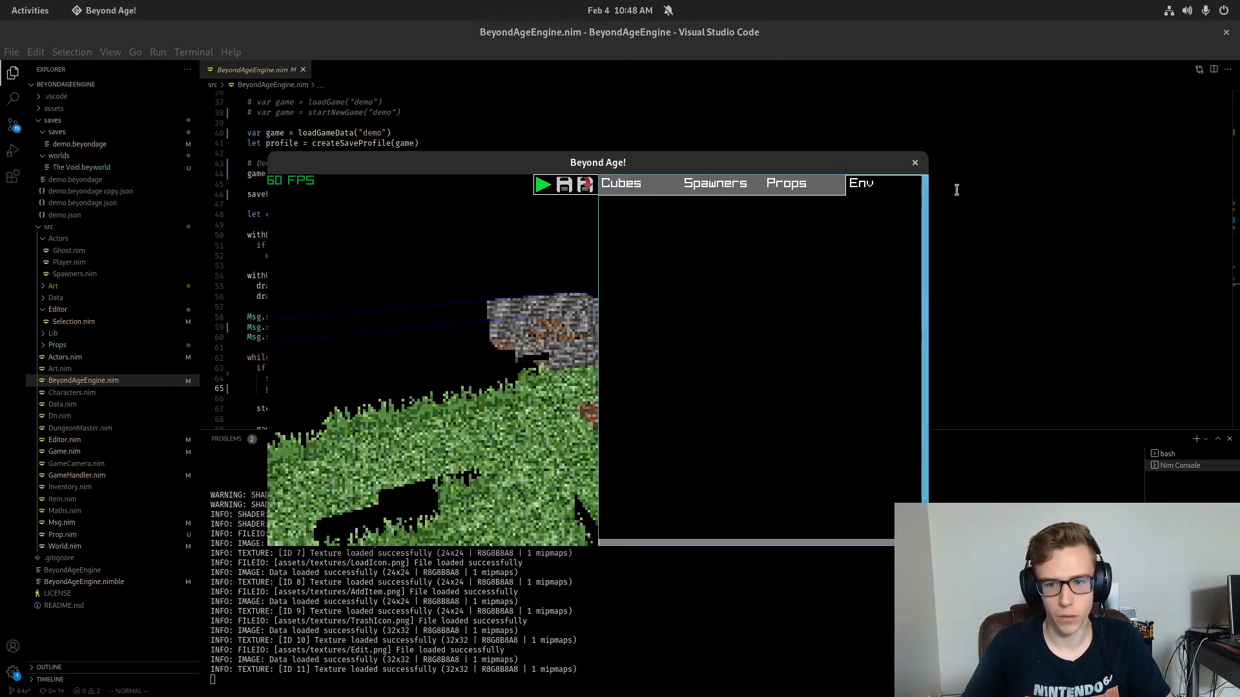
click(621, 182)
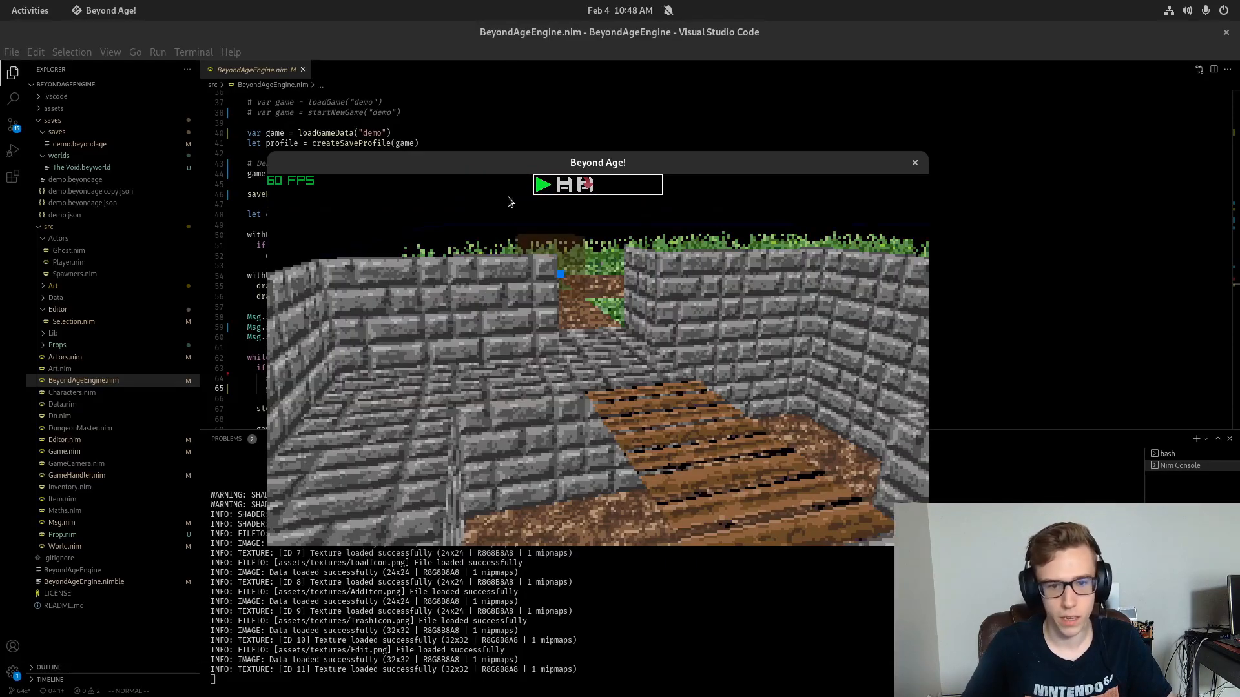
click(544, 184)
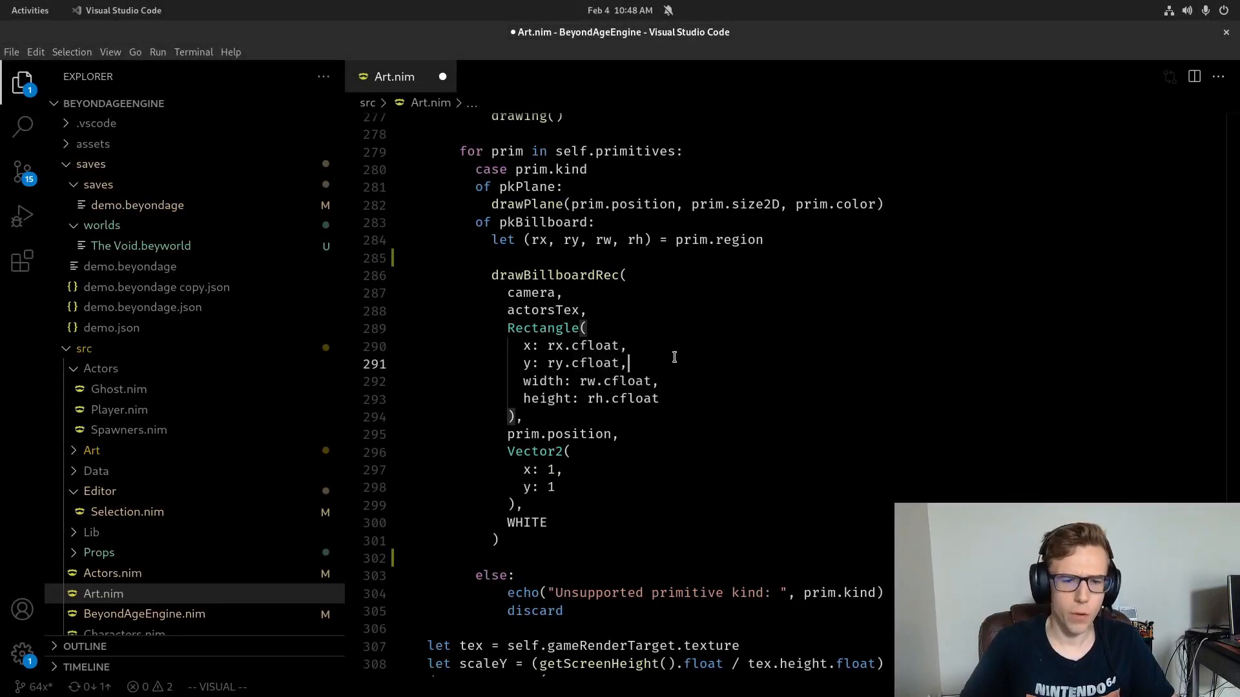
- Clear the selection in Art.nim and scroll through its billboard drawing code
key(Escape)
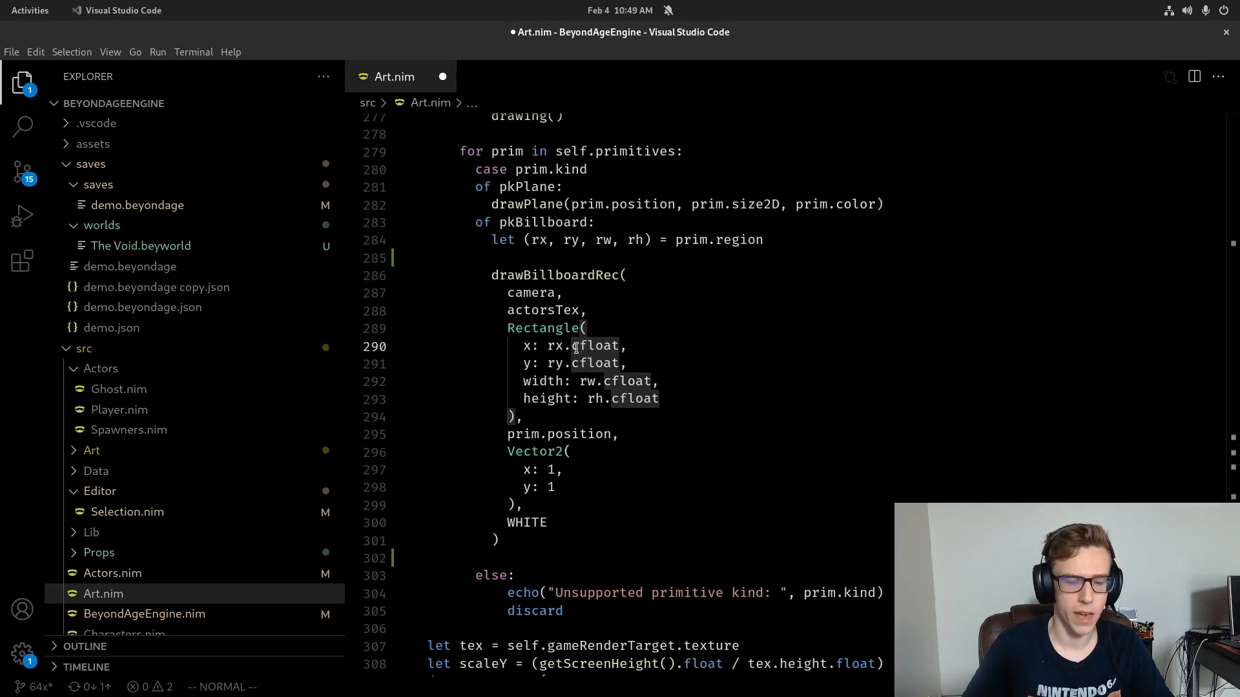
mouse_move(594, 347)
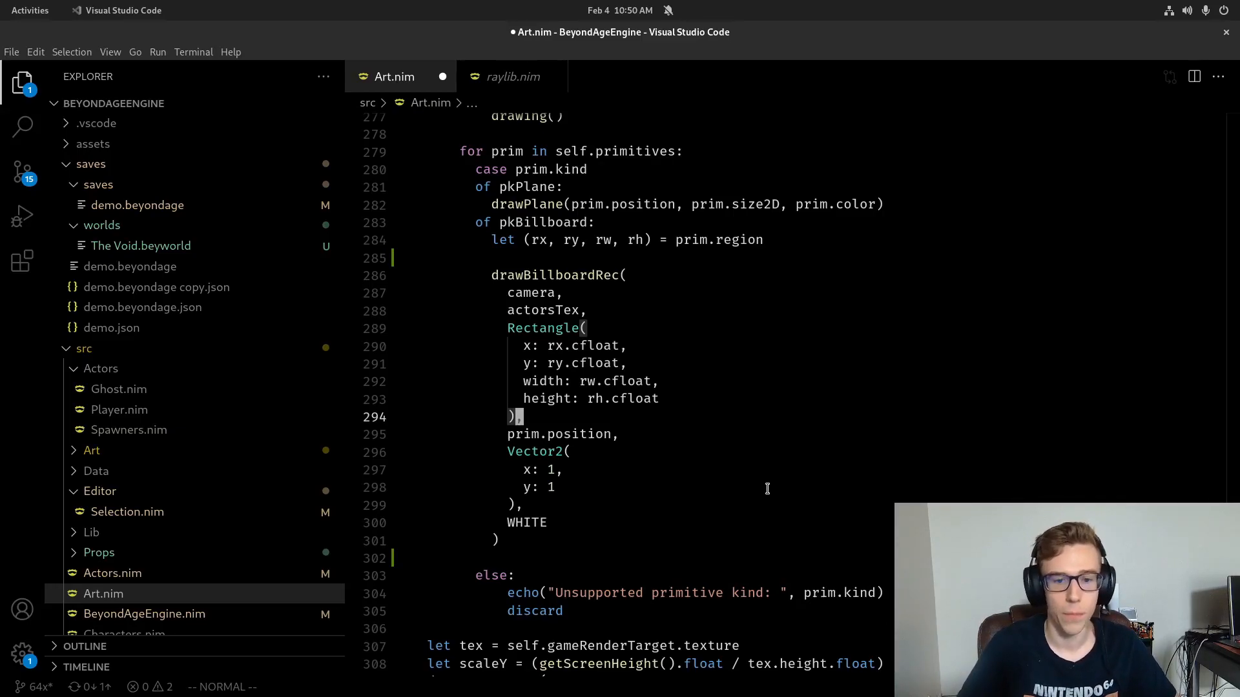
scroll(down, 3)
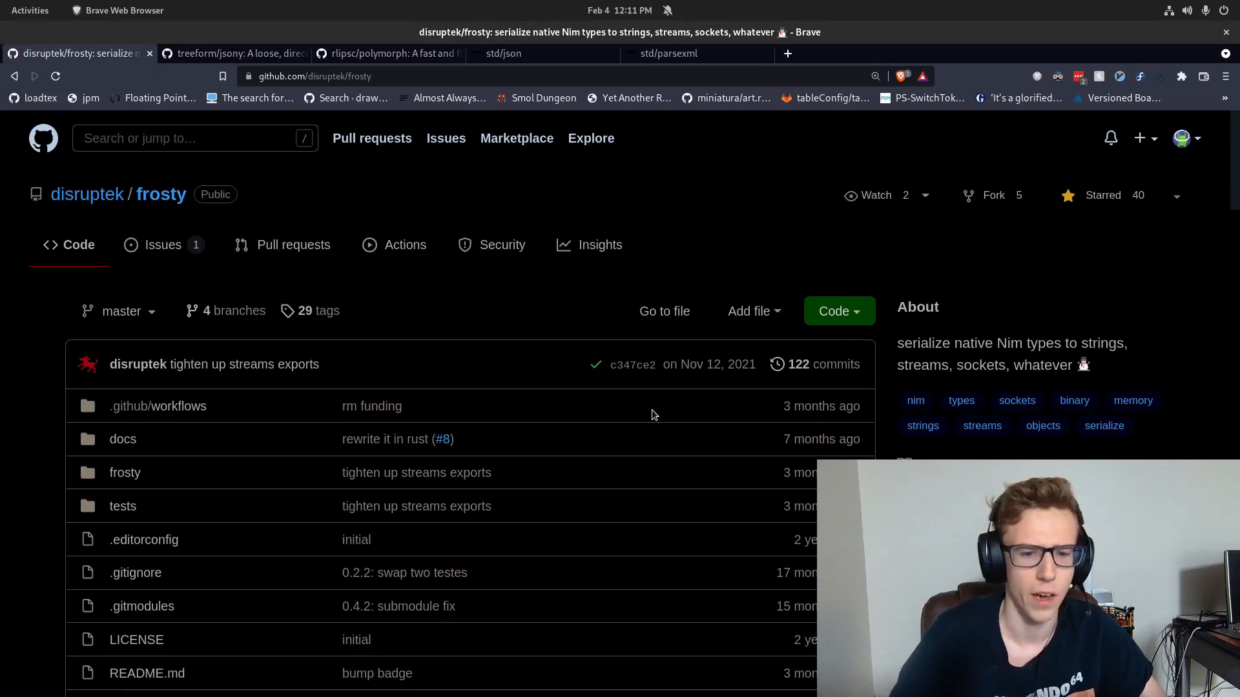
mouse_move(190, 164)
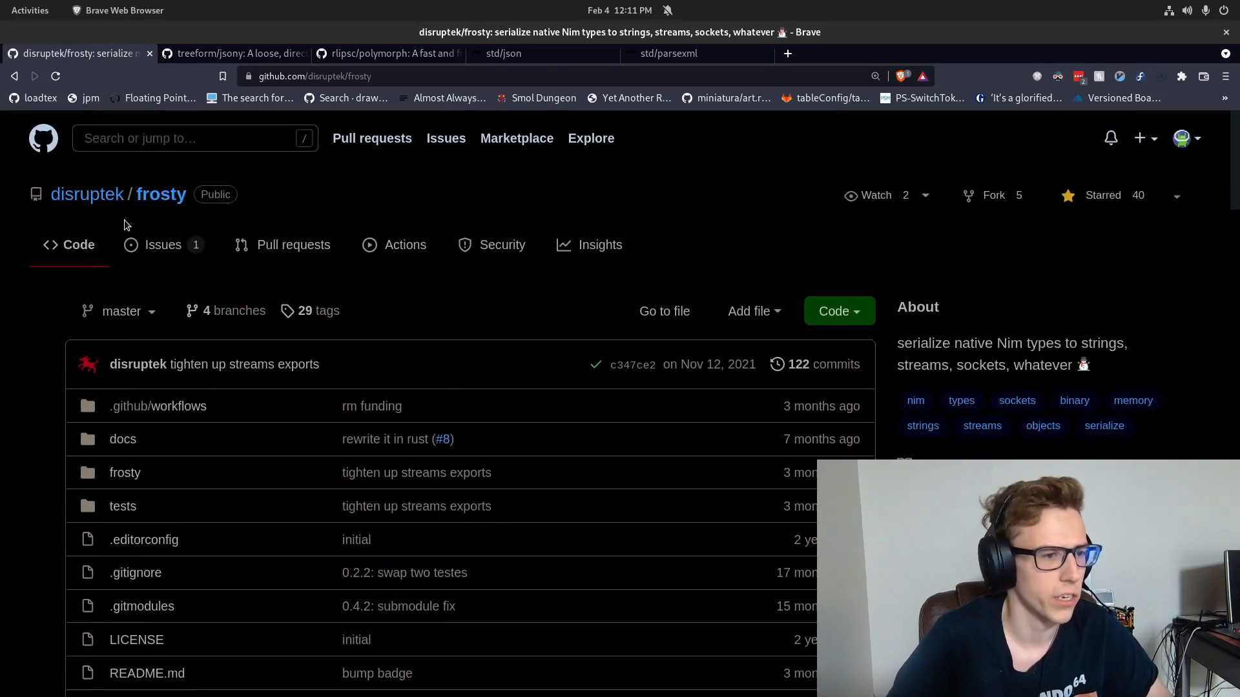
- Read the frosty README's freeze and thaw examples, then switch to the treeform/jsony tab
scroll(down, 3)
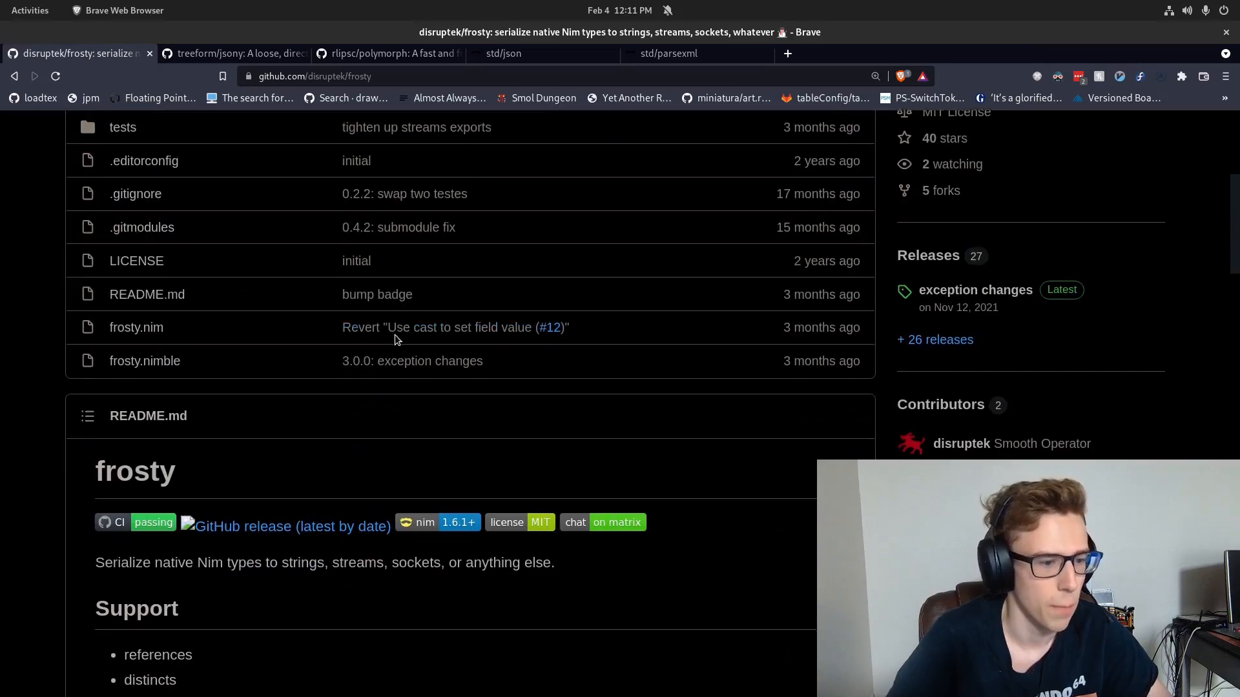
scroll(down, 3)
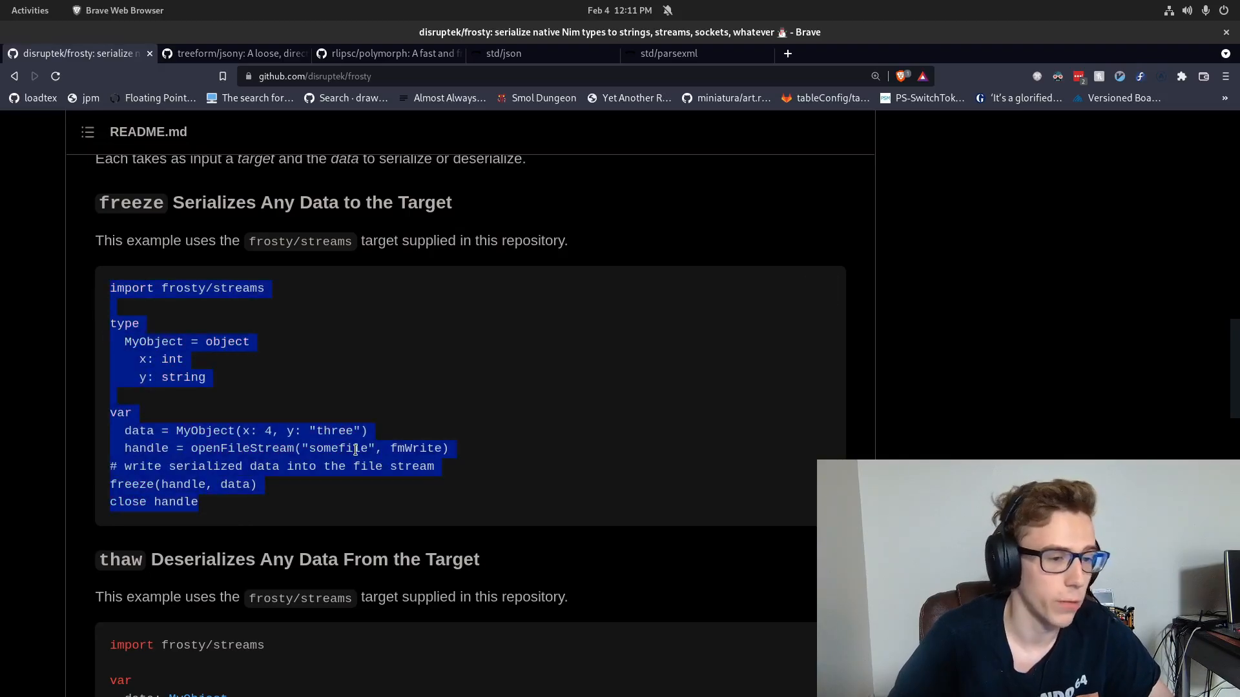
click(530, 493)
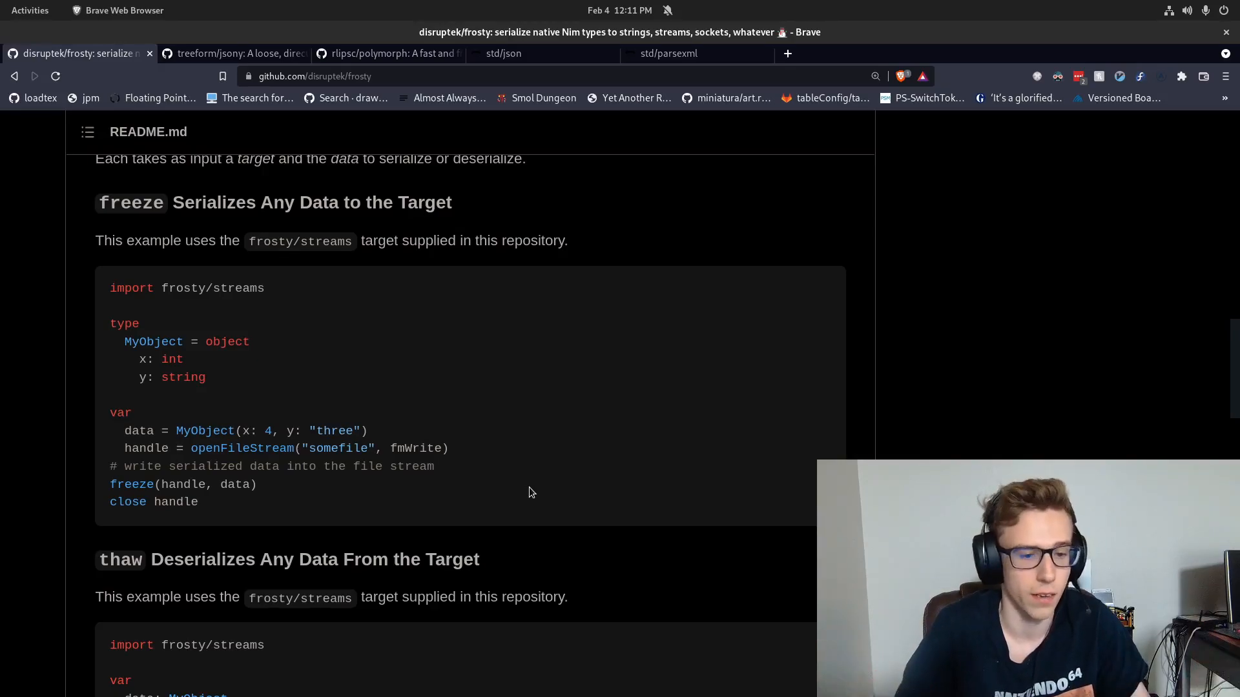
scroll(down, 3)
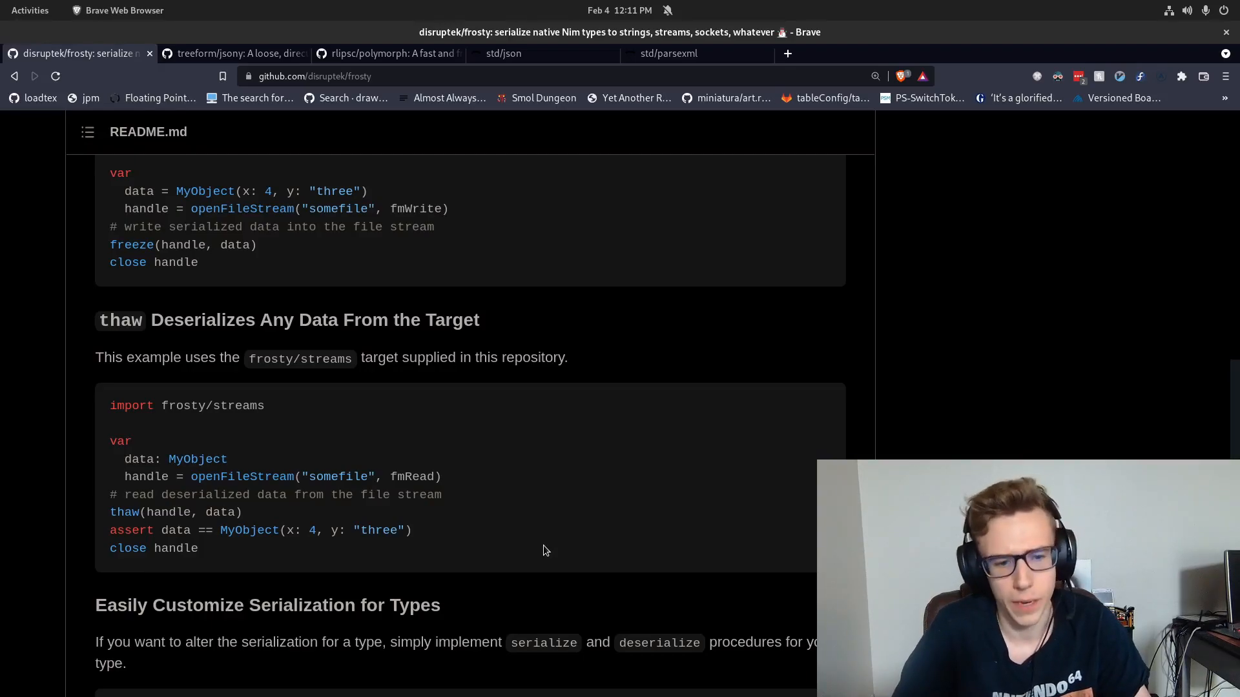
mouse_move(230, 53)
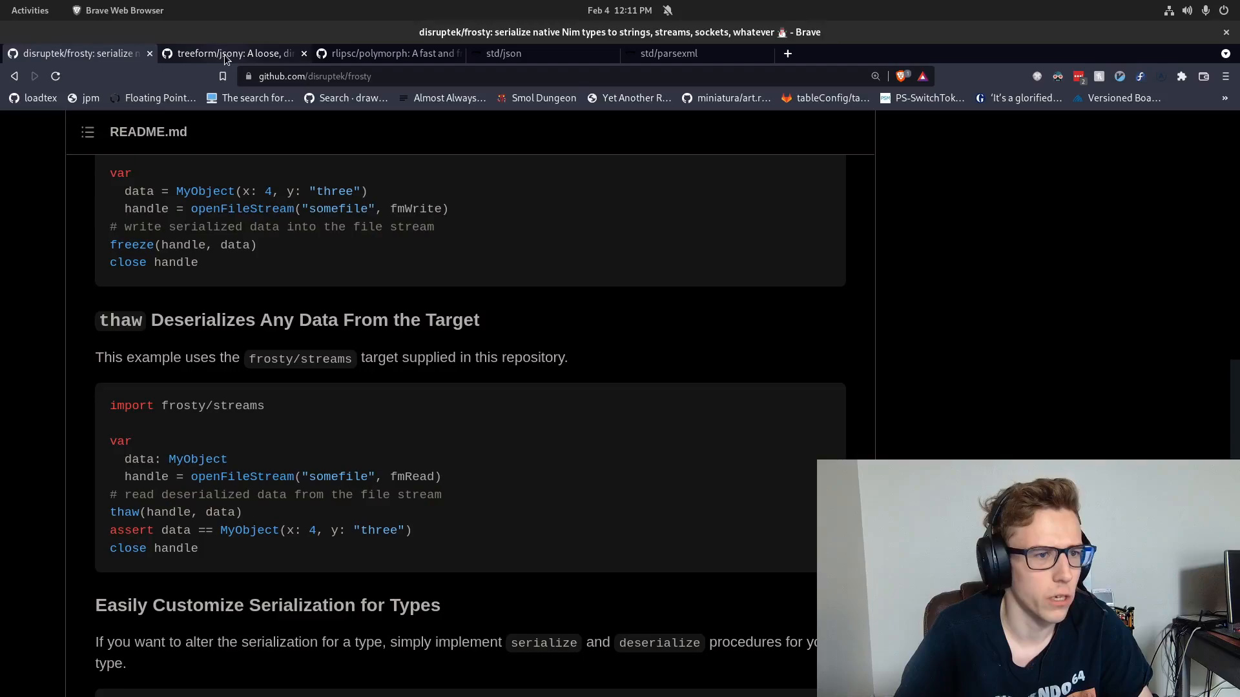
click(230, 53)
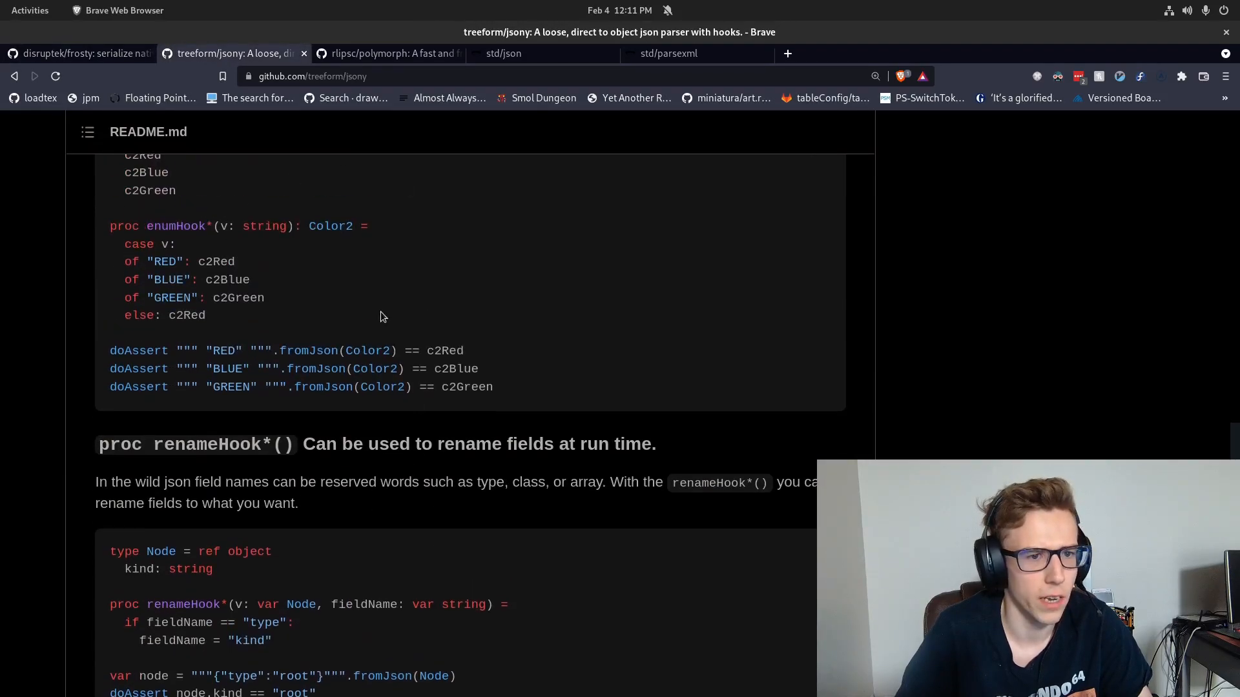
- Scroll the jsony README's postHook, enumHook and renameHook examples, then switch to the rlipsc/polymorph tab
scroll(down, 3)
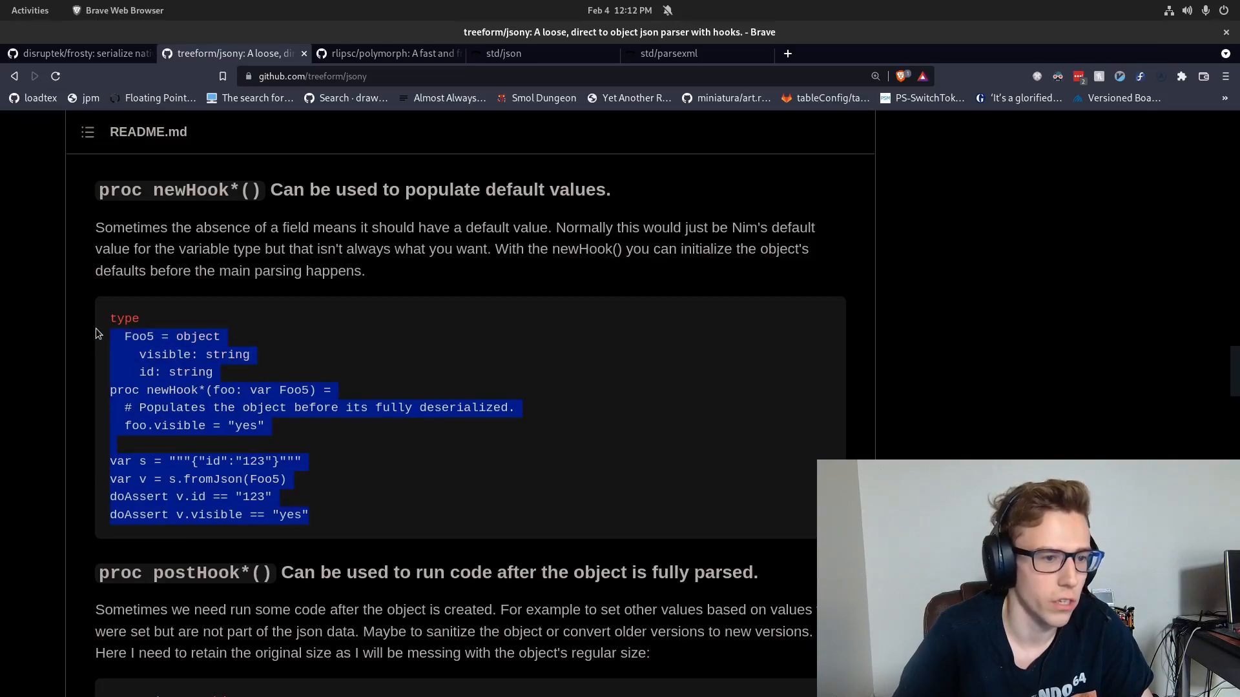
scroll(down, 3)
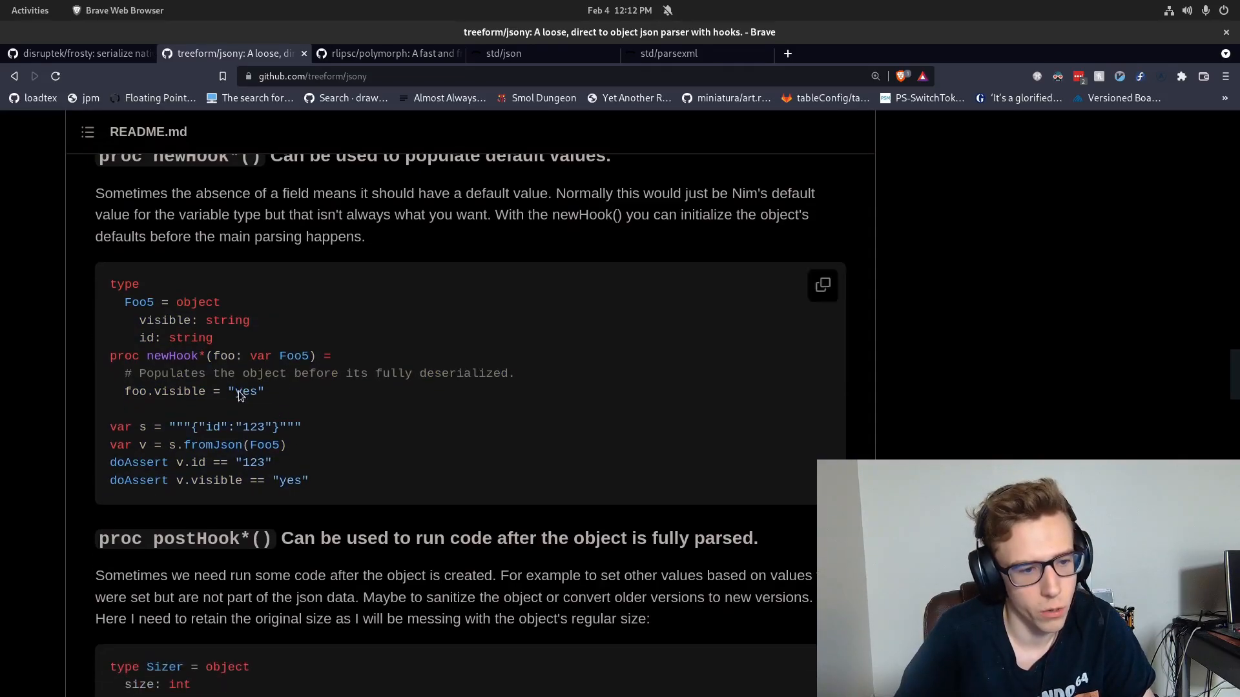
scroll(down, 3)
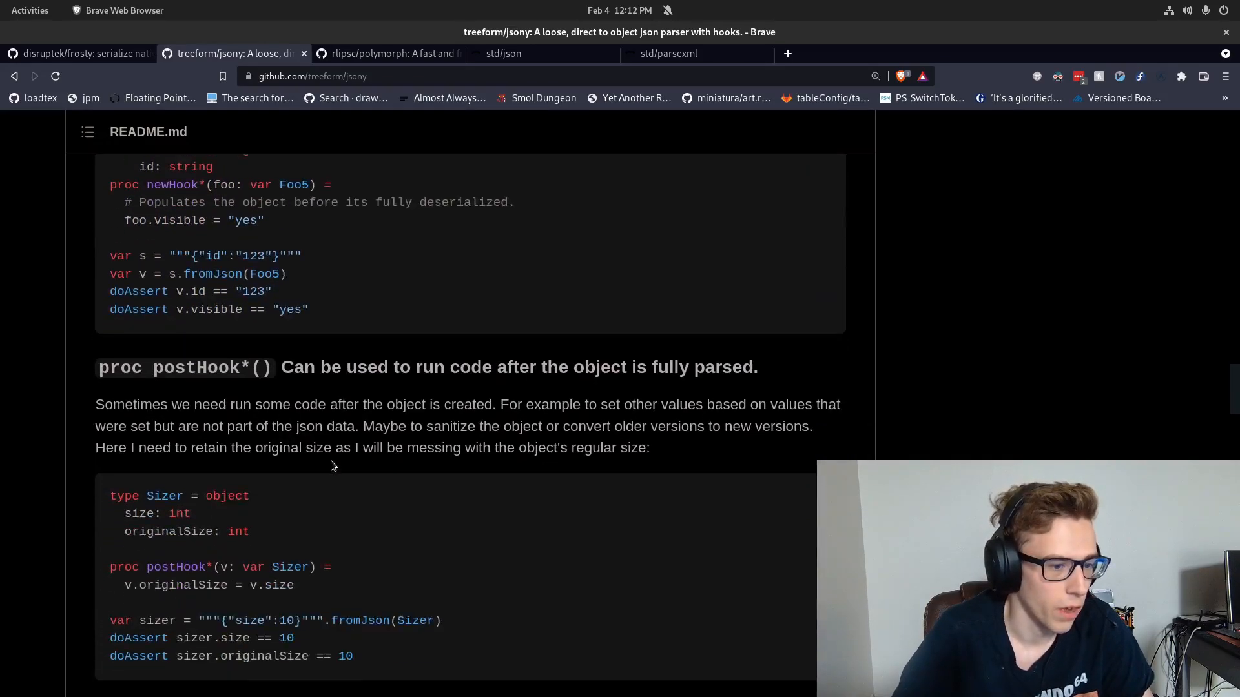
scroll(down, 3)
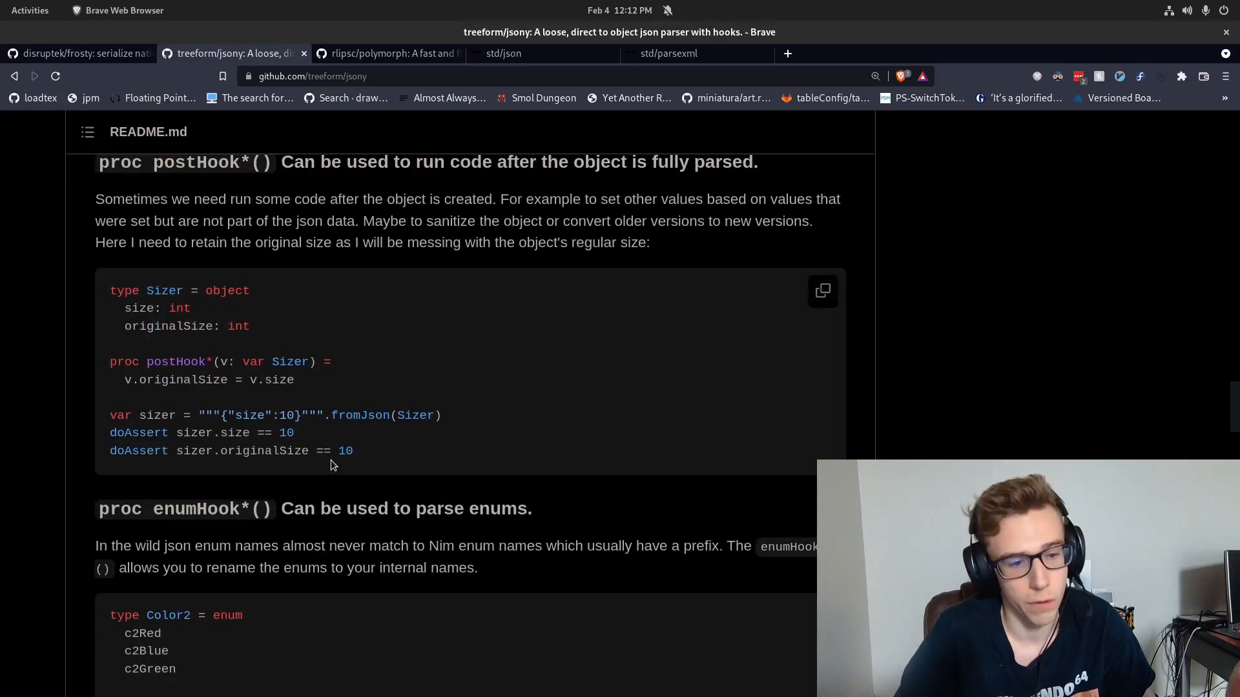
mouse_move(351, 367)
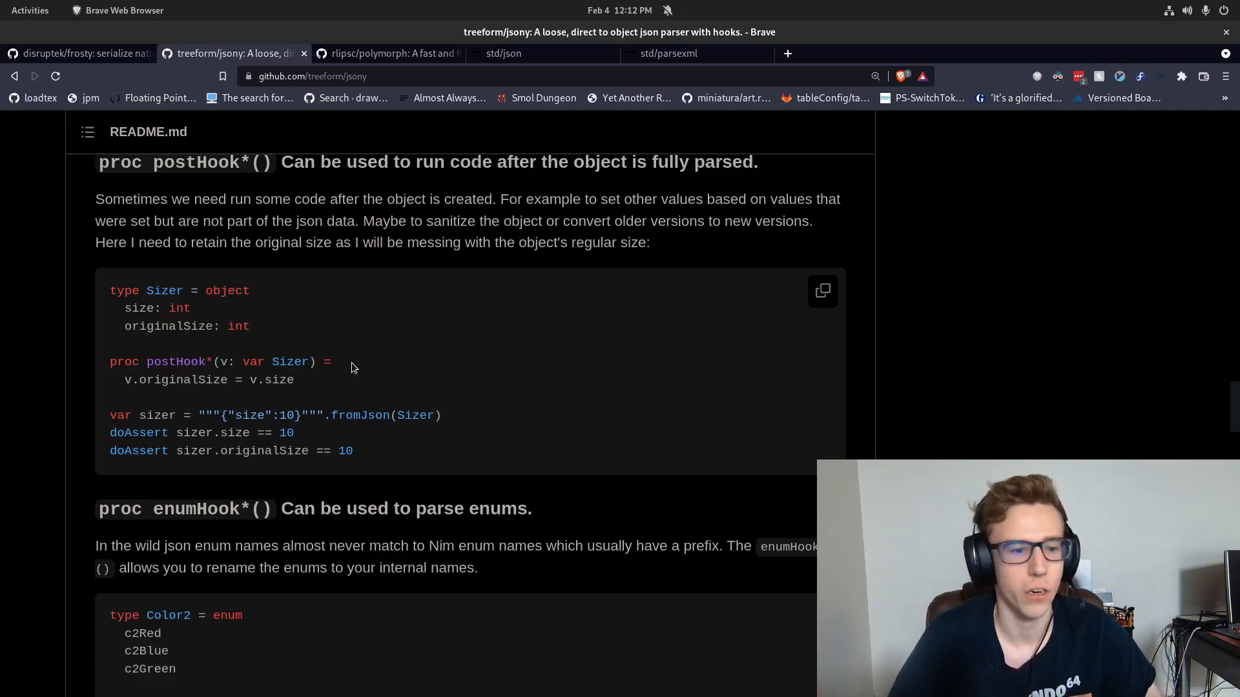
mouse_move(330, 371)
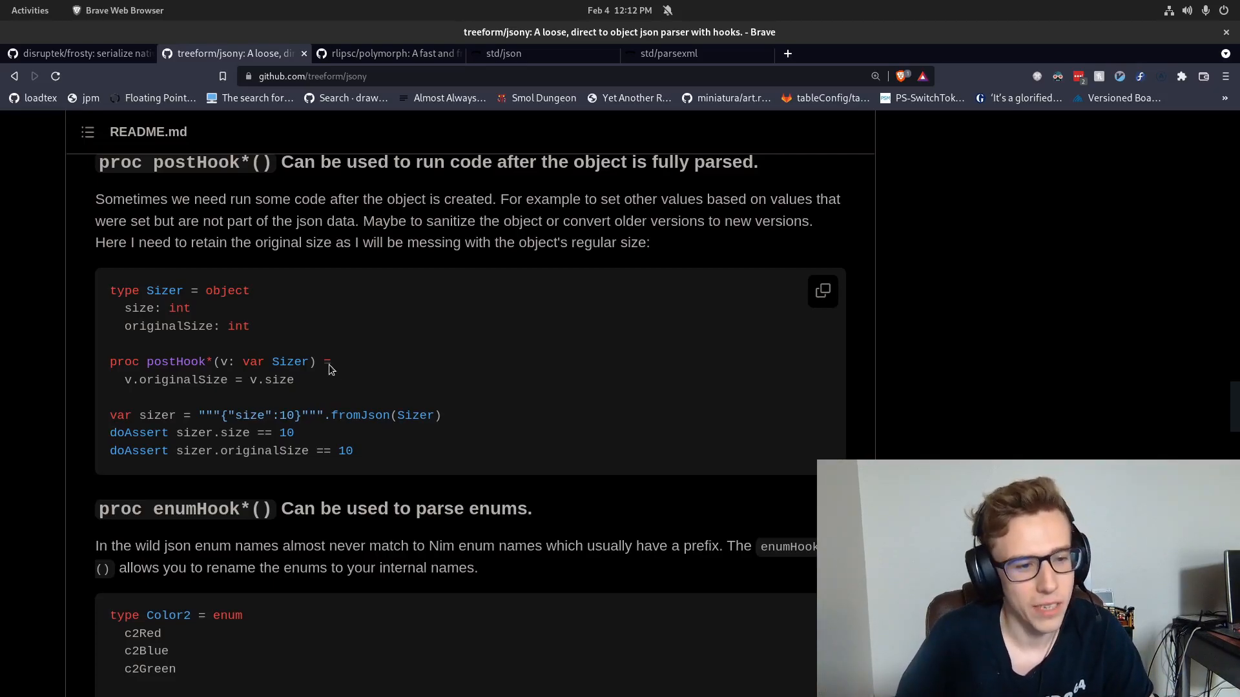
mouse_move(301, 412)
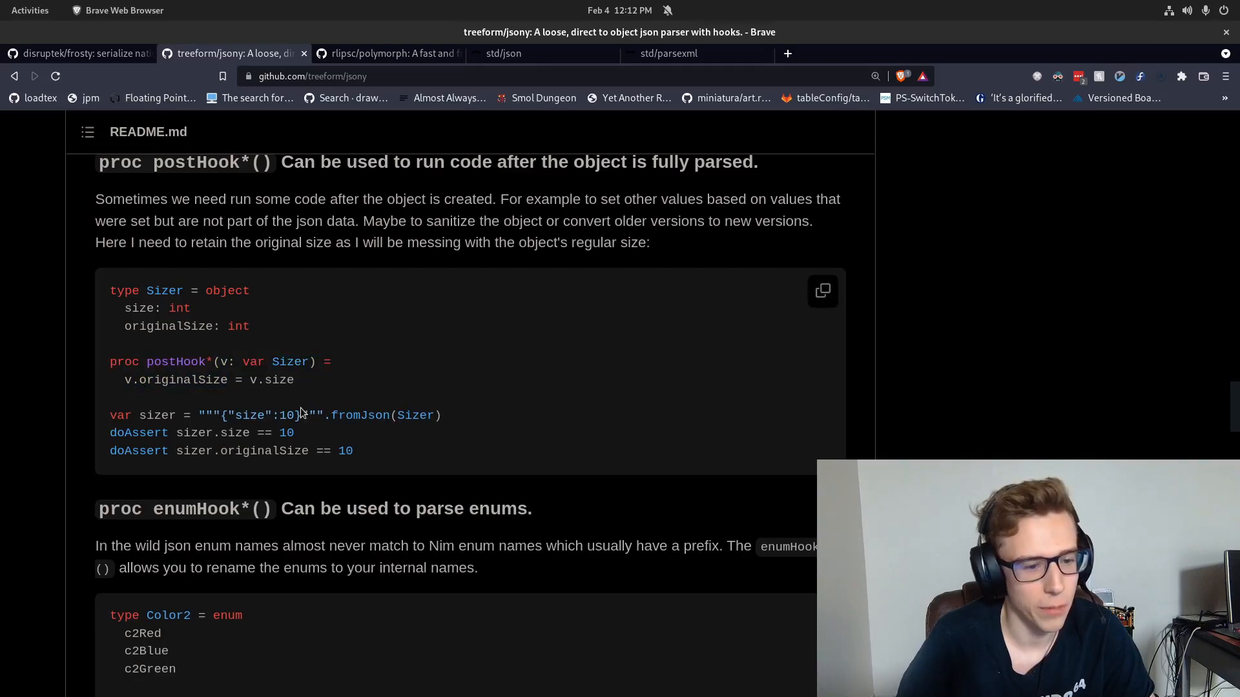
scroll(down, 3)
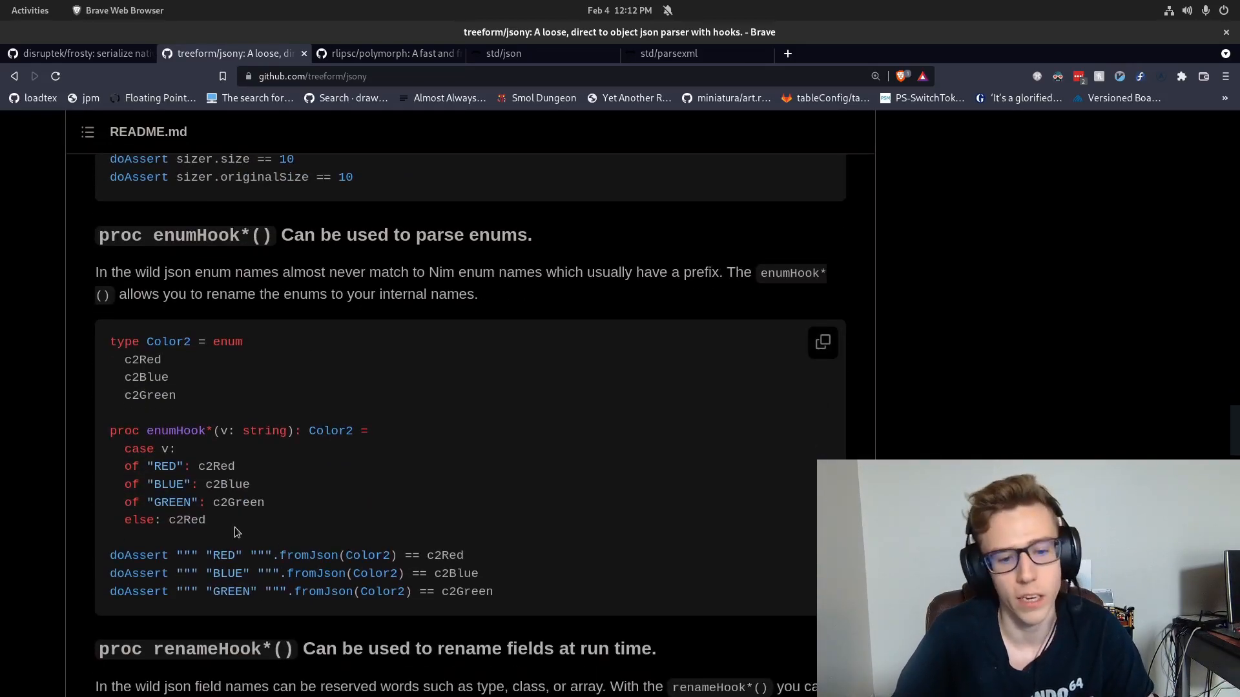
mouse_move(256, 526)
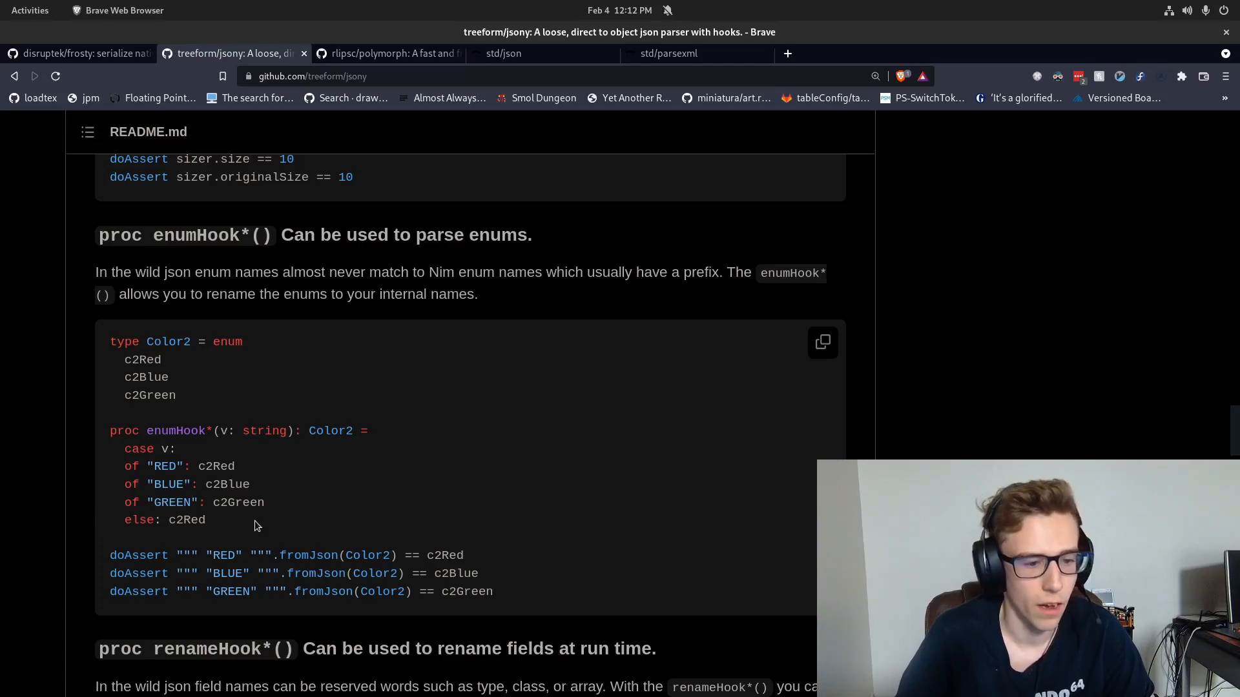
scroll(down, 3)
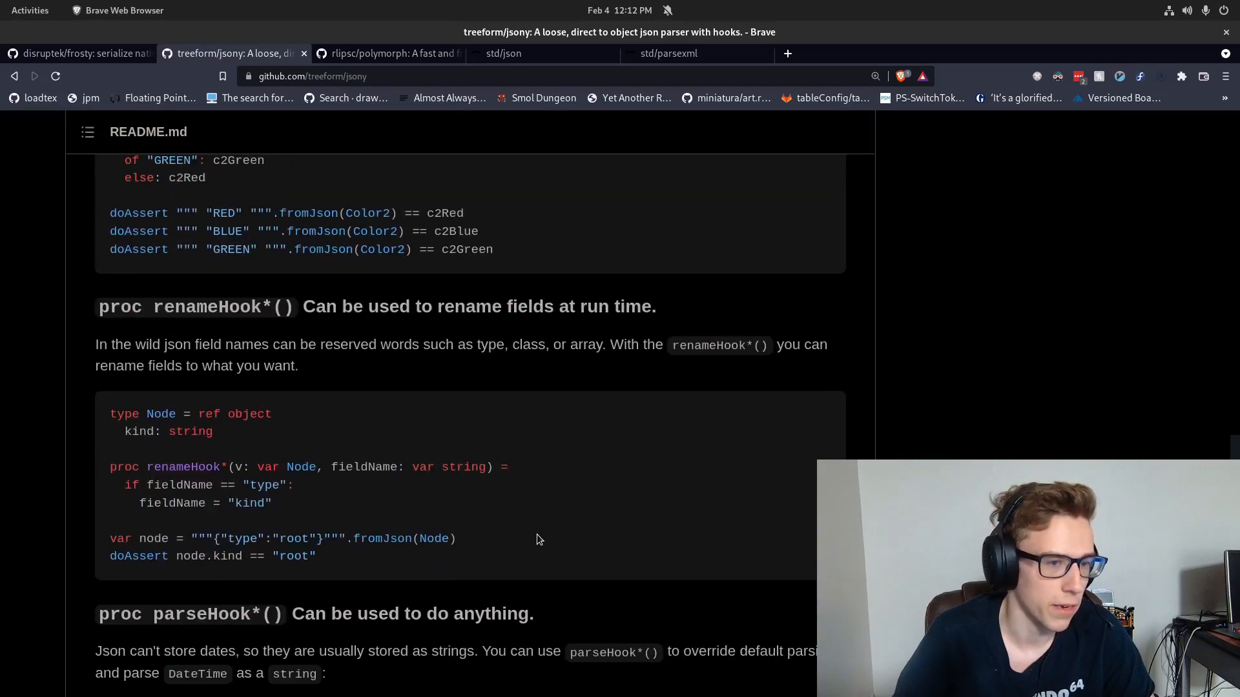
mouse_move(338, 308)
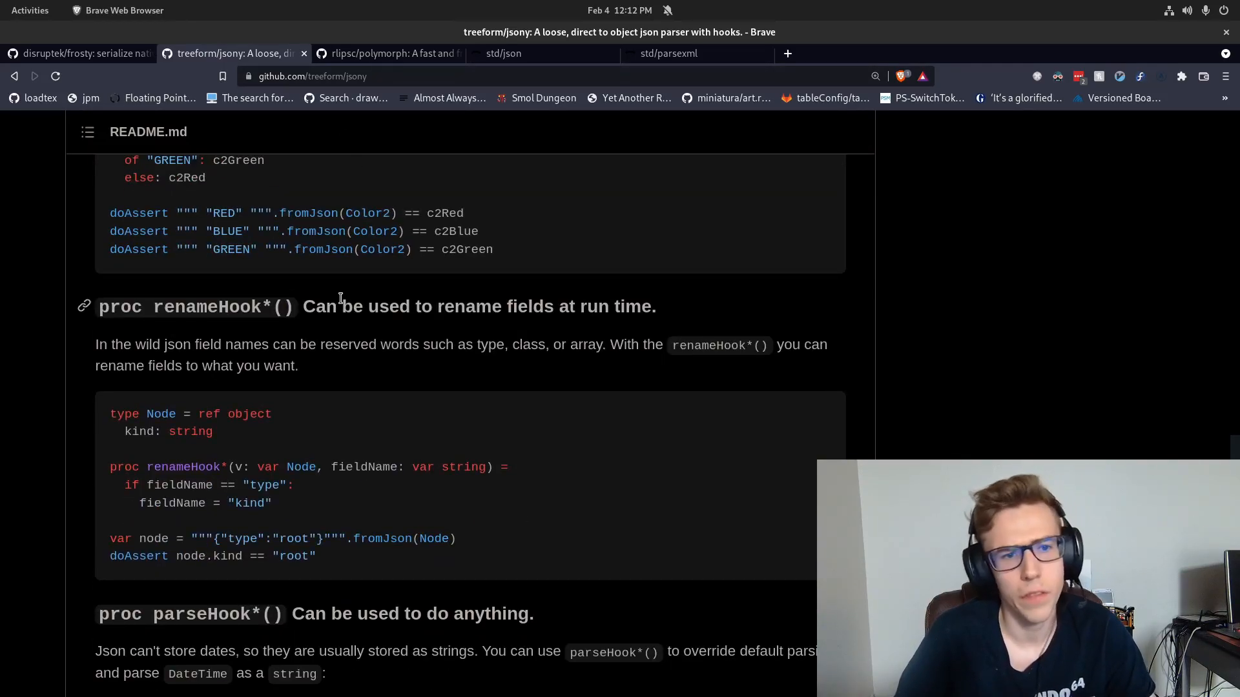
click(388, 53)
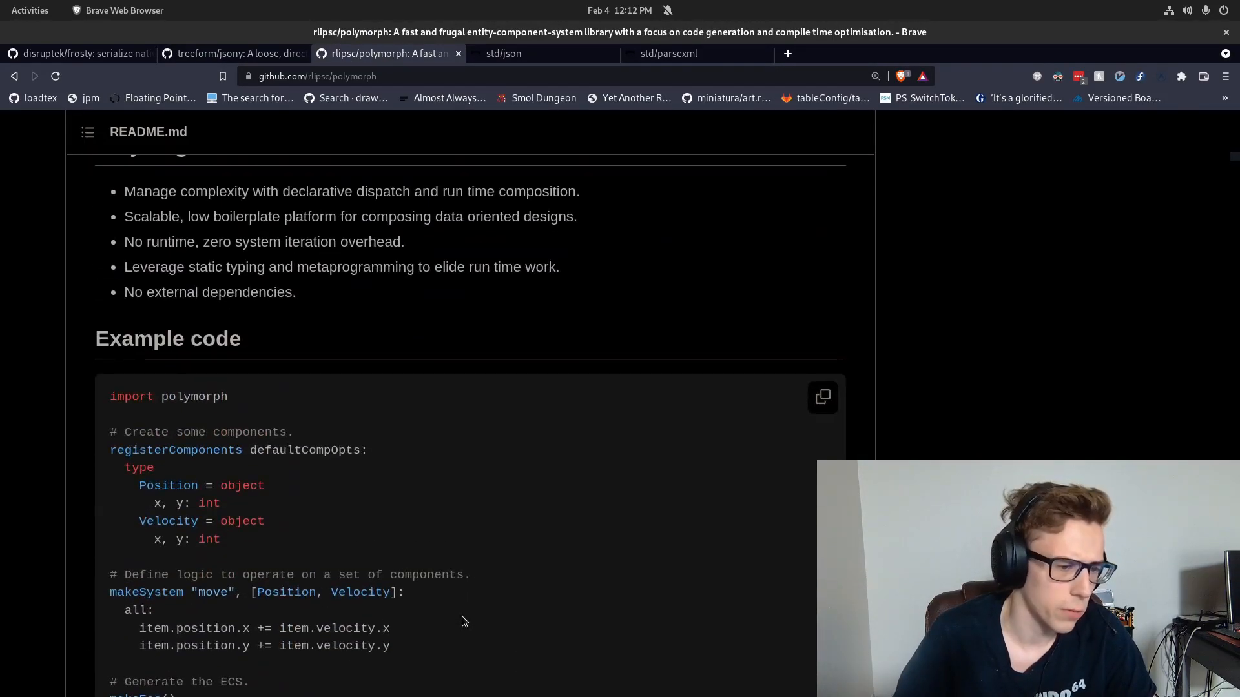
- Scroll through the polymorph ECS example code, then switch to the Nim std/json documentation tab
scroll(down, 3)
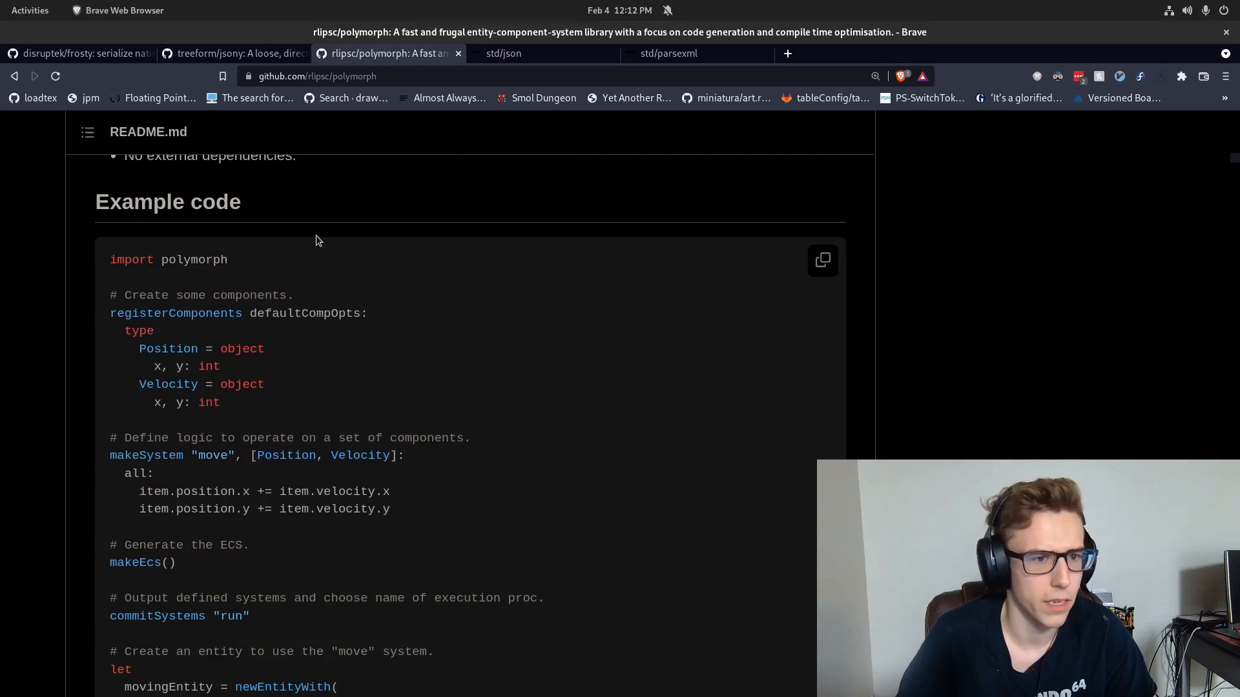
mouse_move(198, 286)
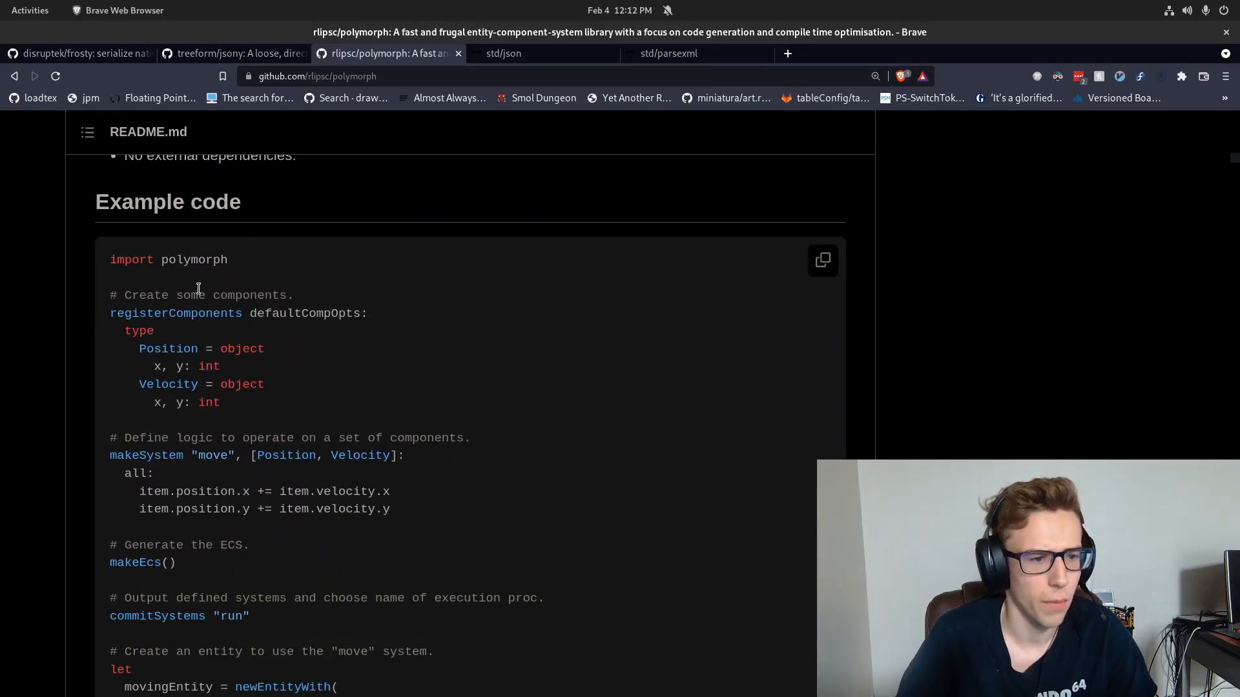
scroll(down, 3)
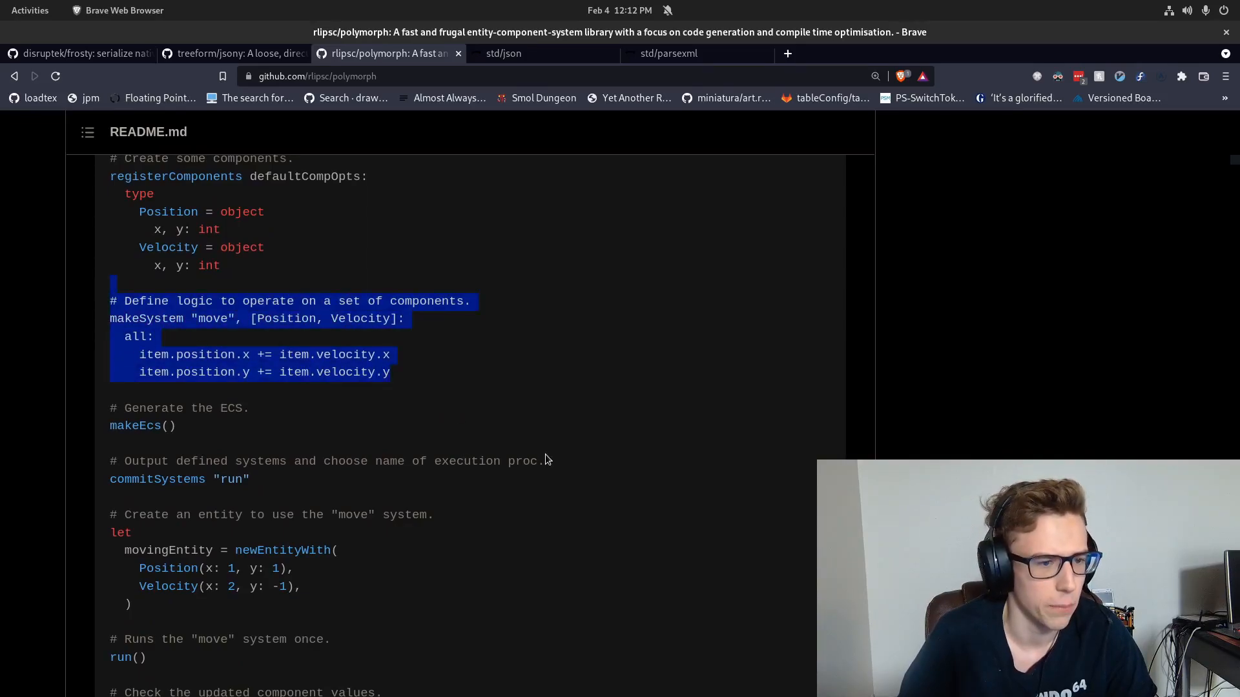
scroll(down, 3)
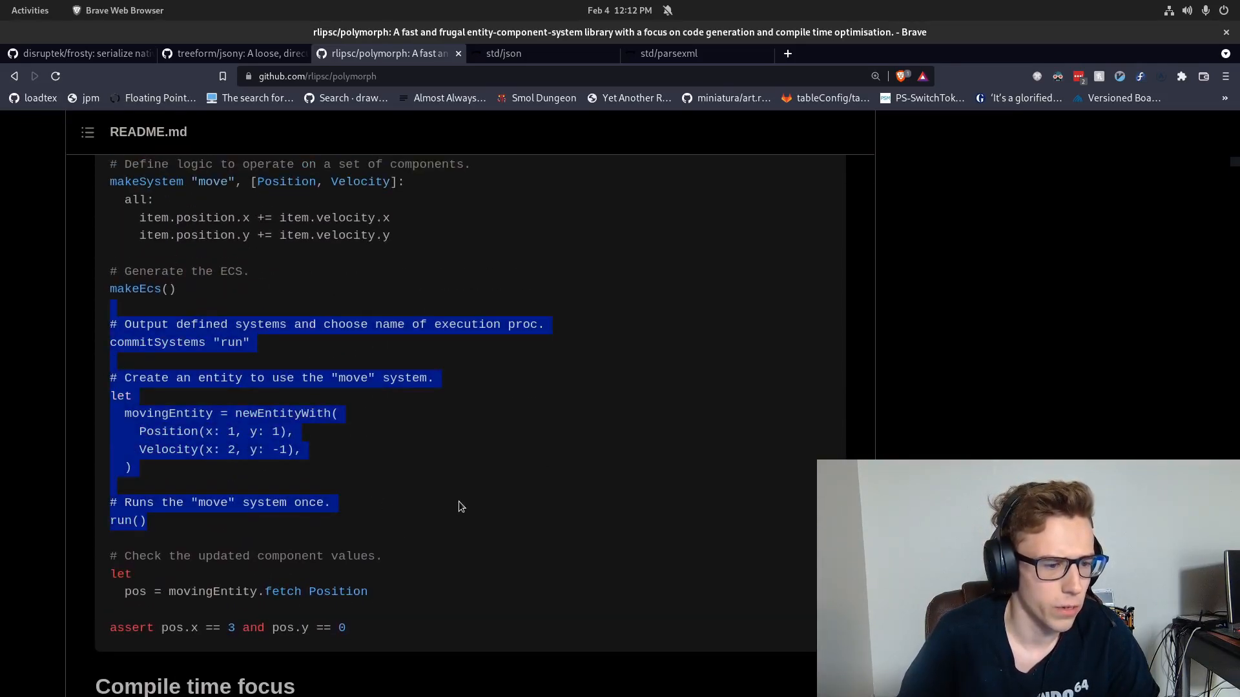
scroll(down, 3)
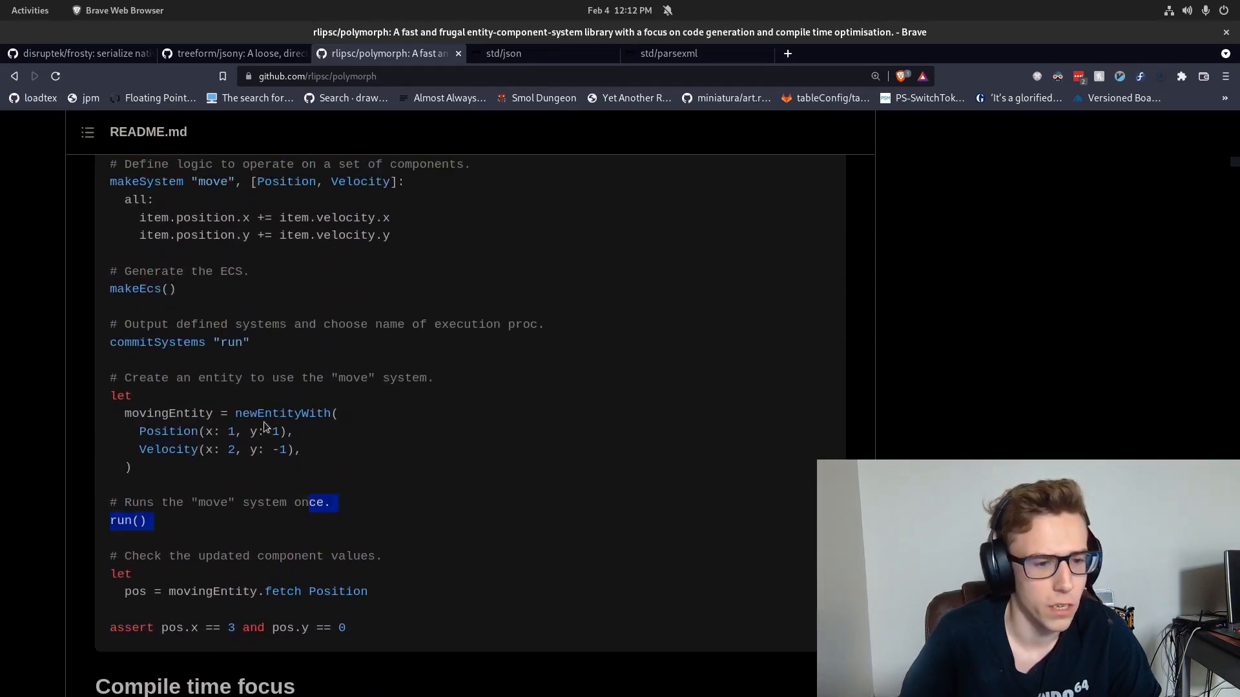
click(432, 273)
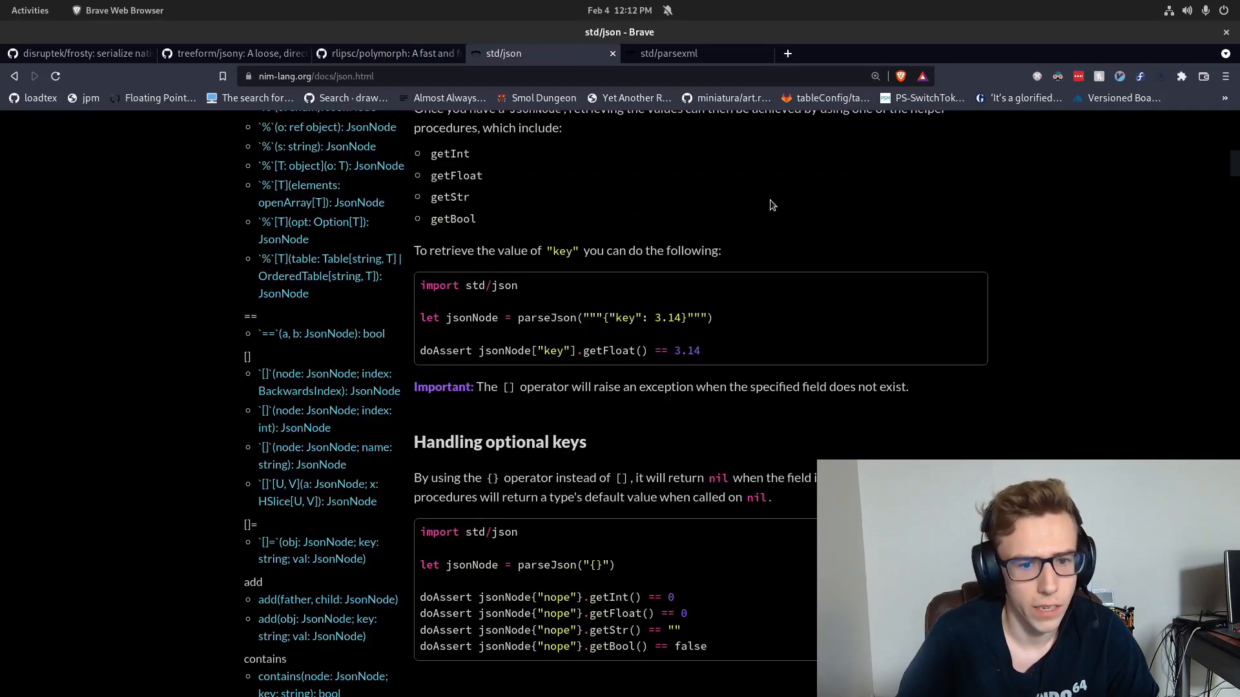
scroll(up, 3)
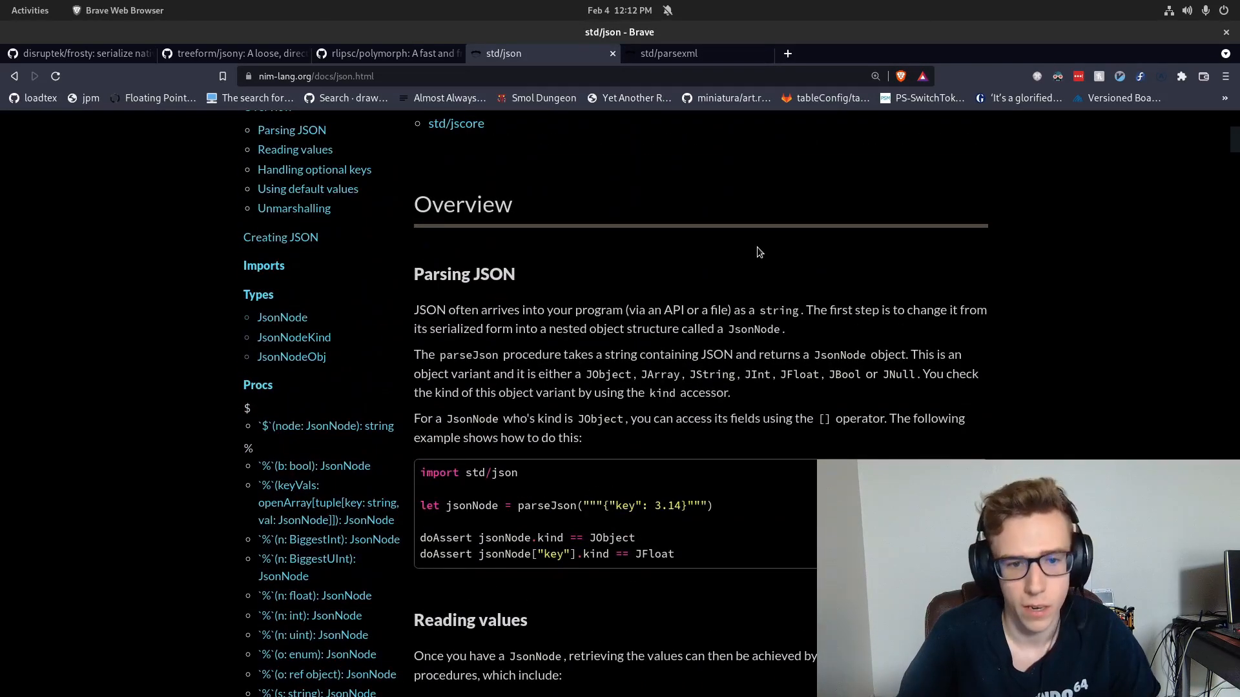
scroll(up, 3)
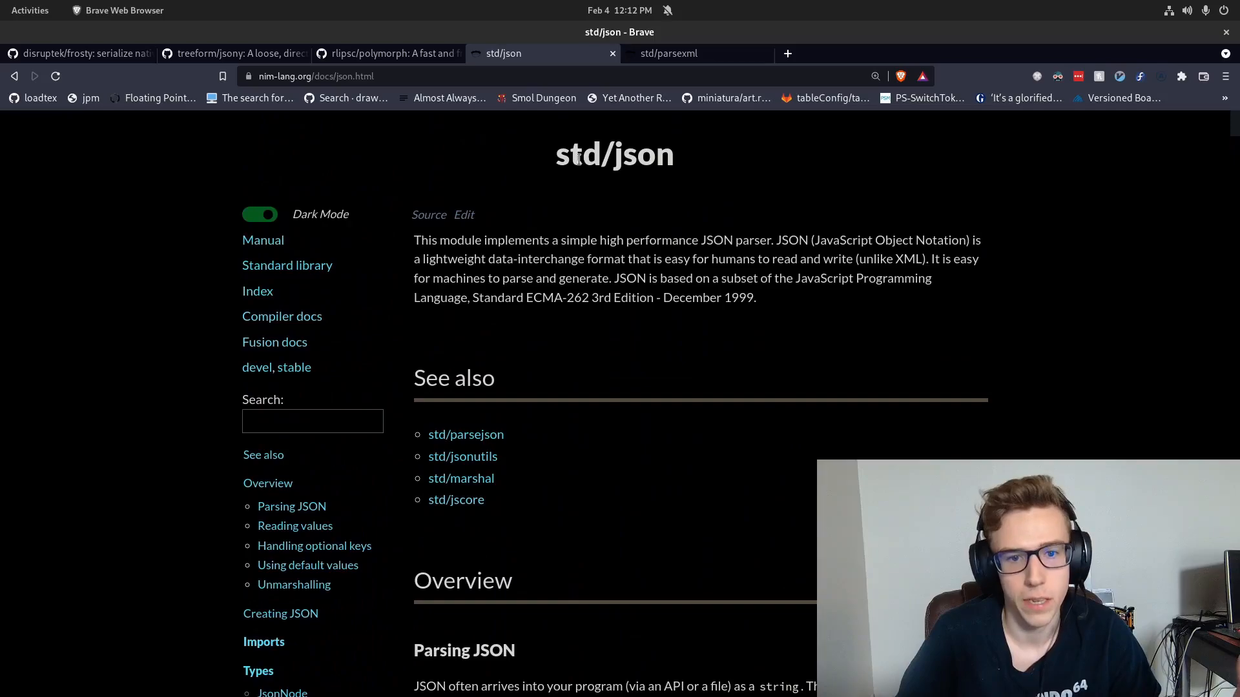
mouse_move(684, 319)
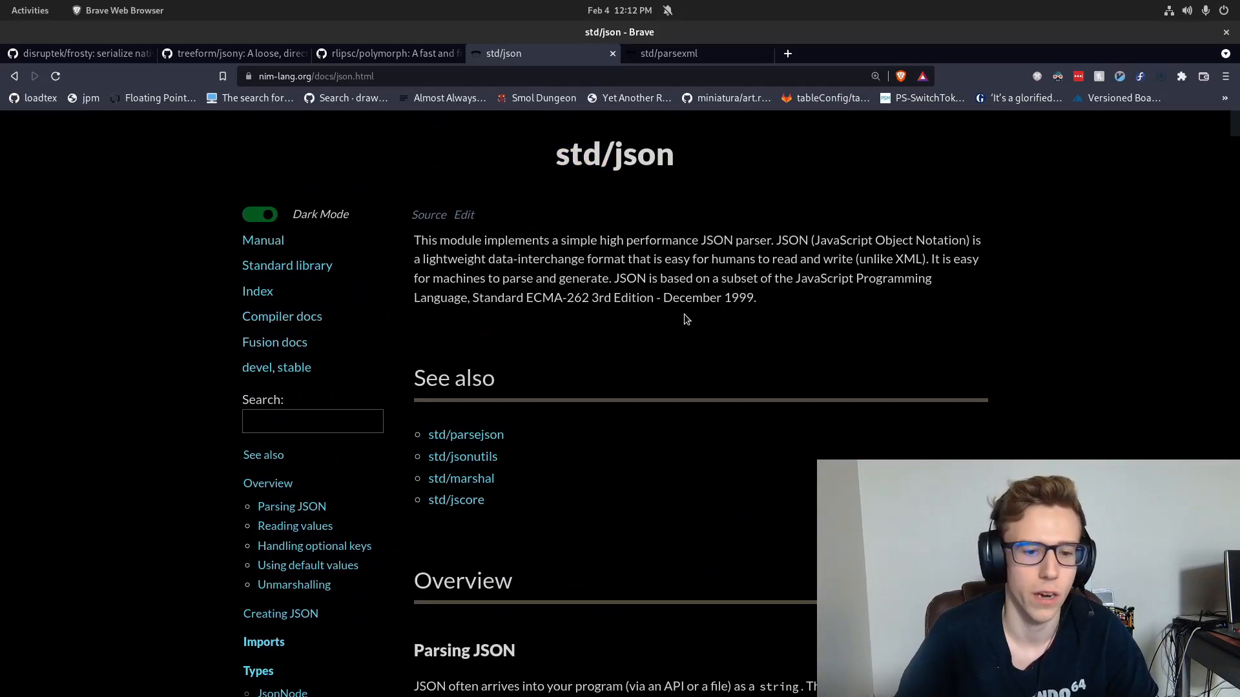
mouse_move(456, 500)
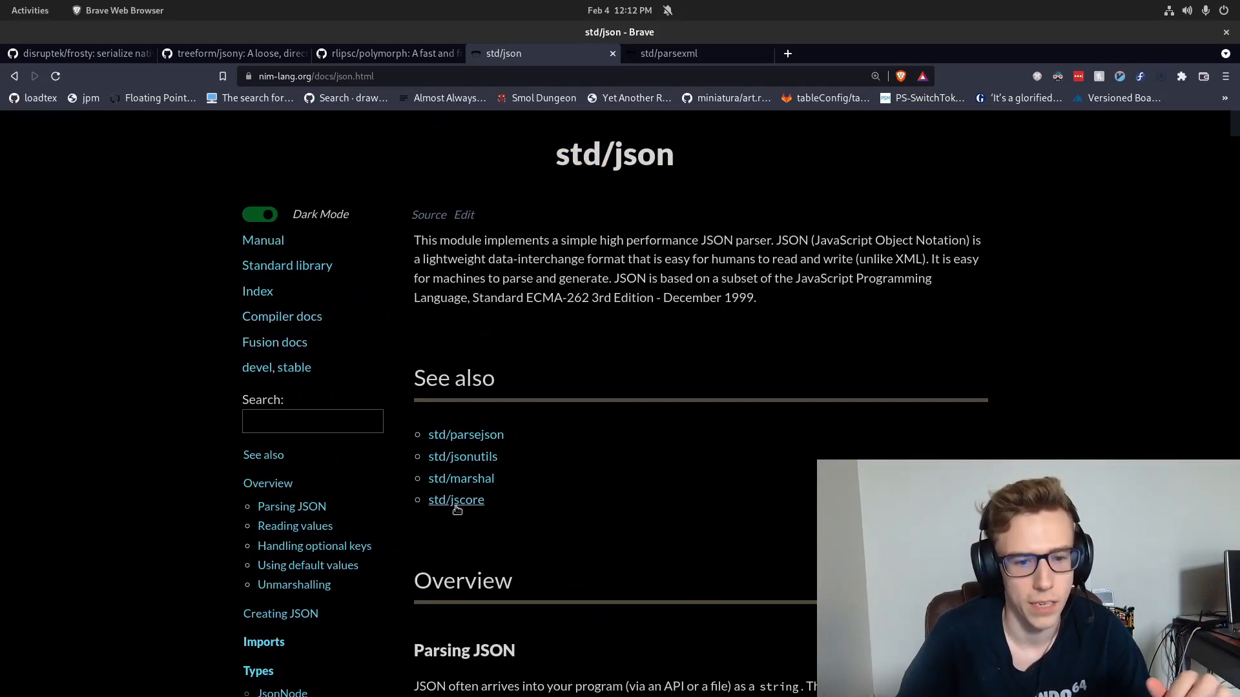
mouse_move(649, 514)
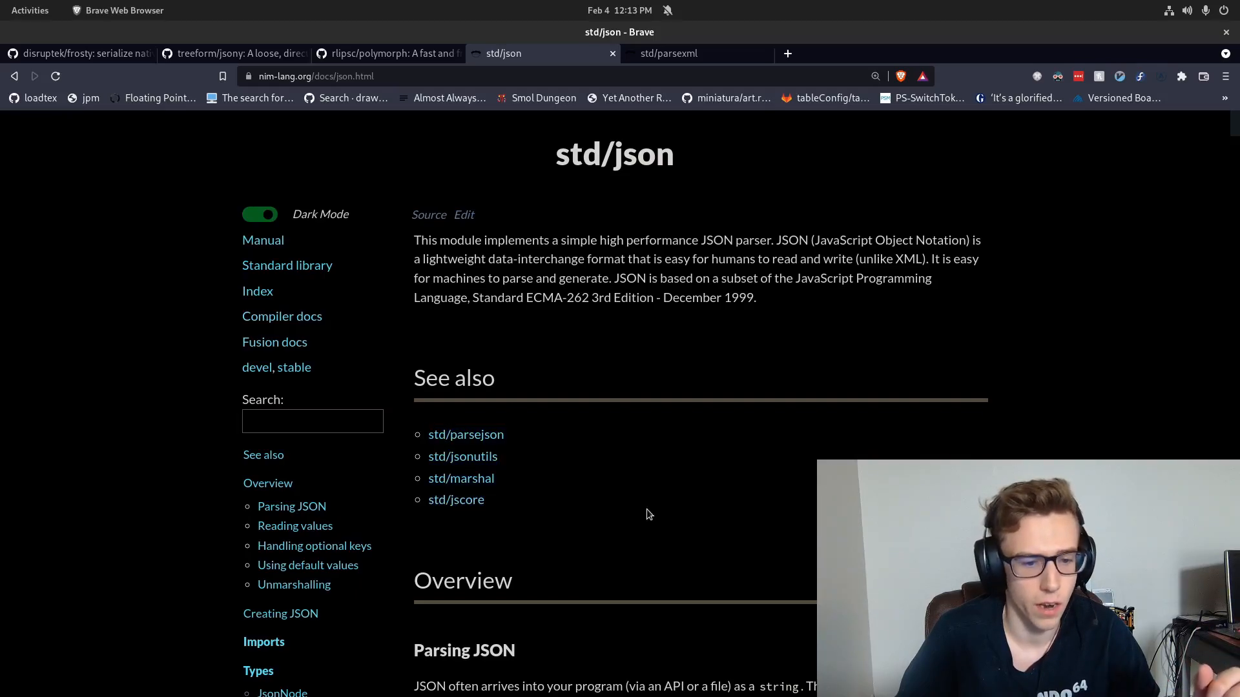
mouse_move(659, 295)
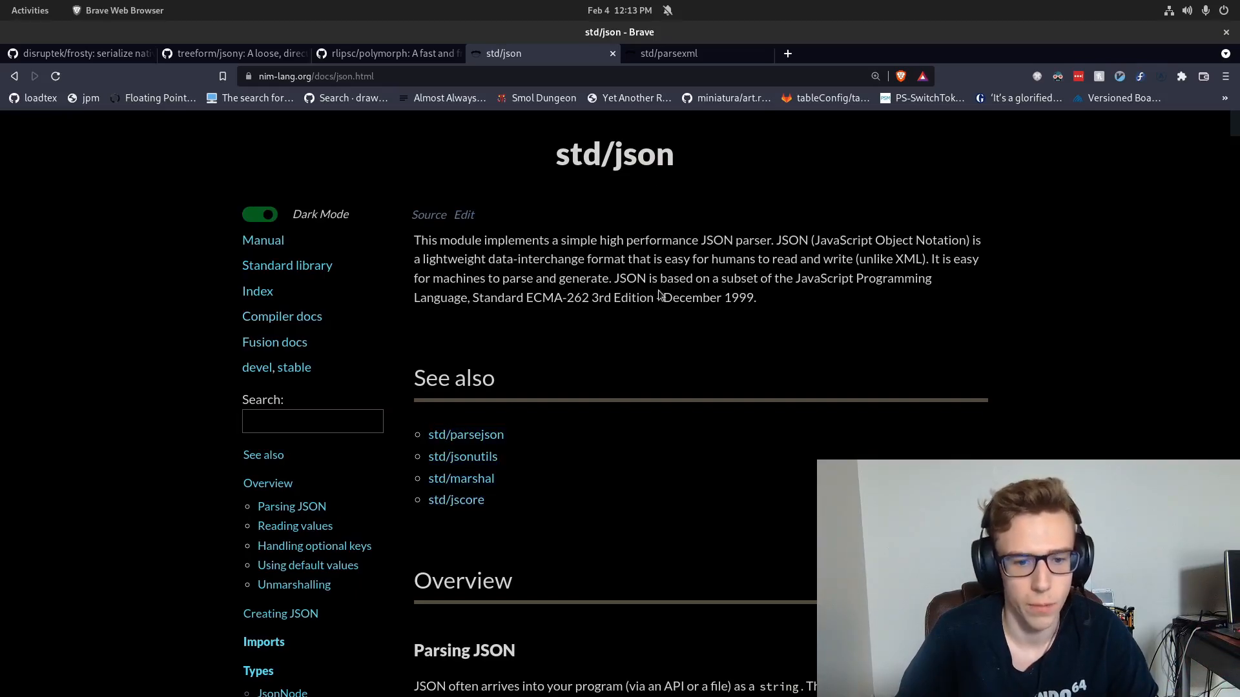
- Switch to the std/parsexml docs and read the 'Retrieve HTML title' Example 1, highlighting its import line
click(668, 53)
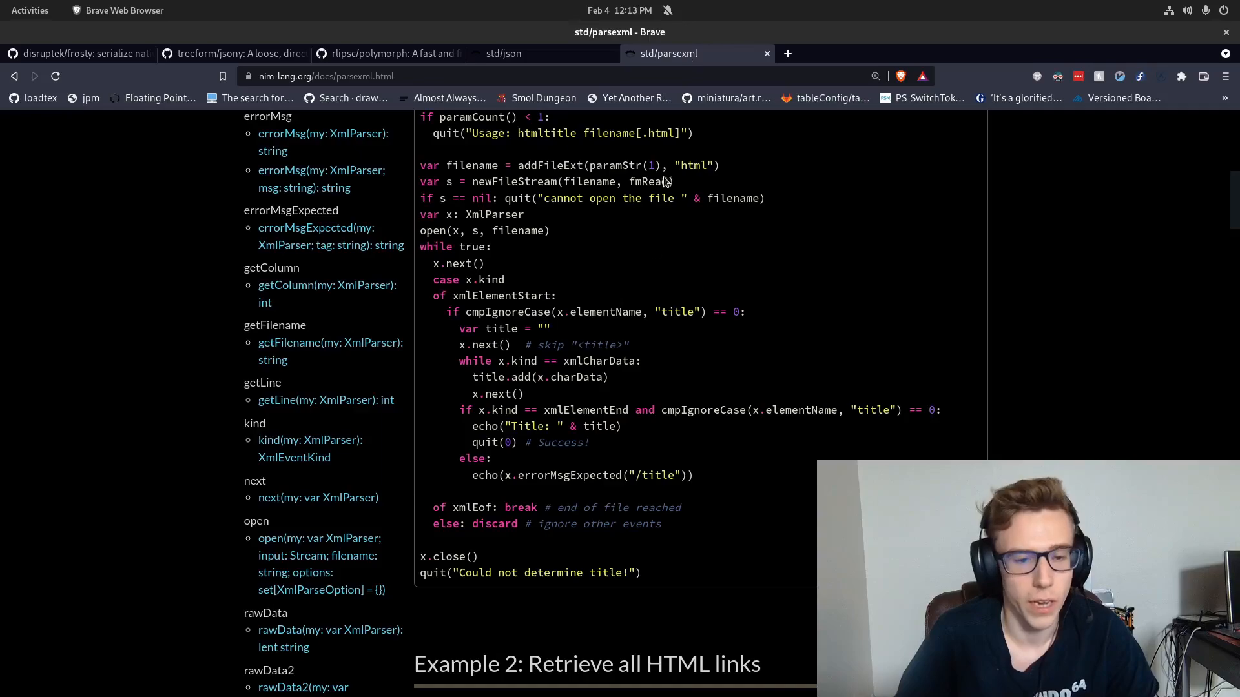
scroll(up, 3)
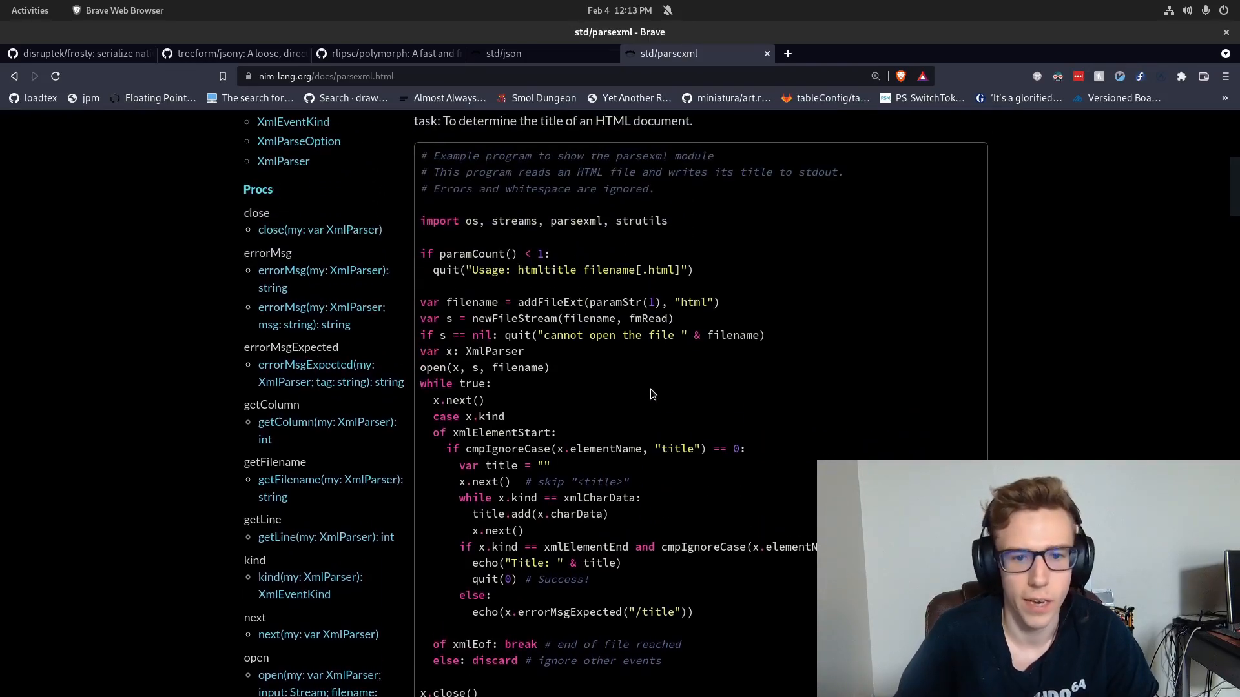
scroll(up, 3)
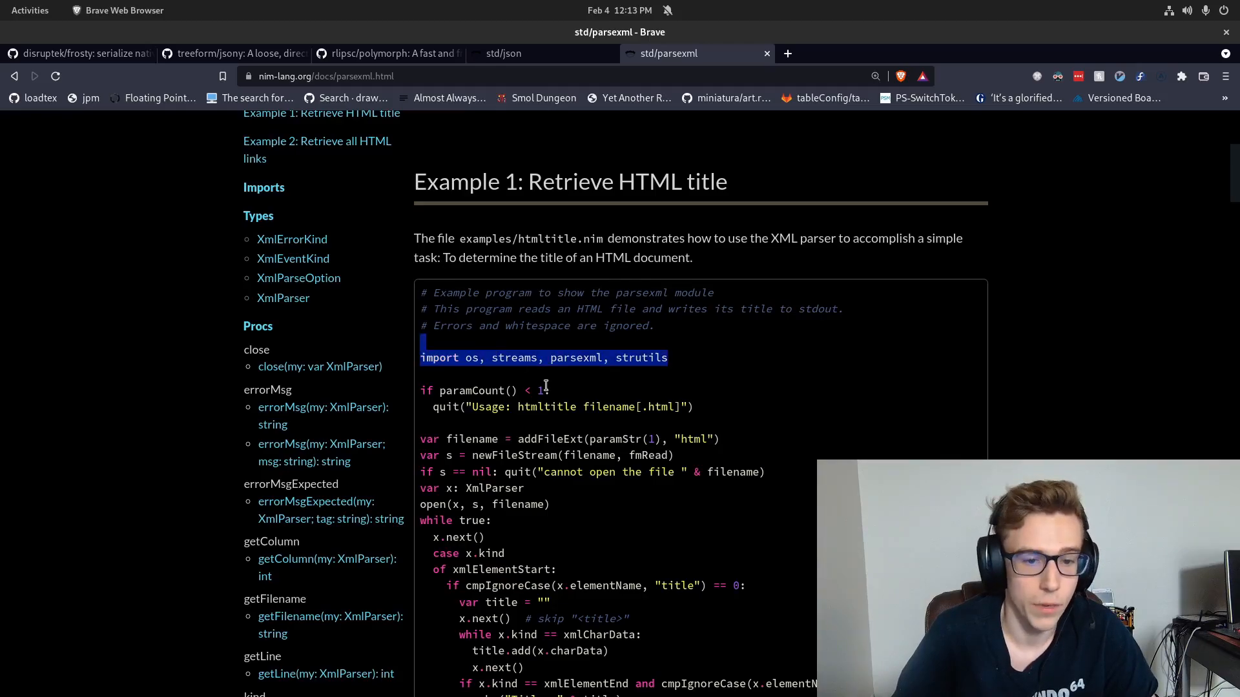
double_click(574, 358)
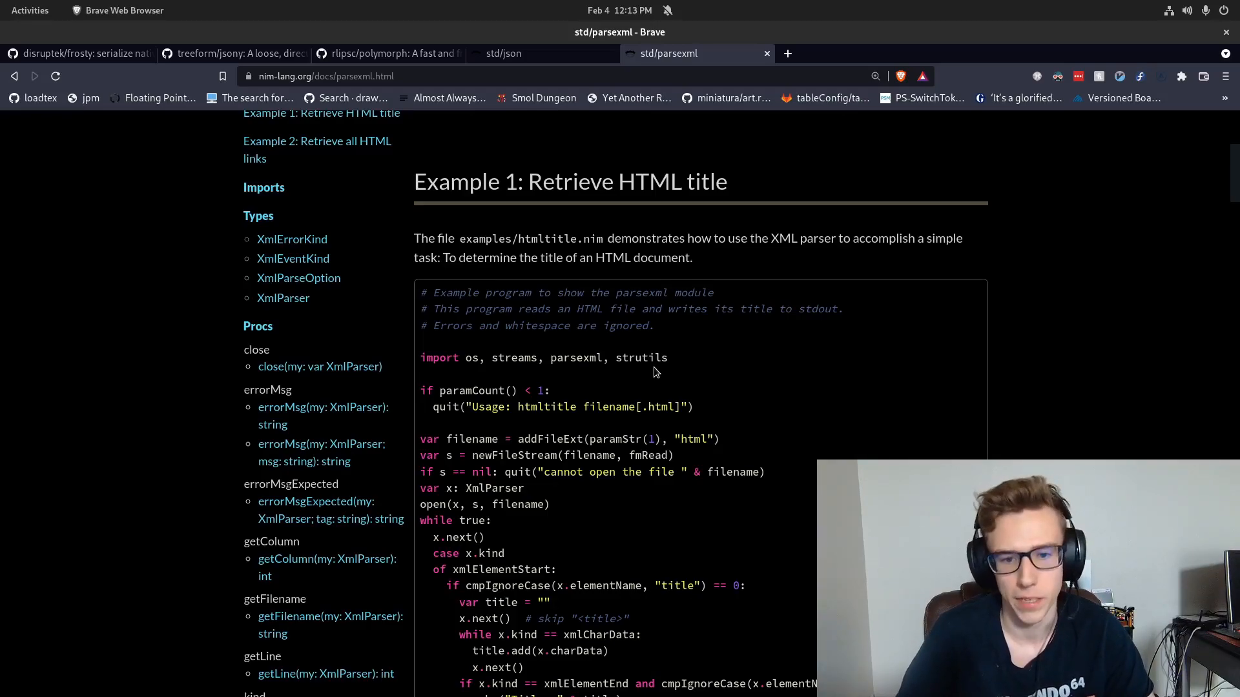
scroll(down, 3)
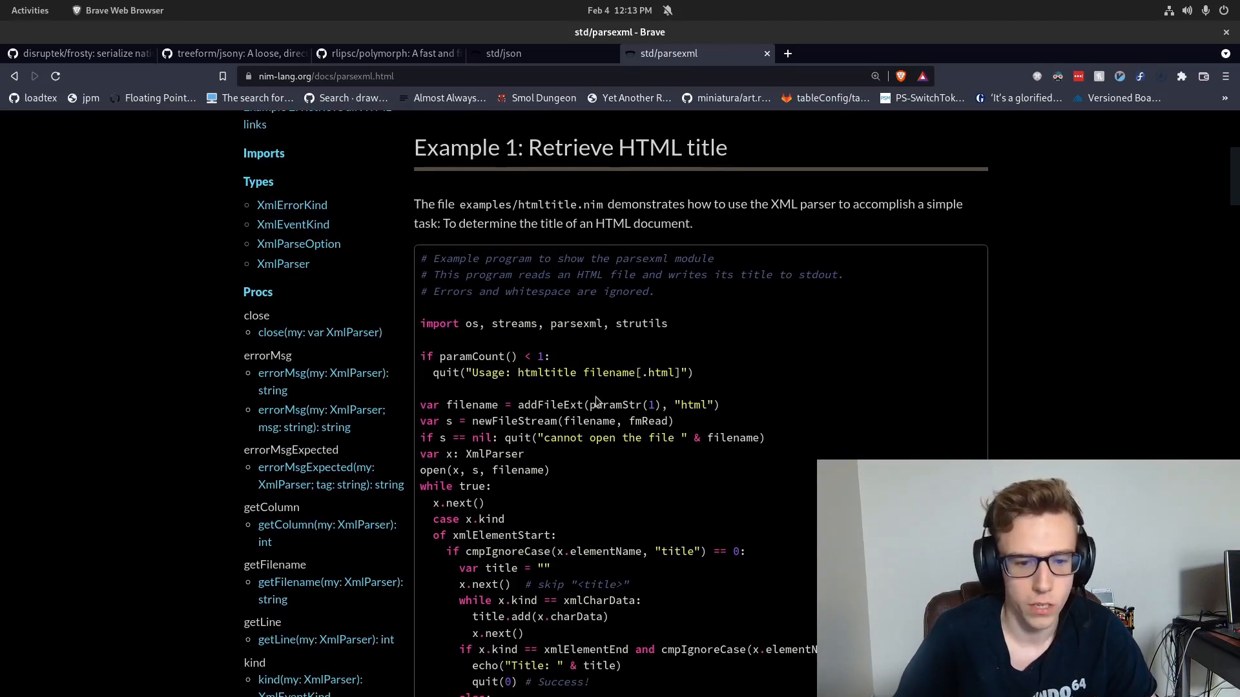
scroll(down, 3)
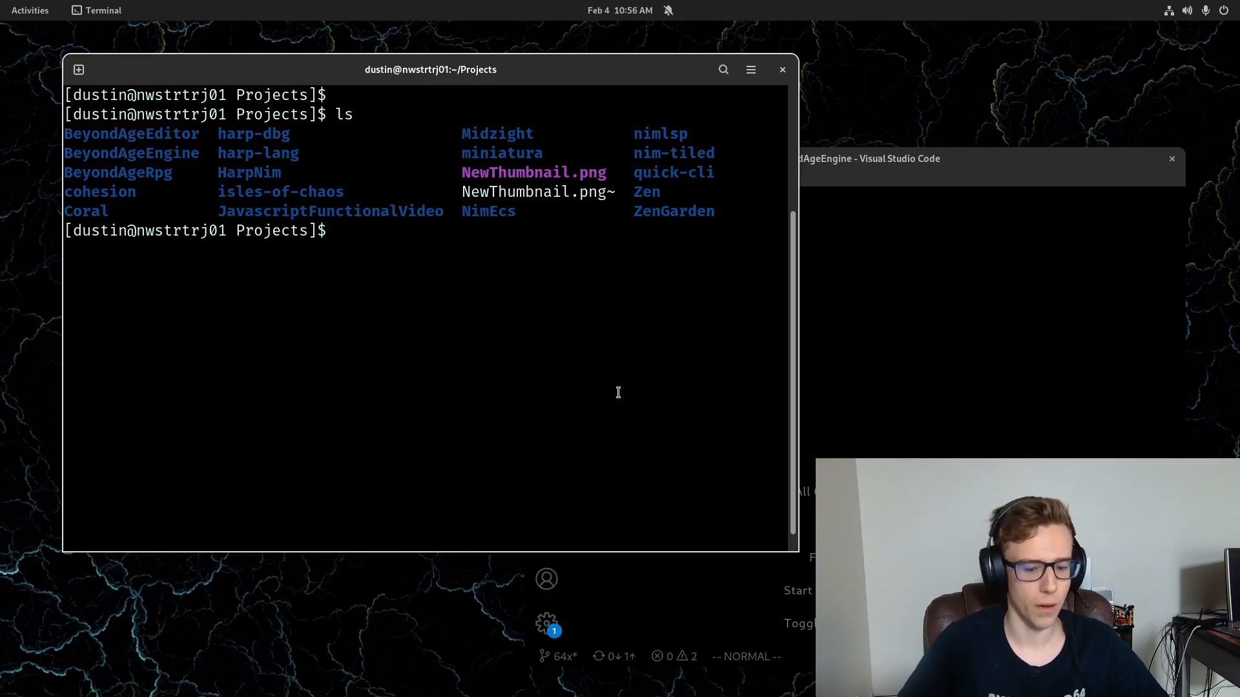
- Create MyNewNimRaylibProject with mkdir and nimble init, then launch 'code .' to open it in VS Code
text(mk)
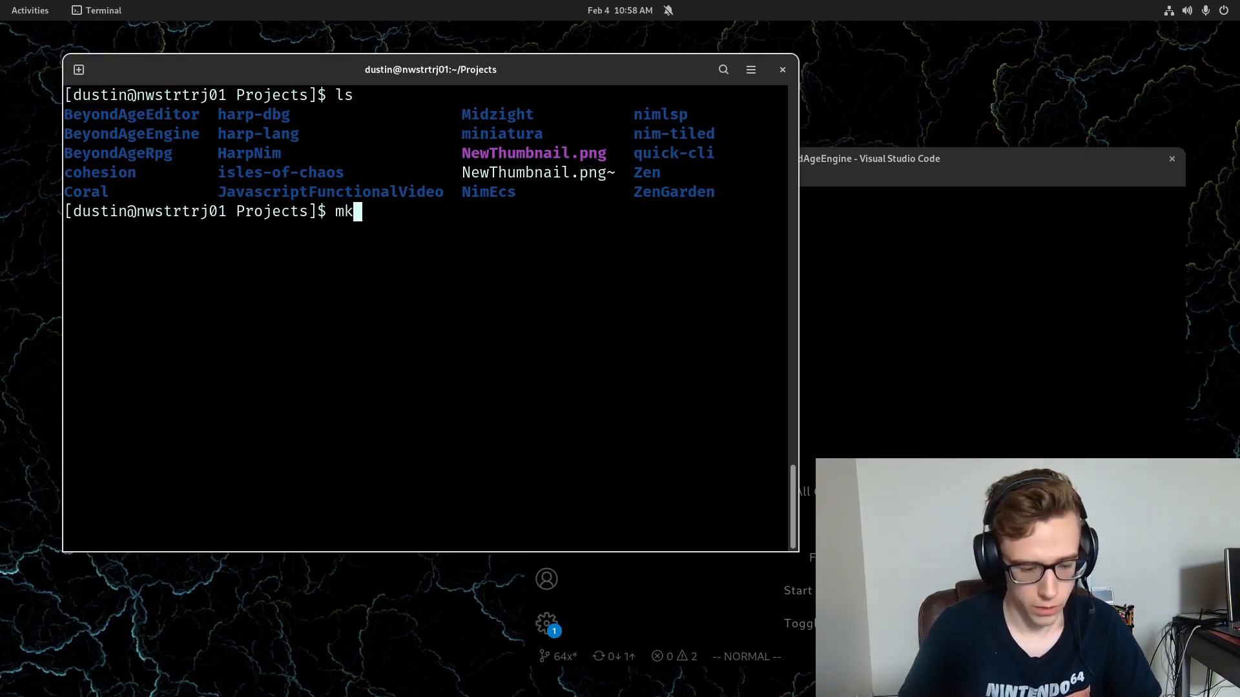
text(dir My)
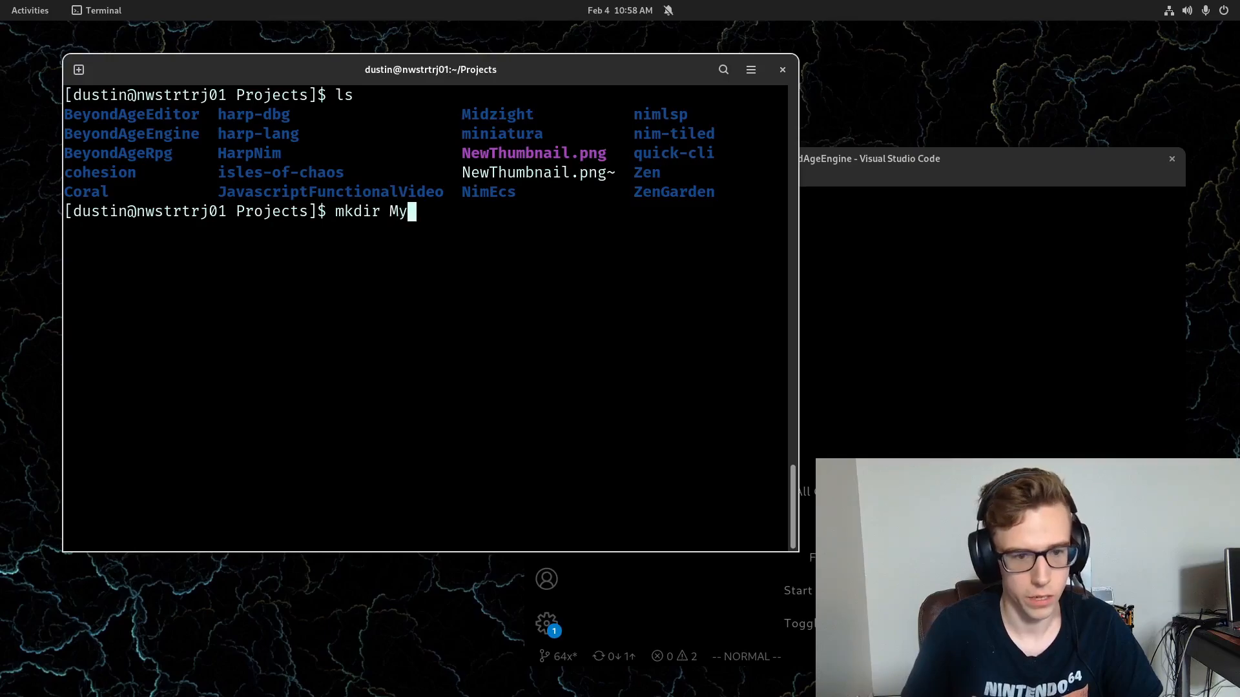
text(NewNimra)
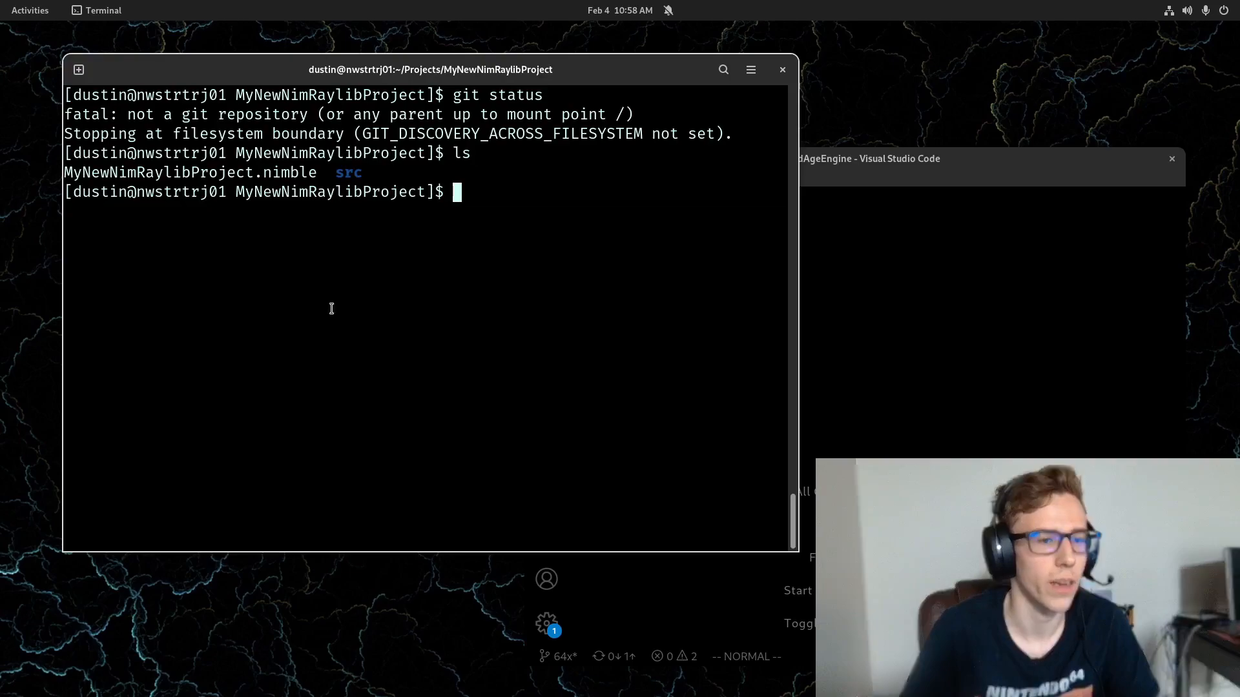
double_click(190, 171)
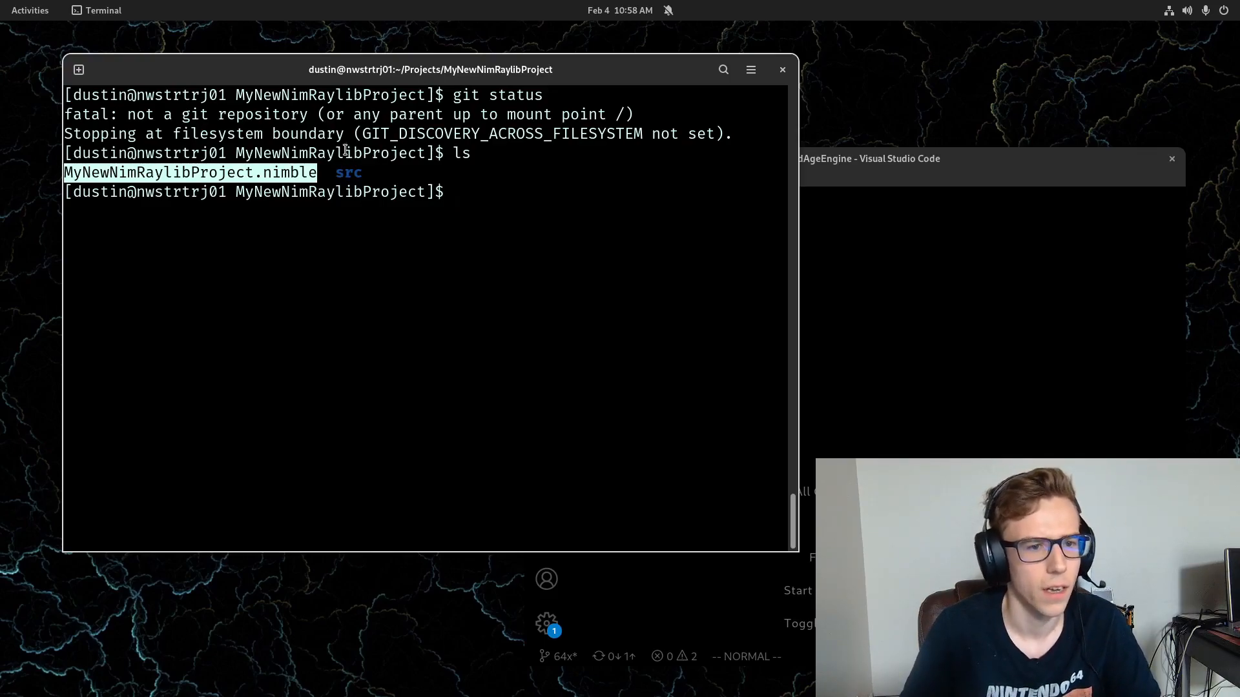
text(code)
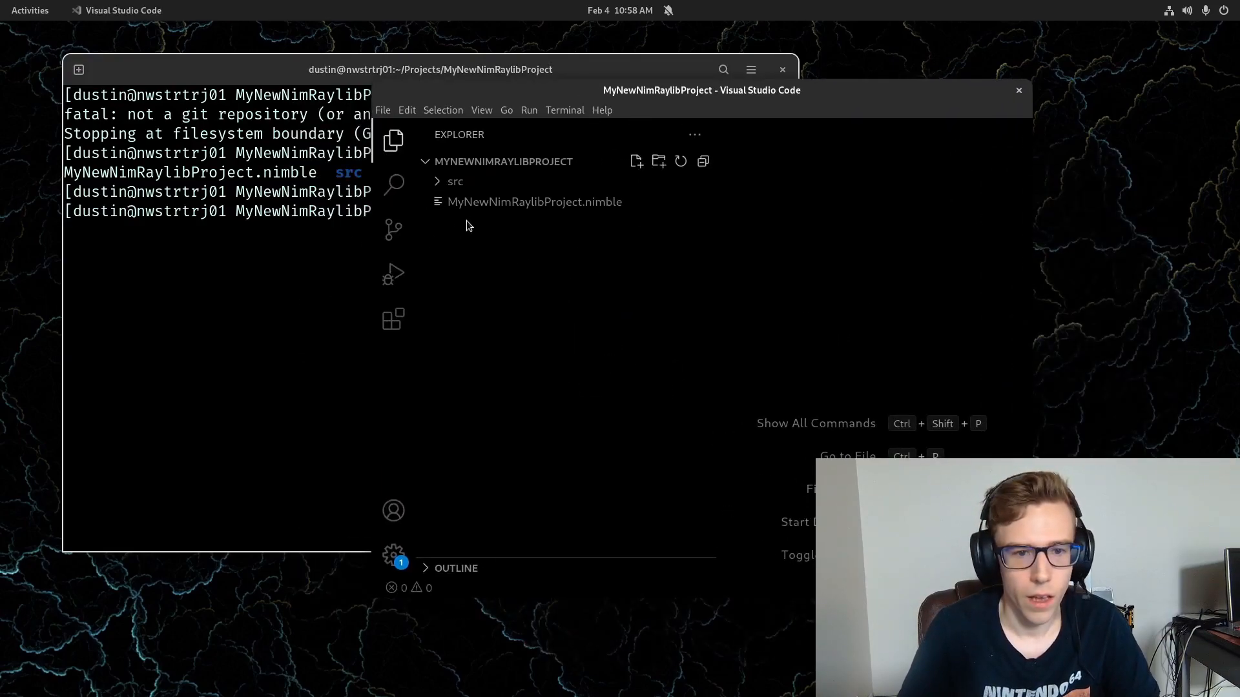
- Add requires "nimraylib_now" to the project's .nimble package file
click(534, 201)
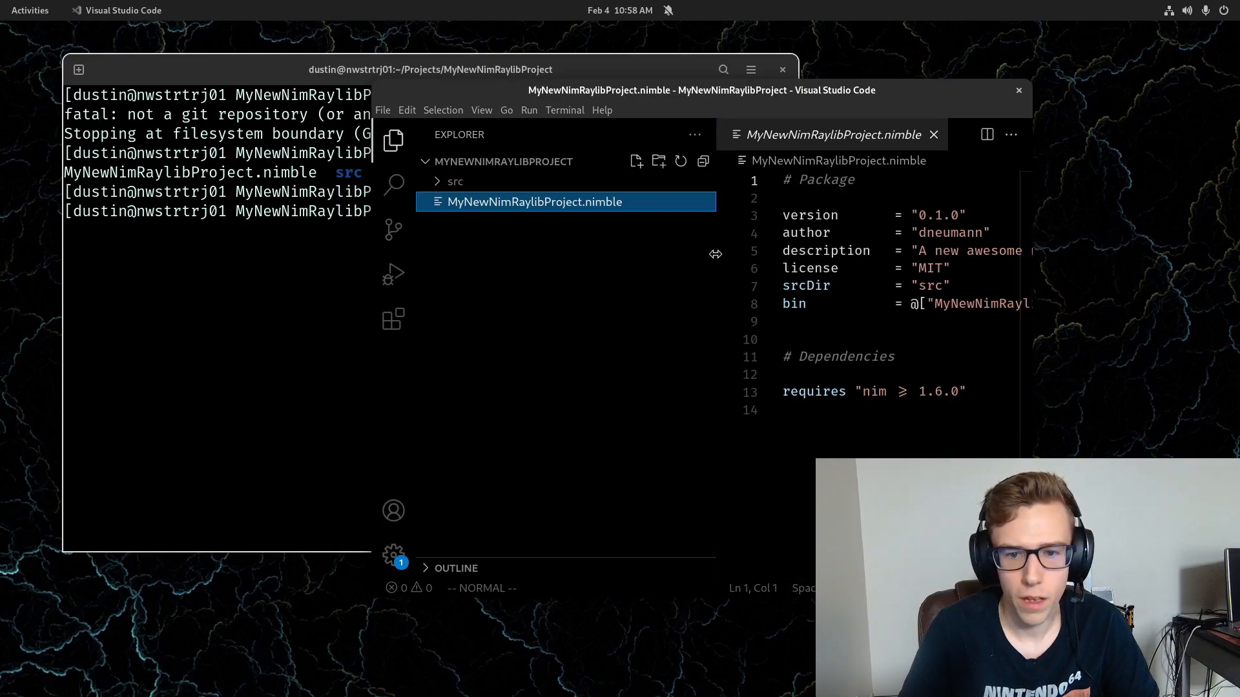
text(requires ")
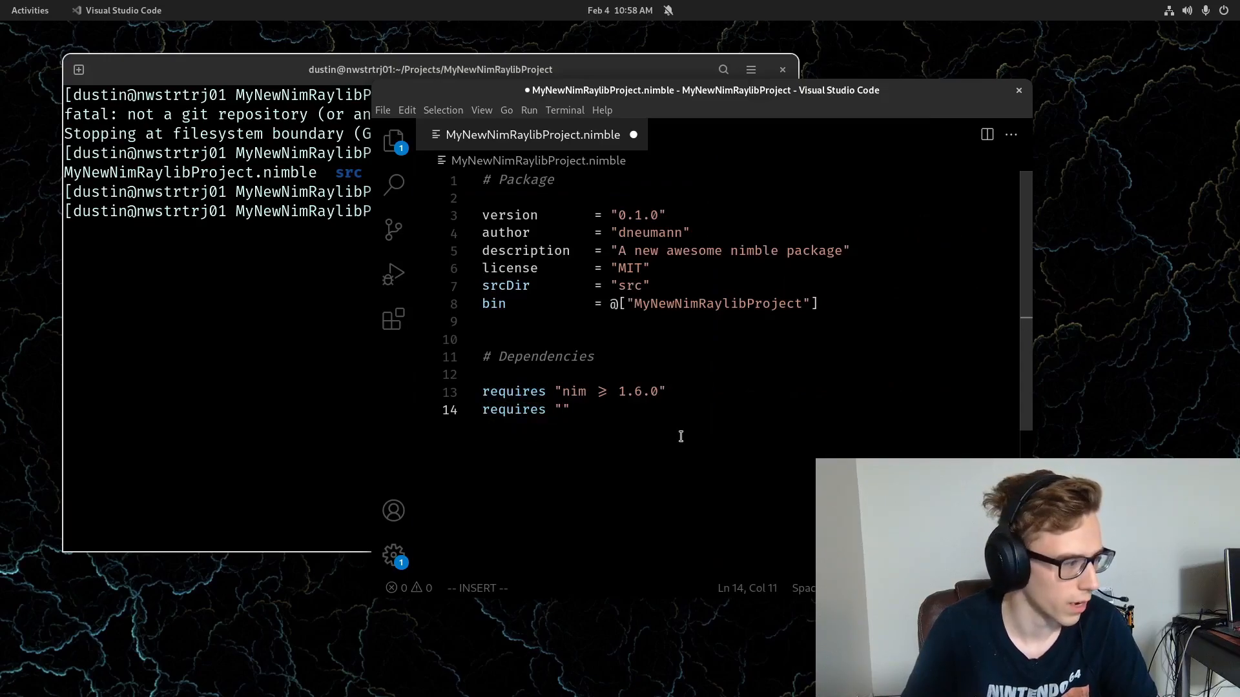
text(nimraylib_)
text(nibmle)
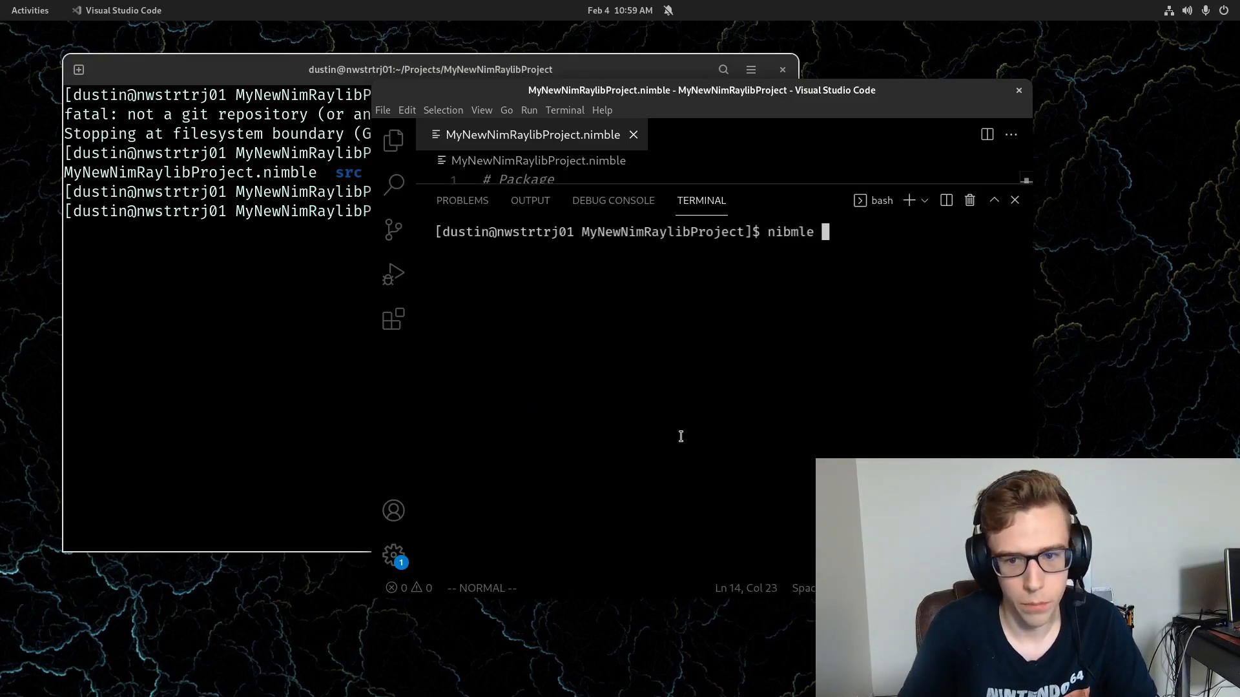
- Run nimble build in the terminal after correcting the typo, verifying the nimraylib_now dependency
key(Return)
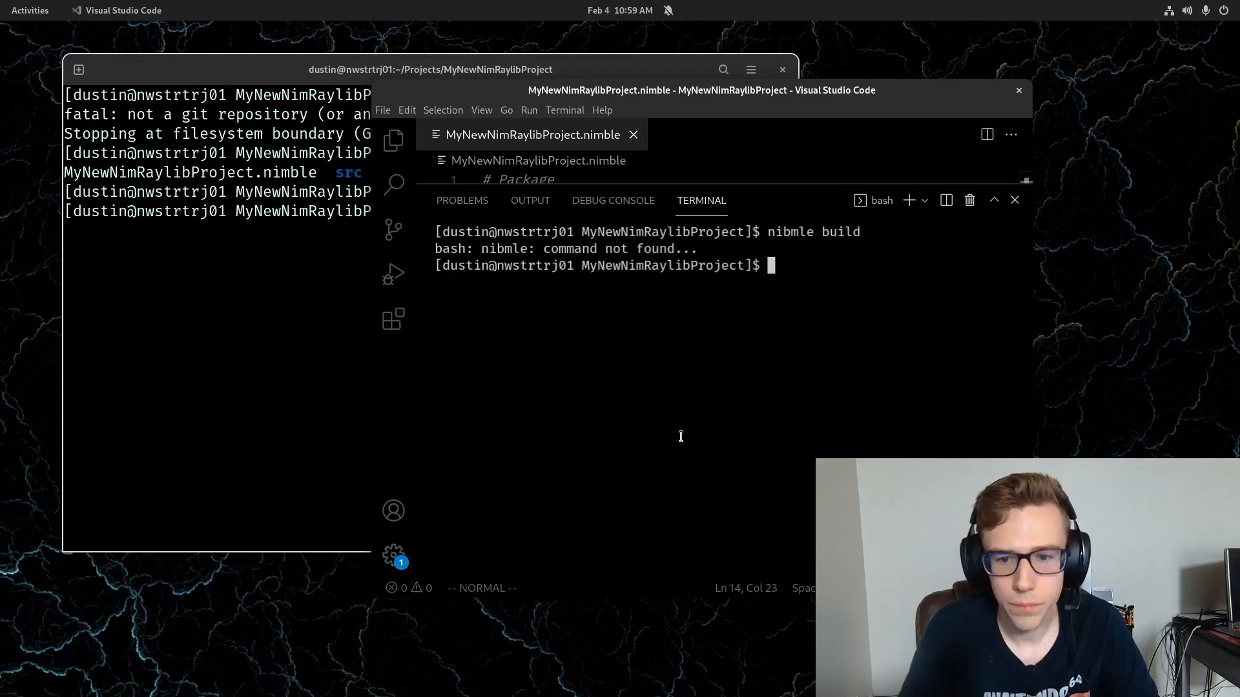
text(nim)
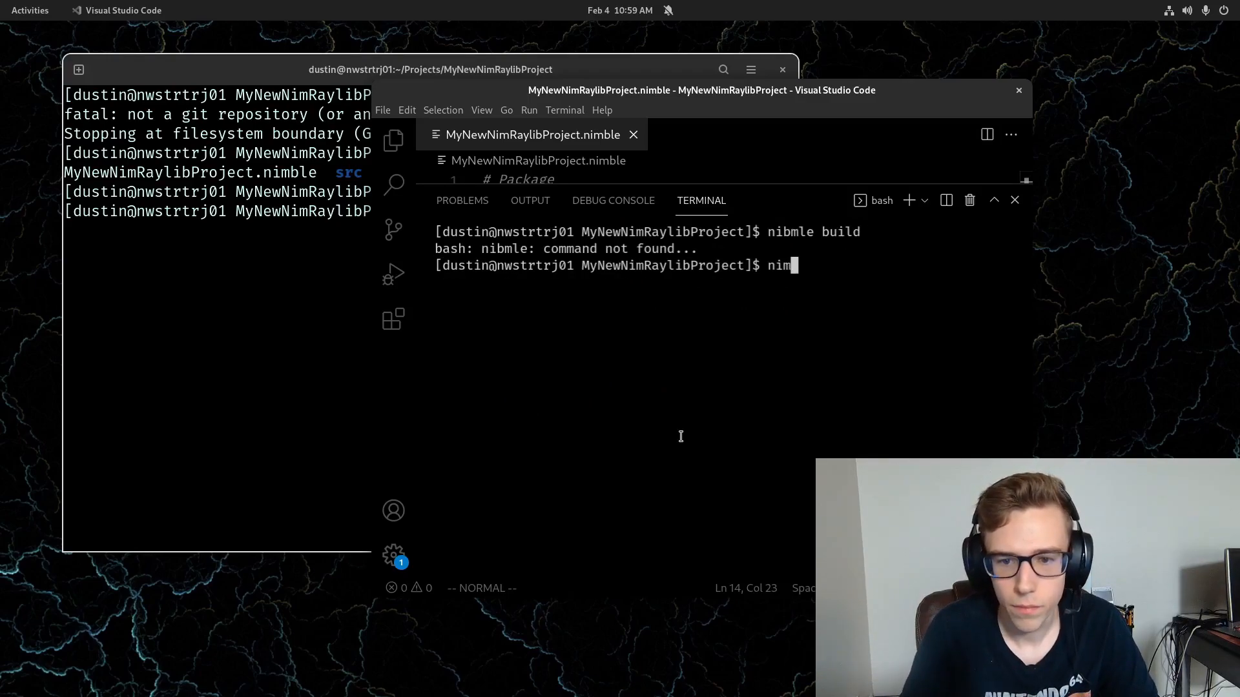
key(Return)
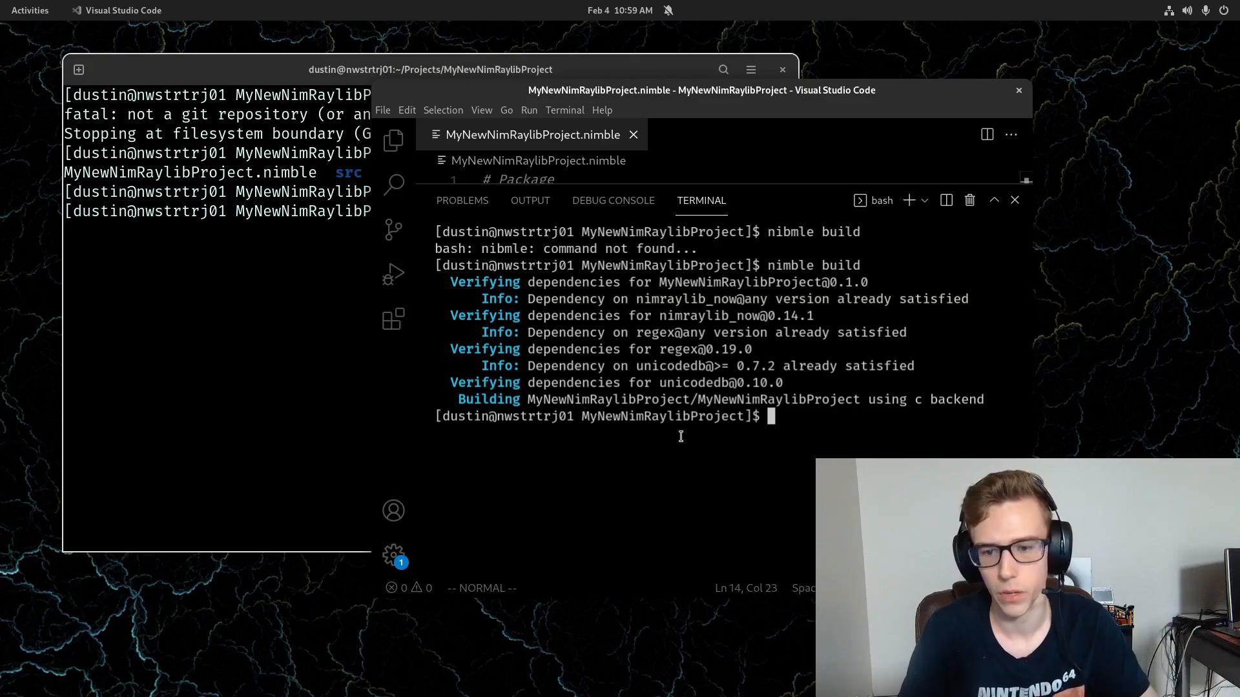
click(1015, 199)
text(ni)
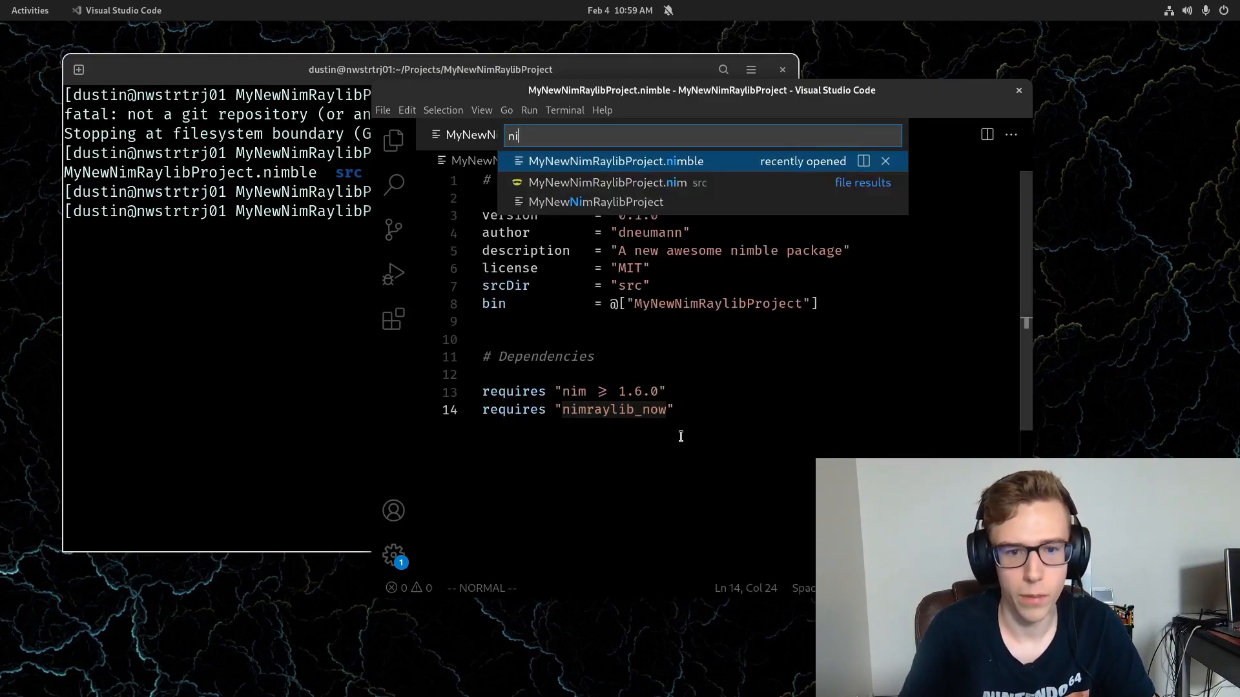
- Open src/MyNewNimRaylibProject.nim and add an import of nimraylib_now
text(m)
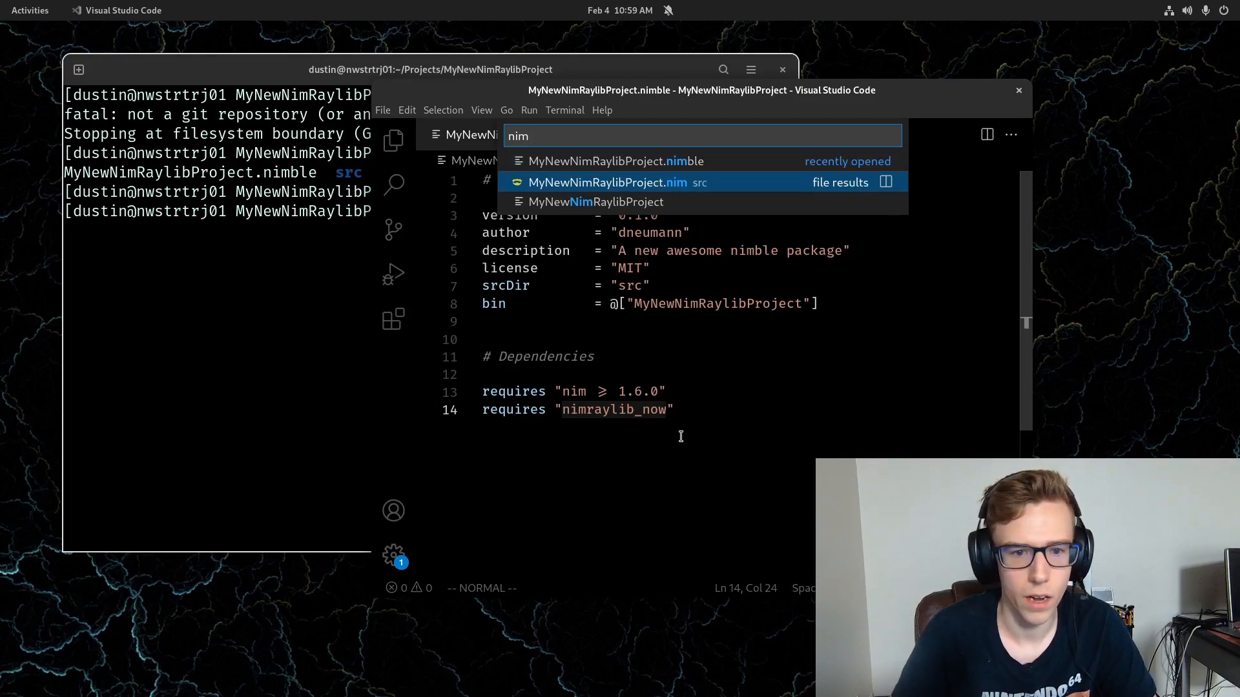
click(609, 182)
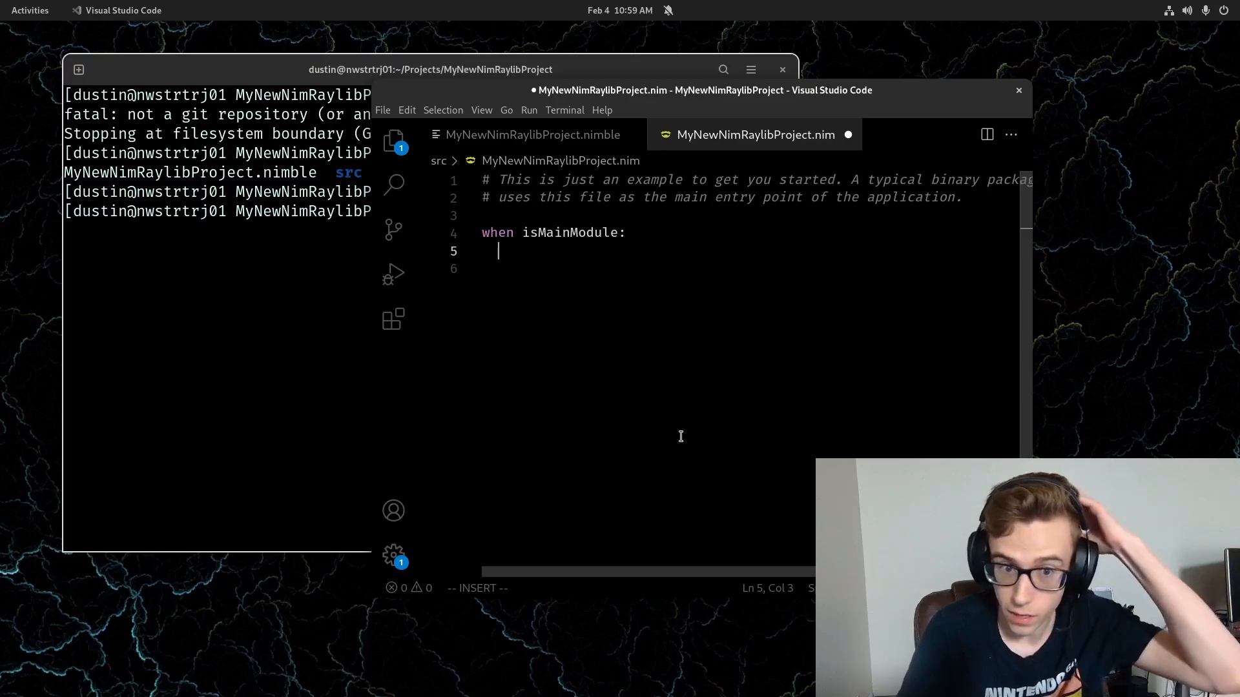
text(initWindow)
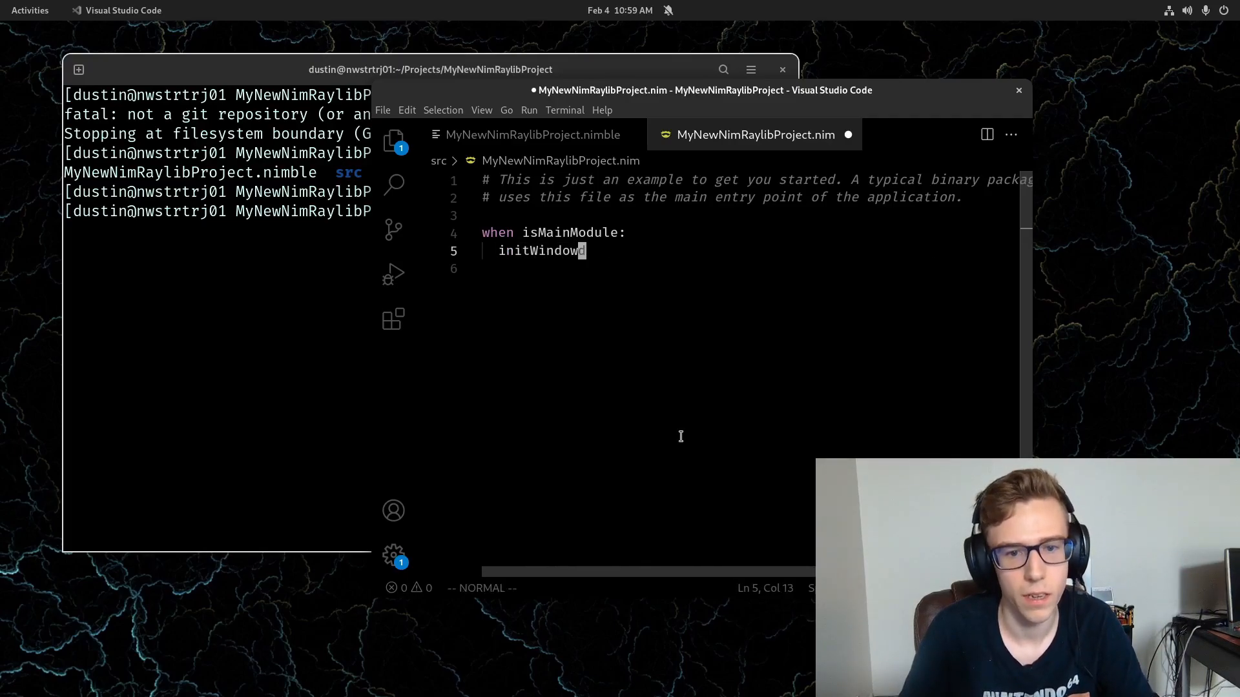
text(import nimraylib_now)
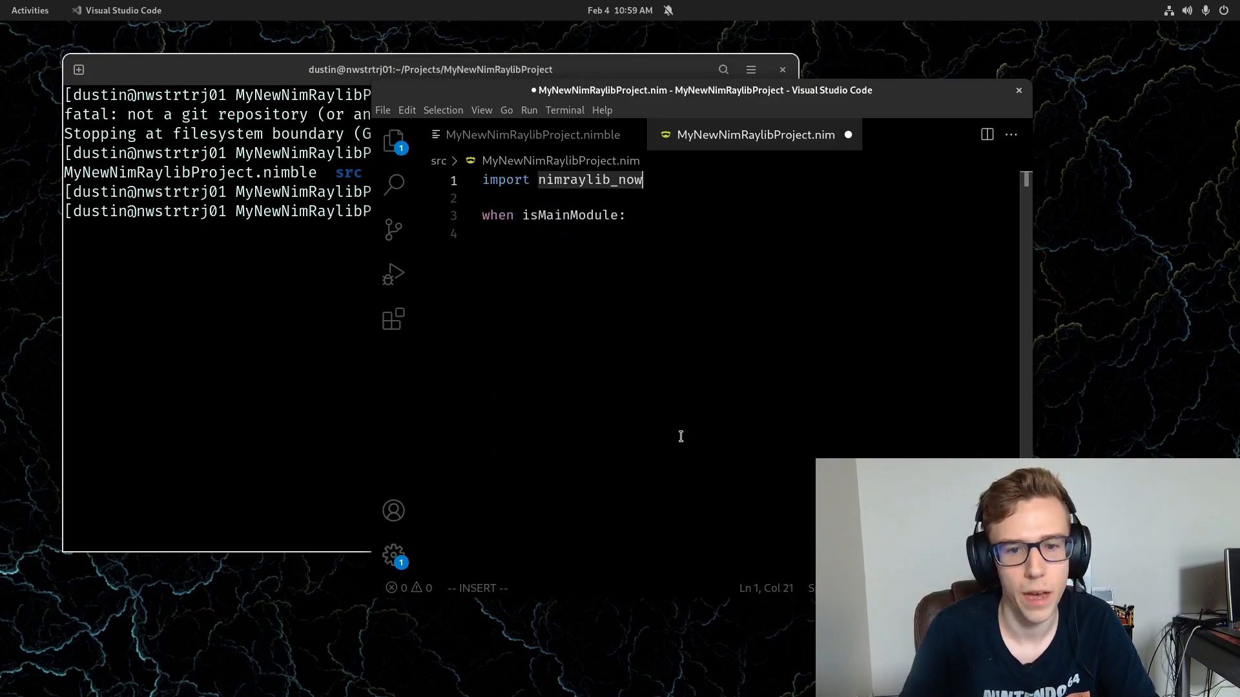
text(/)
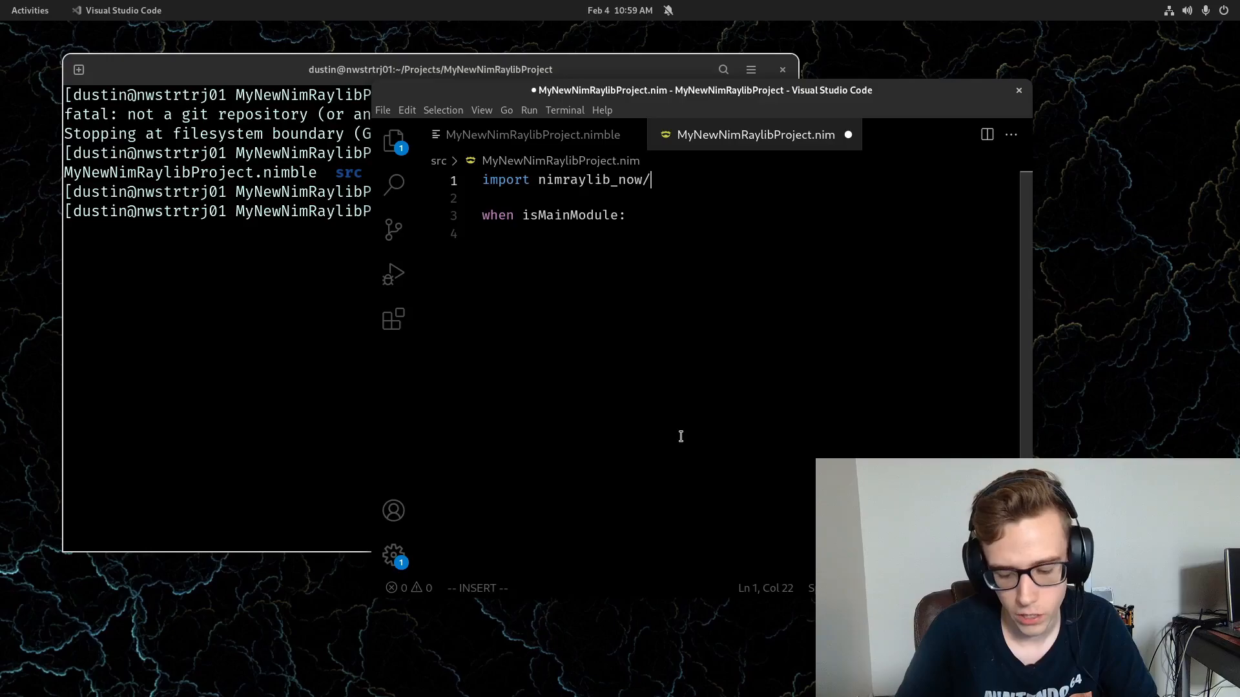
key(Escape)
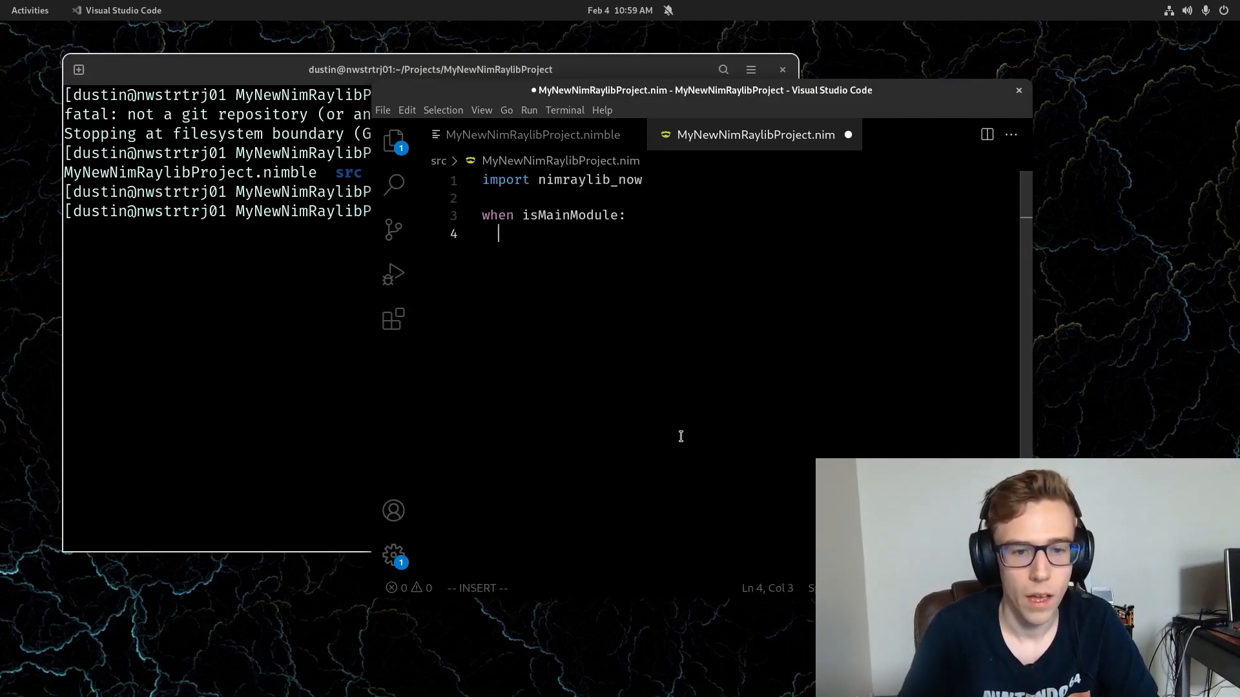
- Add initWindow(1280.cint, 720.cint, "Hello, World") to open the window
text(initWindow)
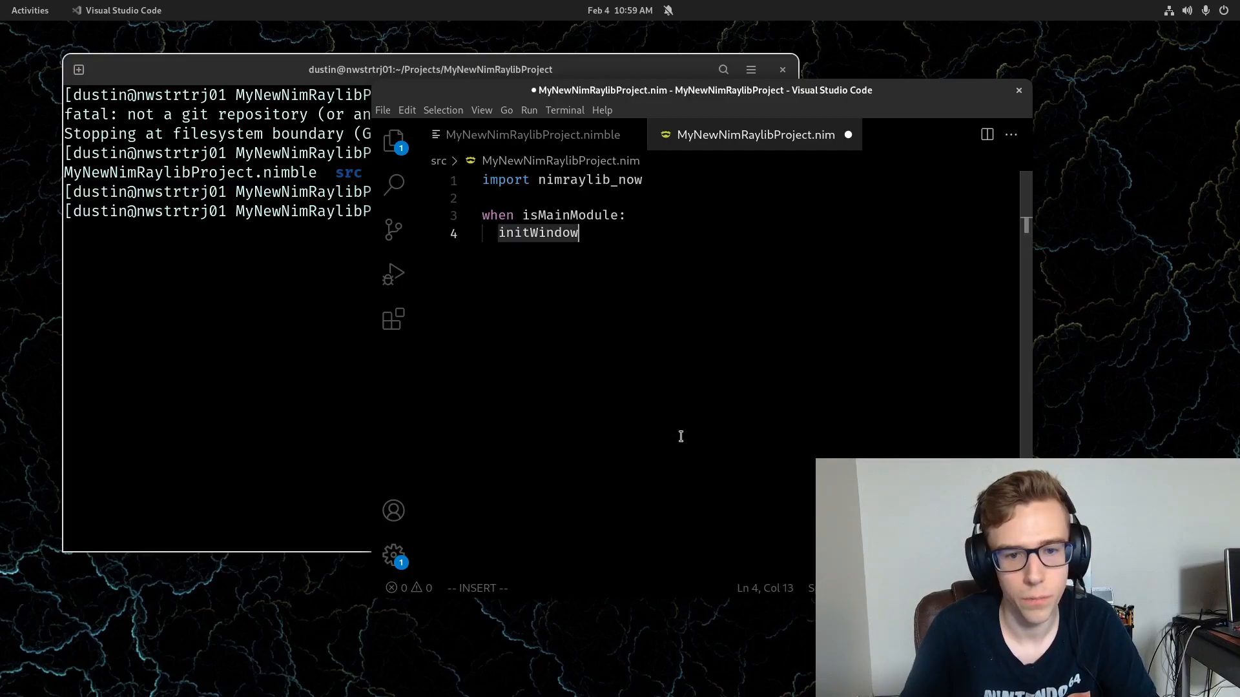
text(())
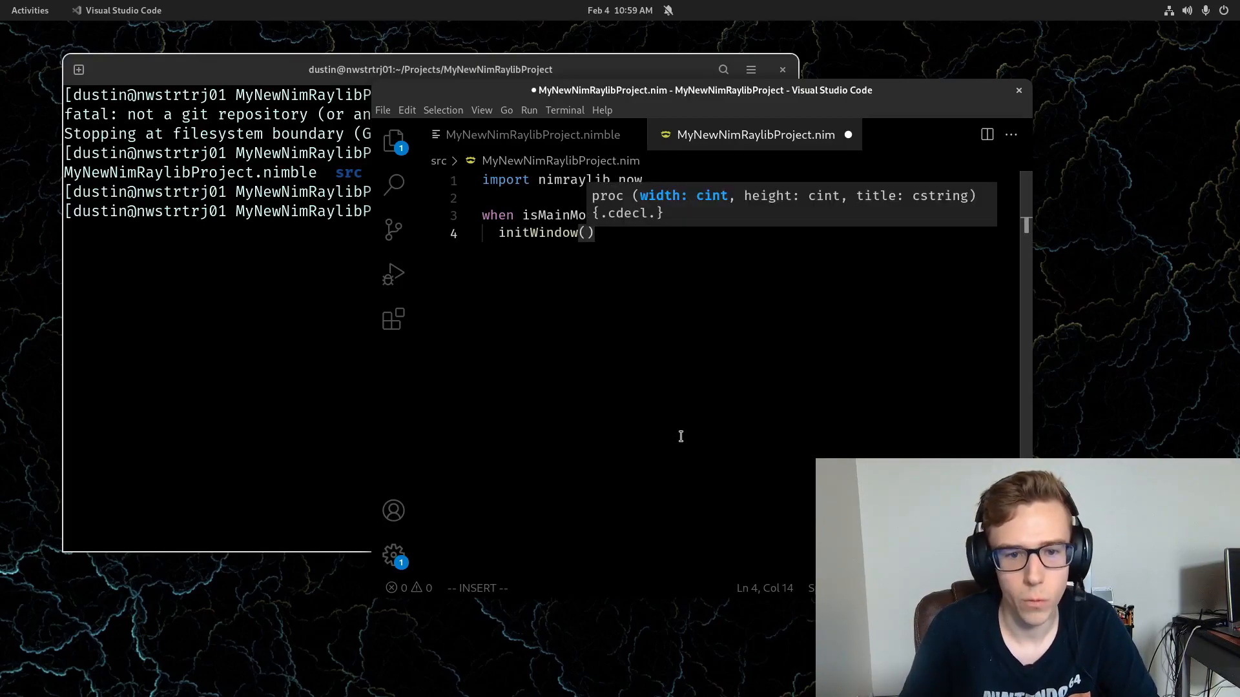
text(1280.)
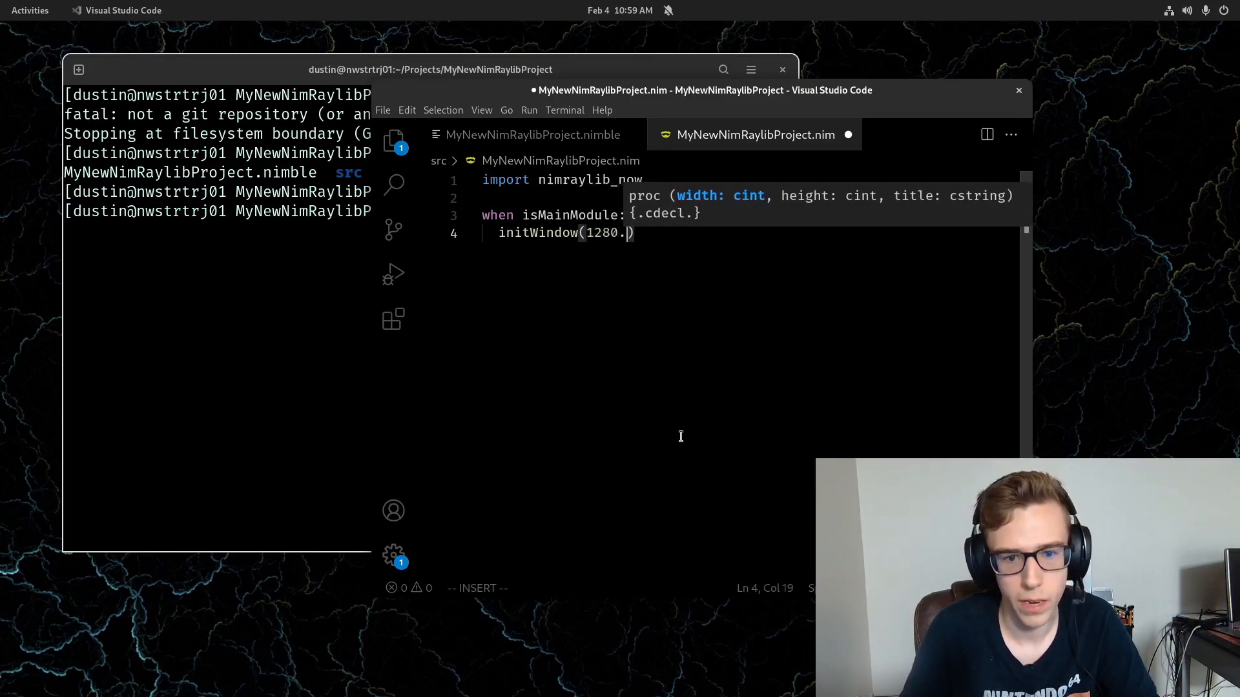
text(cint, 720,)
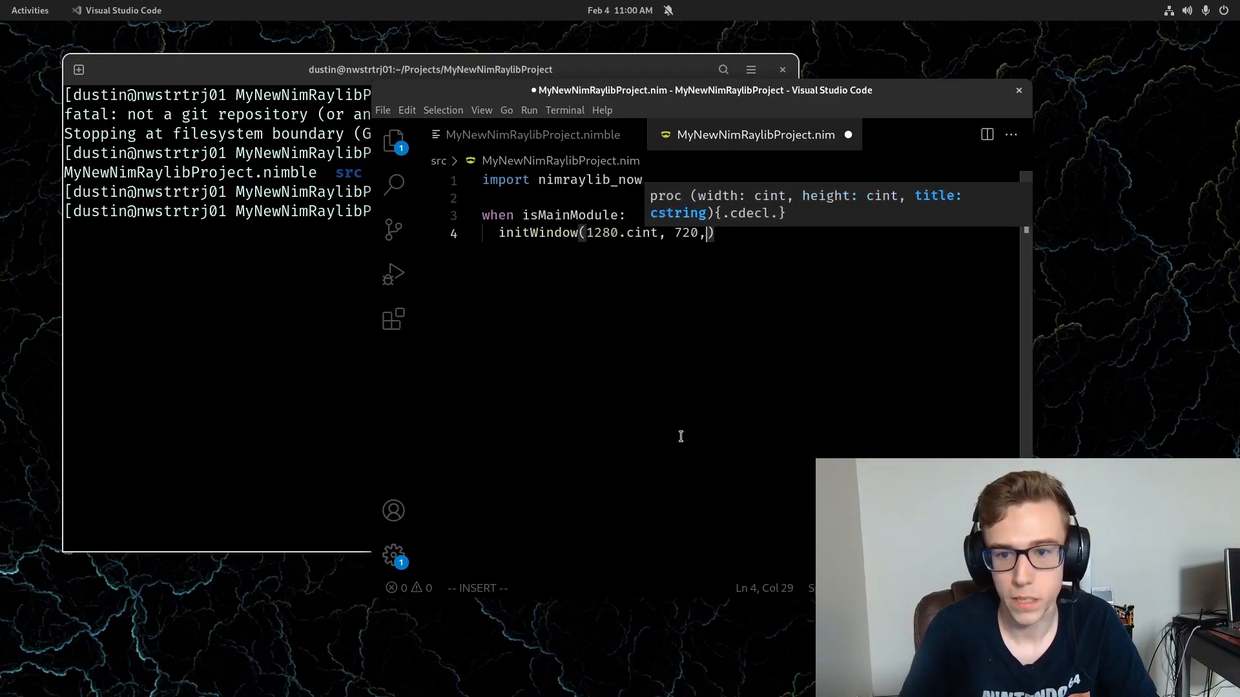
text(xi)
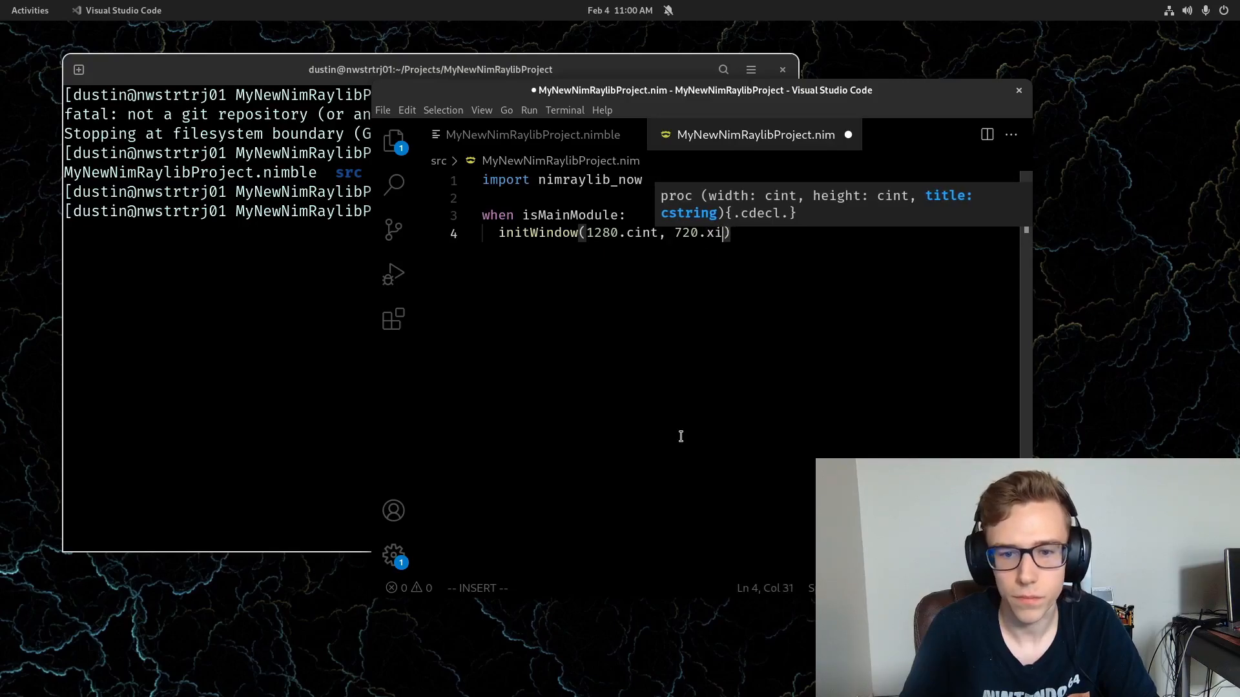
text(cint,)
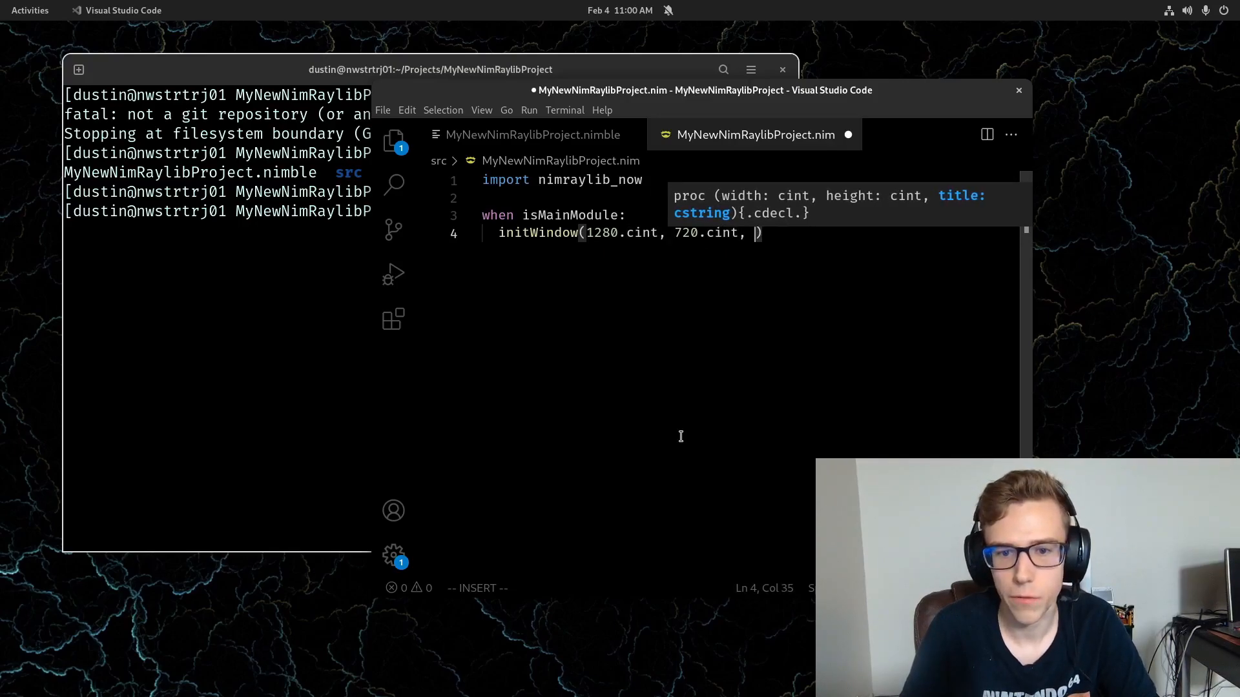
text(")
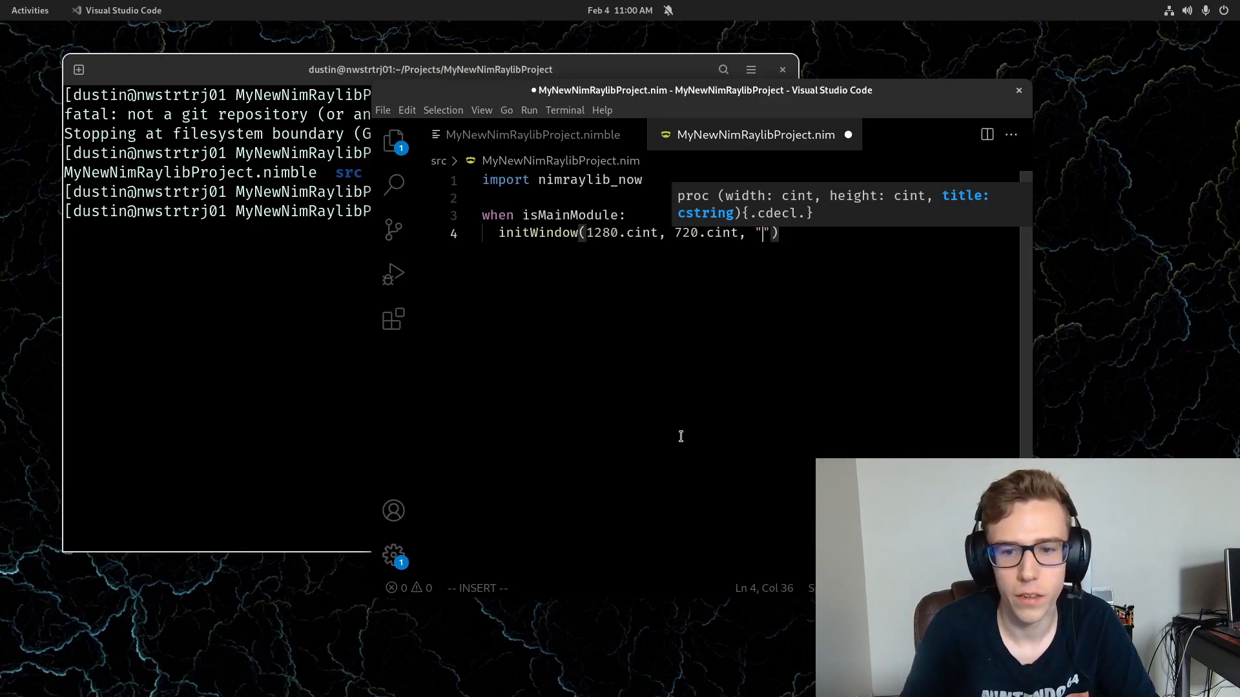
text(Hello, World!)
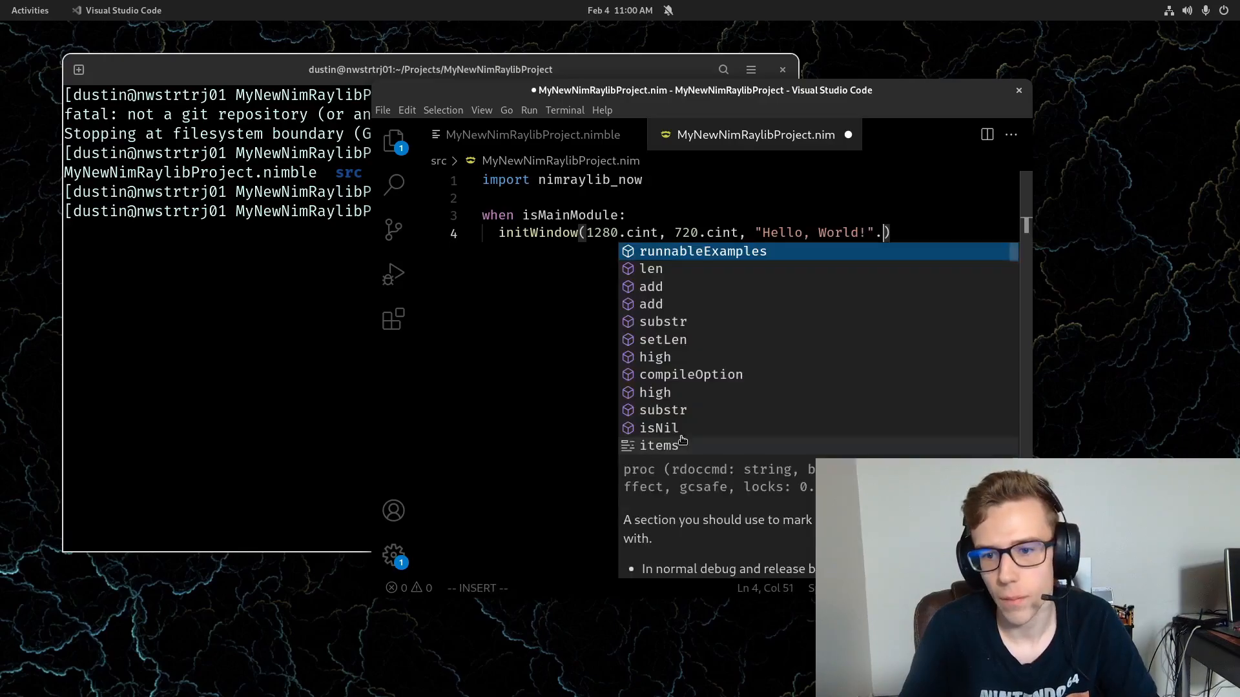
key(Escape)
text(while)
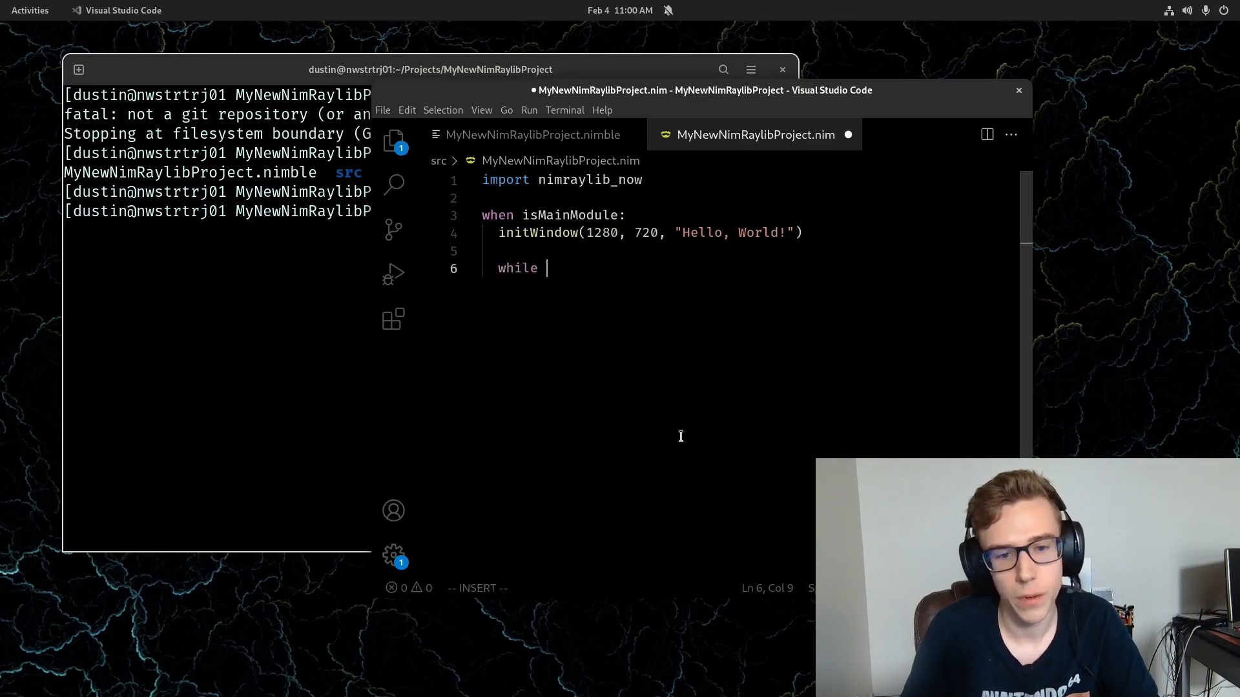
- Add a while loop with beginDrawing, drawRectangle(100, 100, 200, 300, RED) and endDrawing
text(wing)
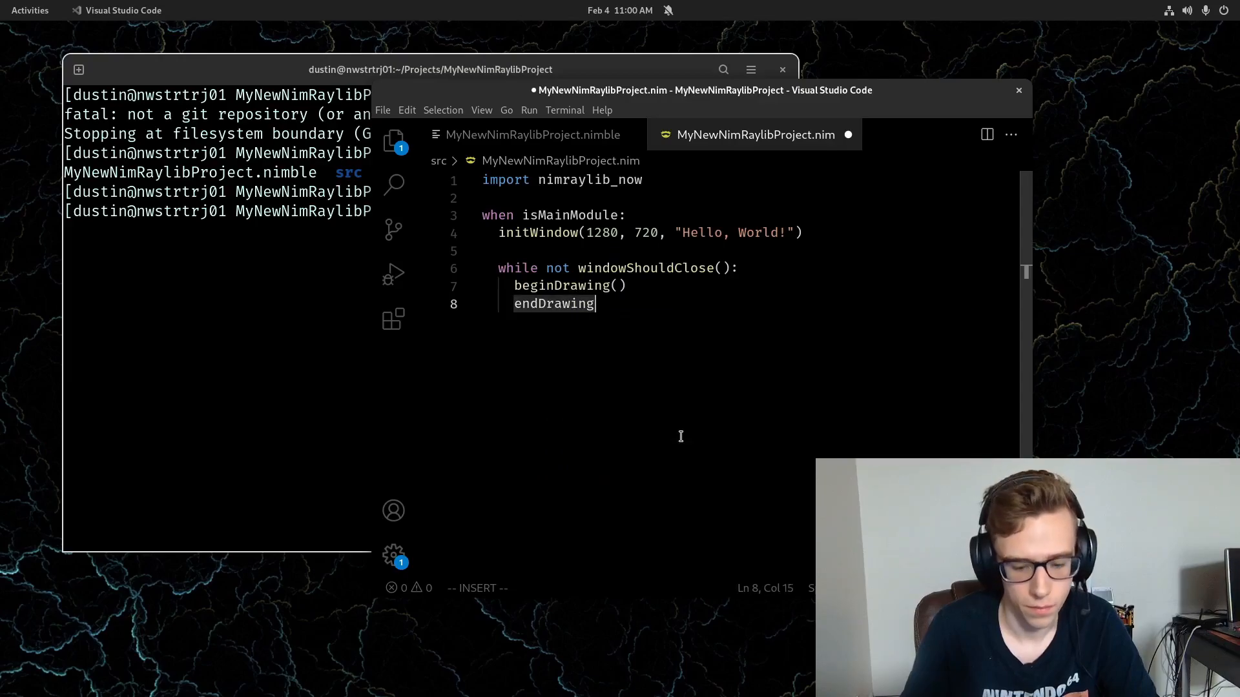
key(Return)
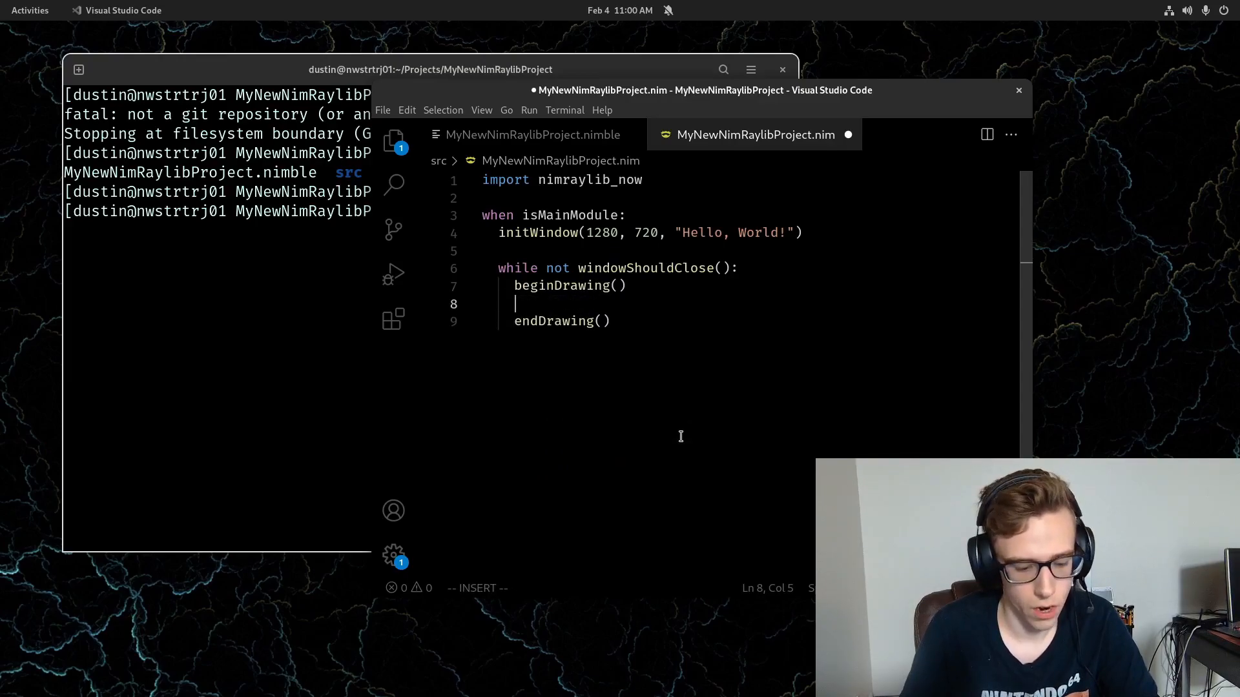
text(draw)
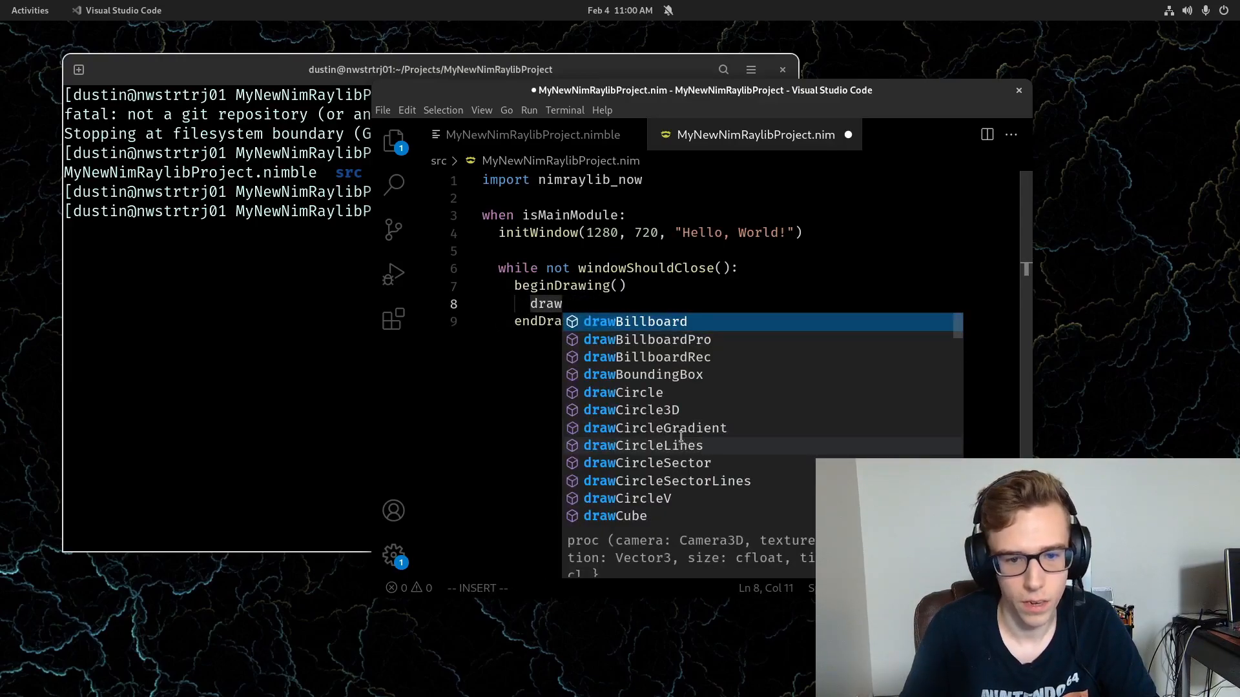
text(Rectangle()
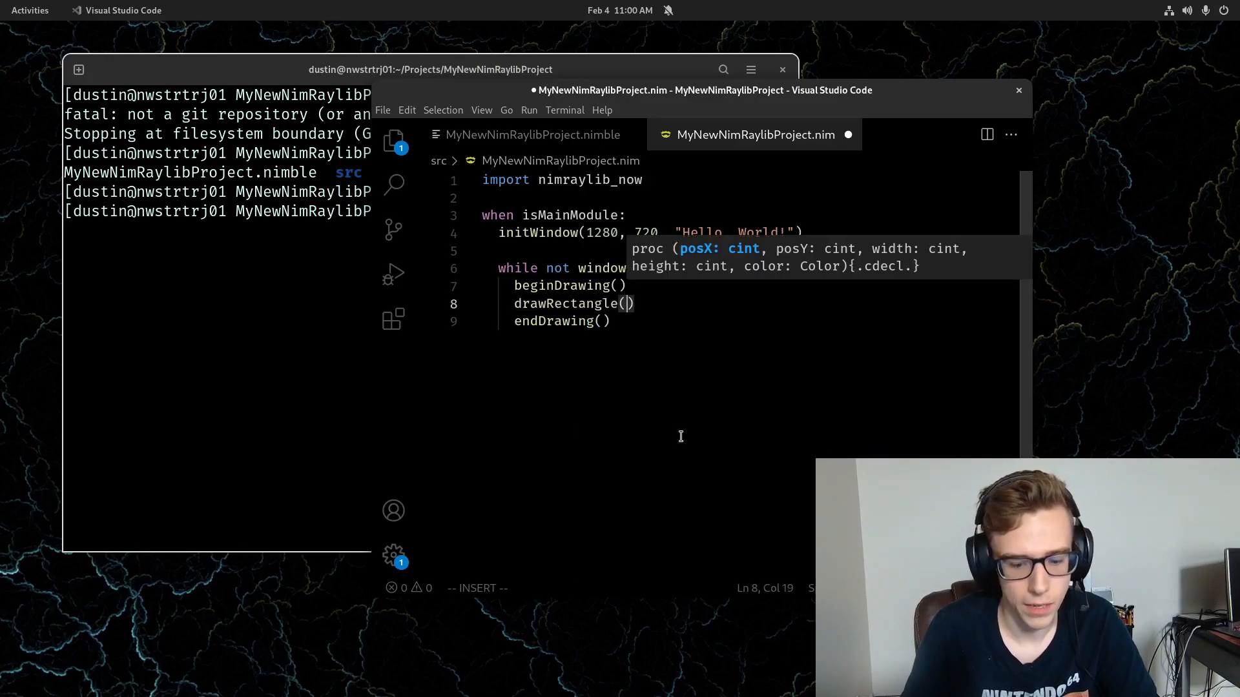
text(100, 100, 200,)
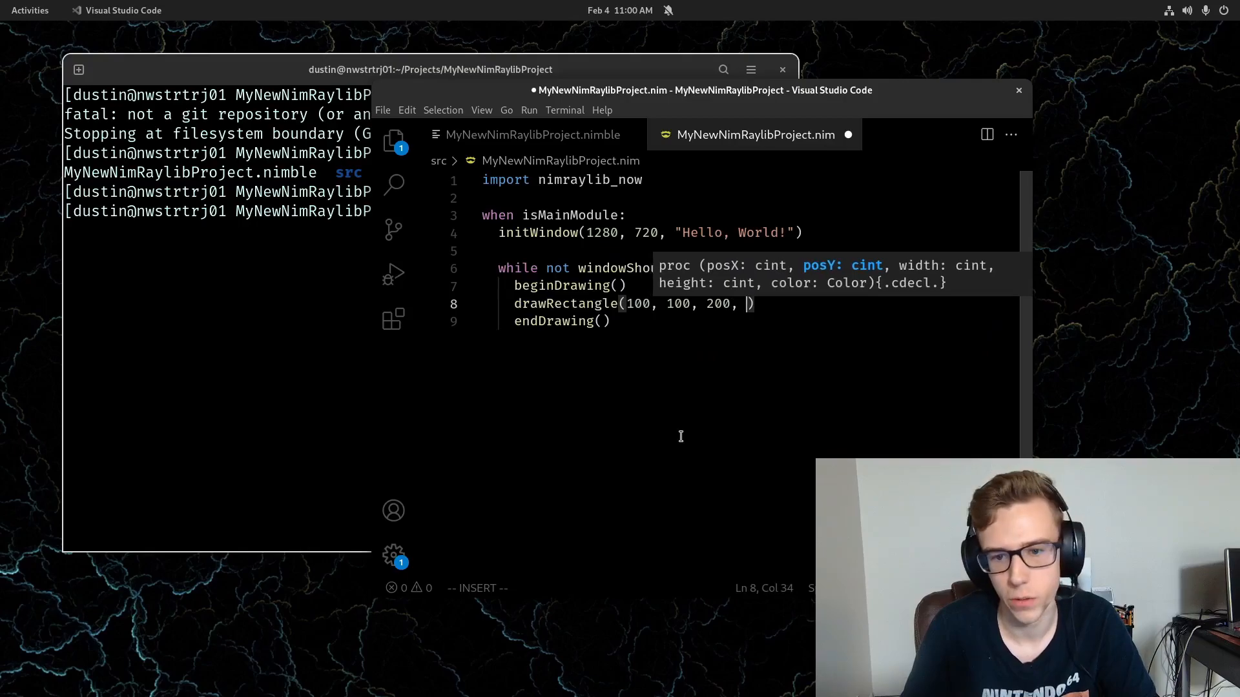
text(300, RED)
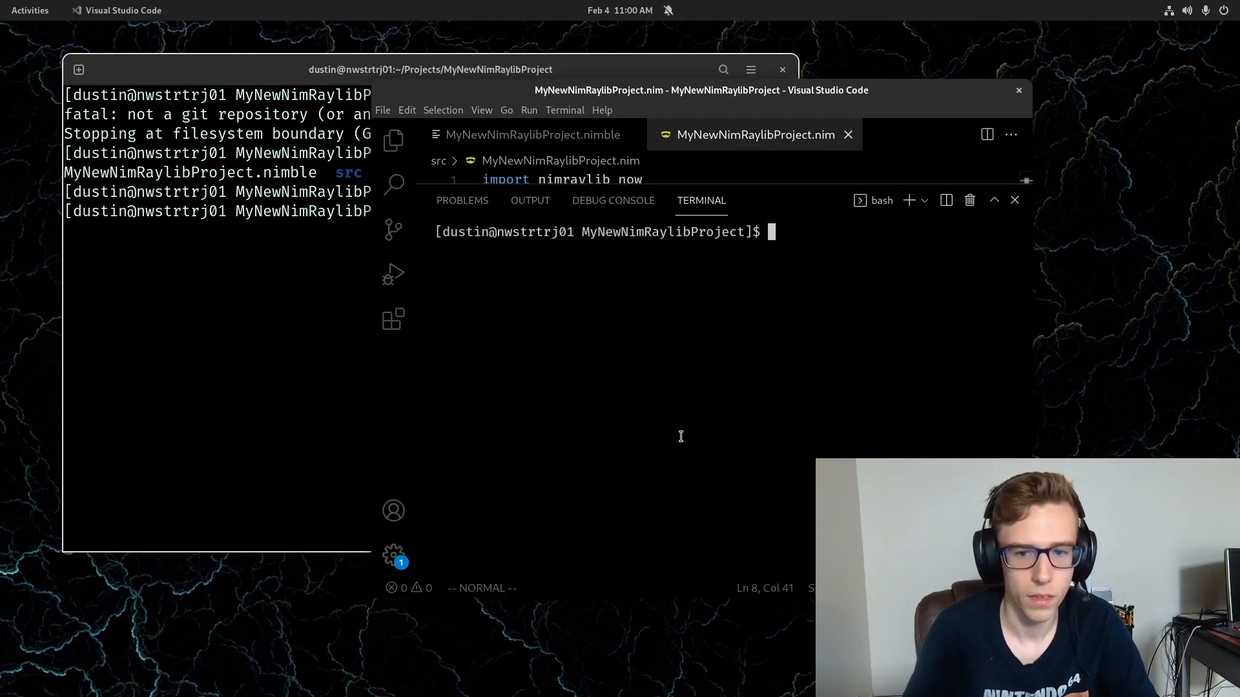
- Launch the project with nimble run to show the Hello, World! window with a red rectangle
text(nimble run)
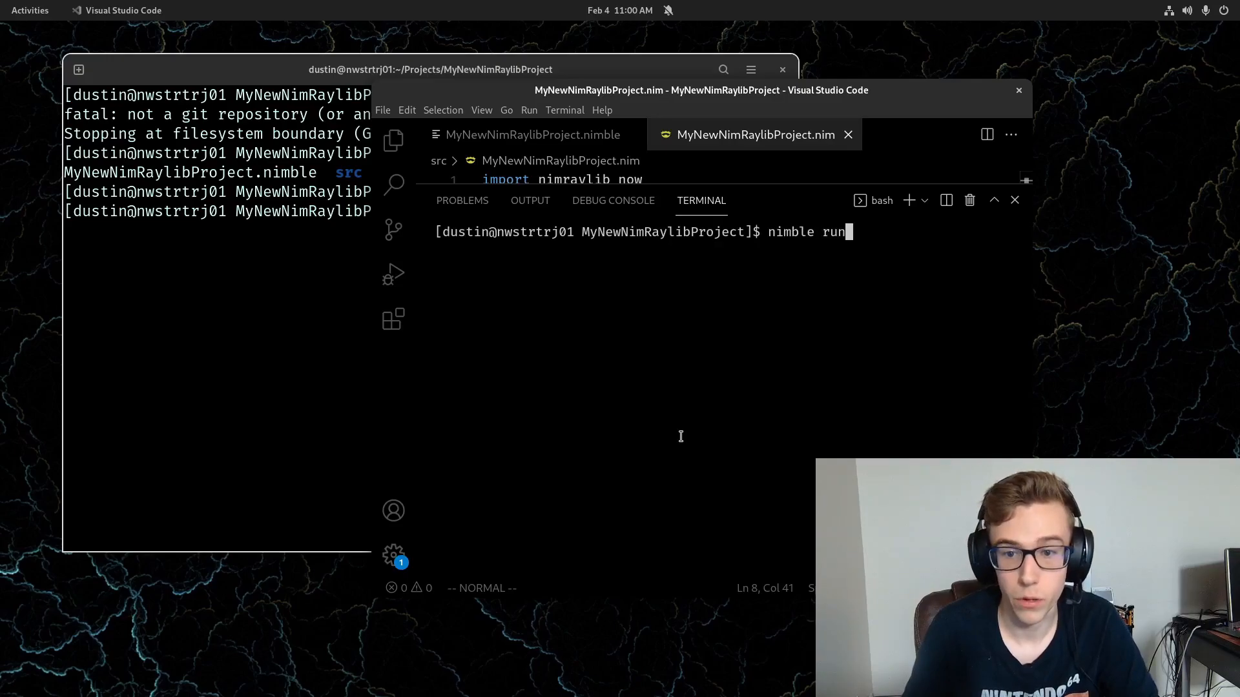
key(Return)
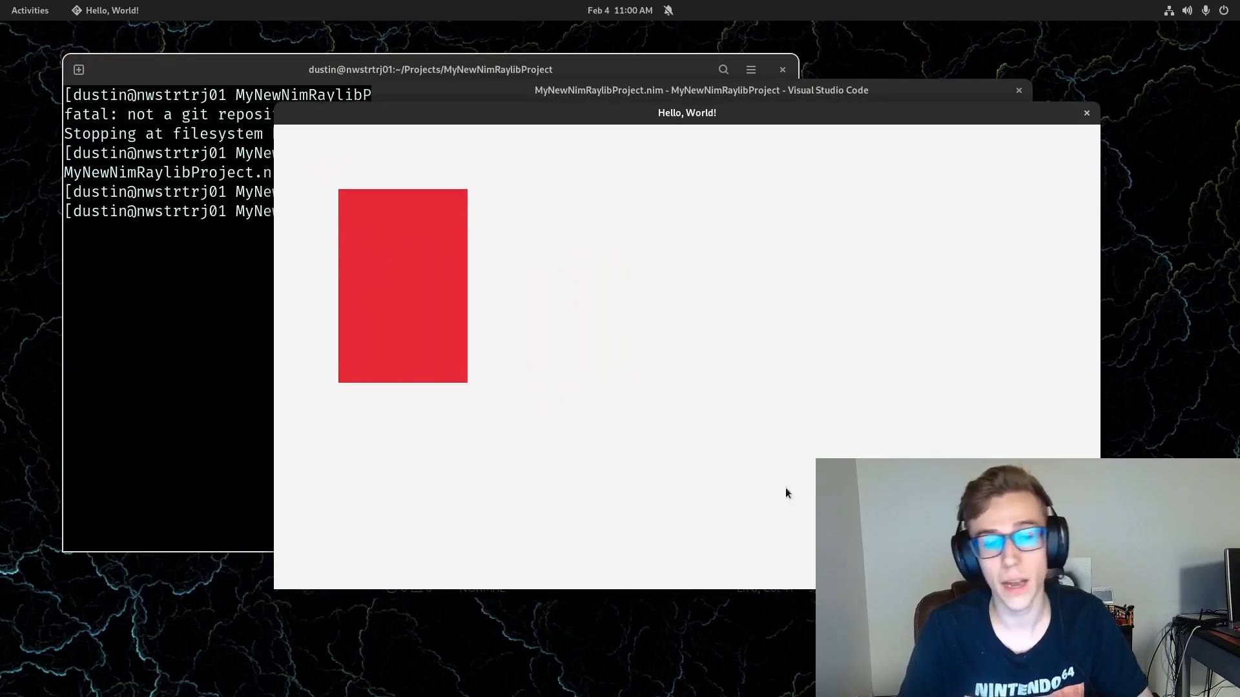
mouse_move(801, 484)
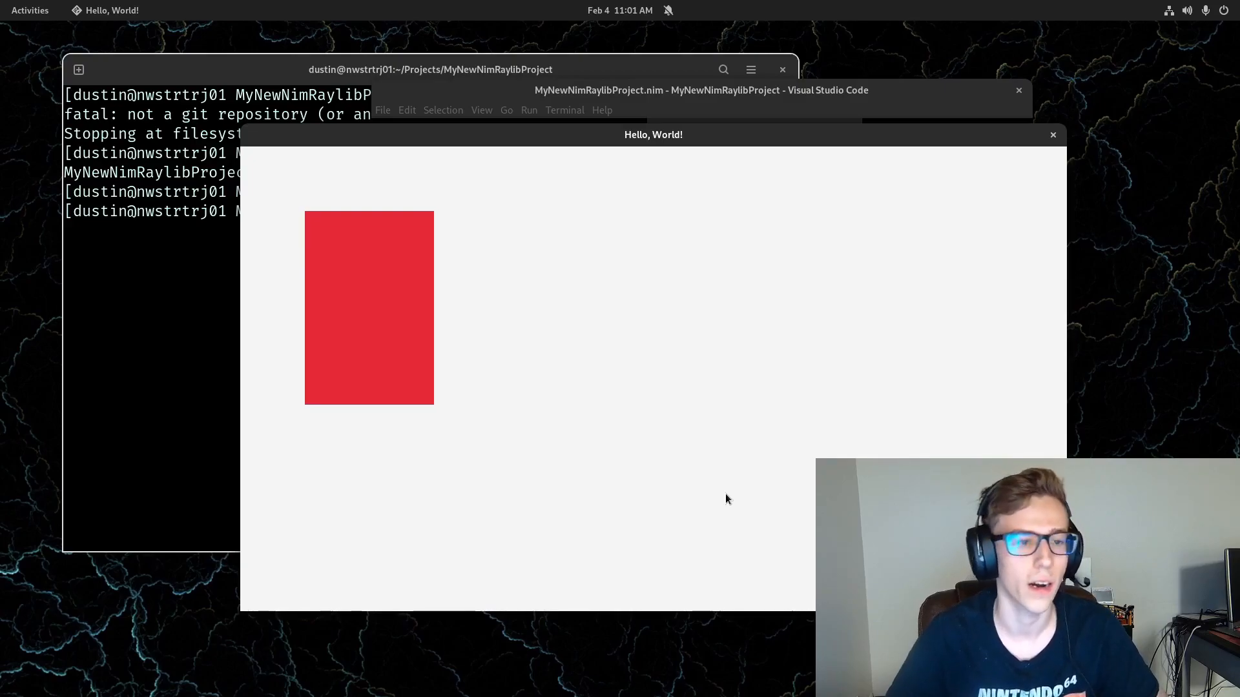
mouse_move(862, 398)
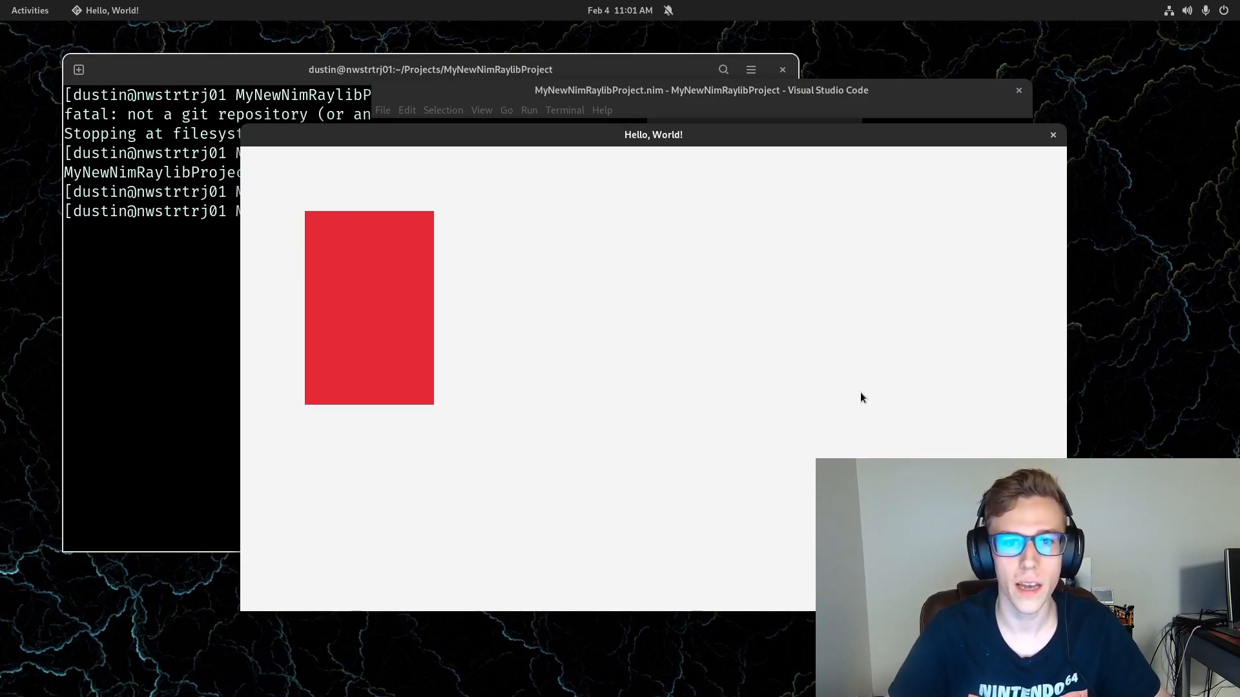